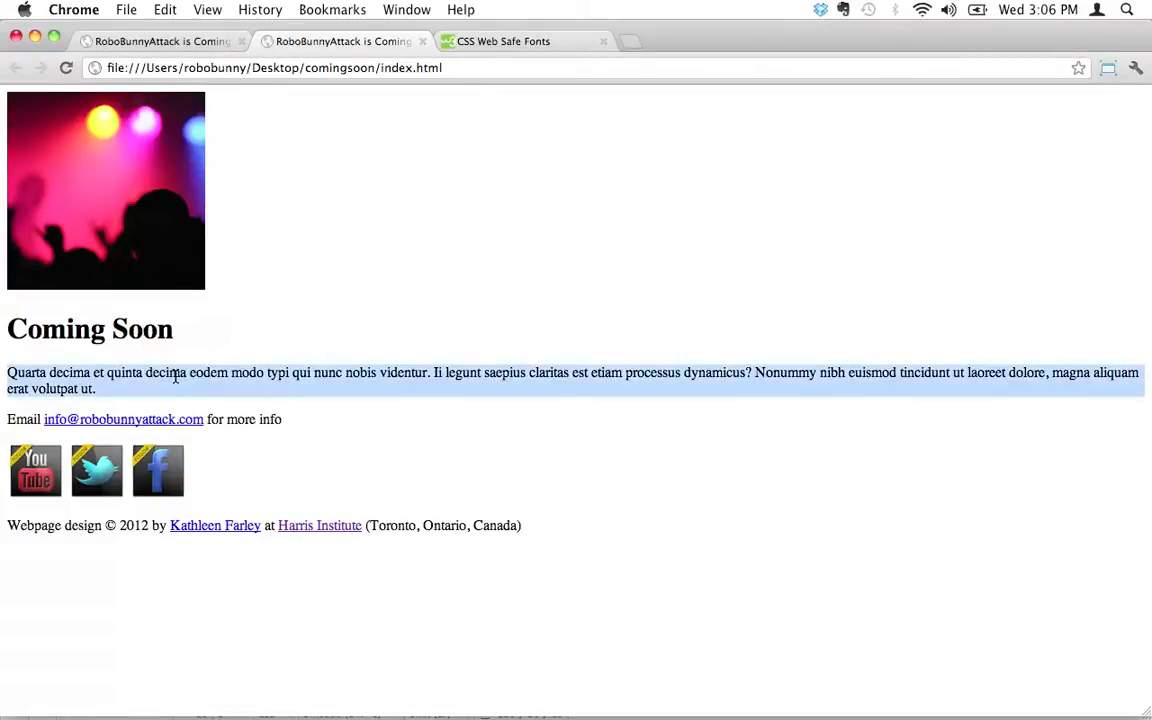
mouse_move(183, 358)
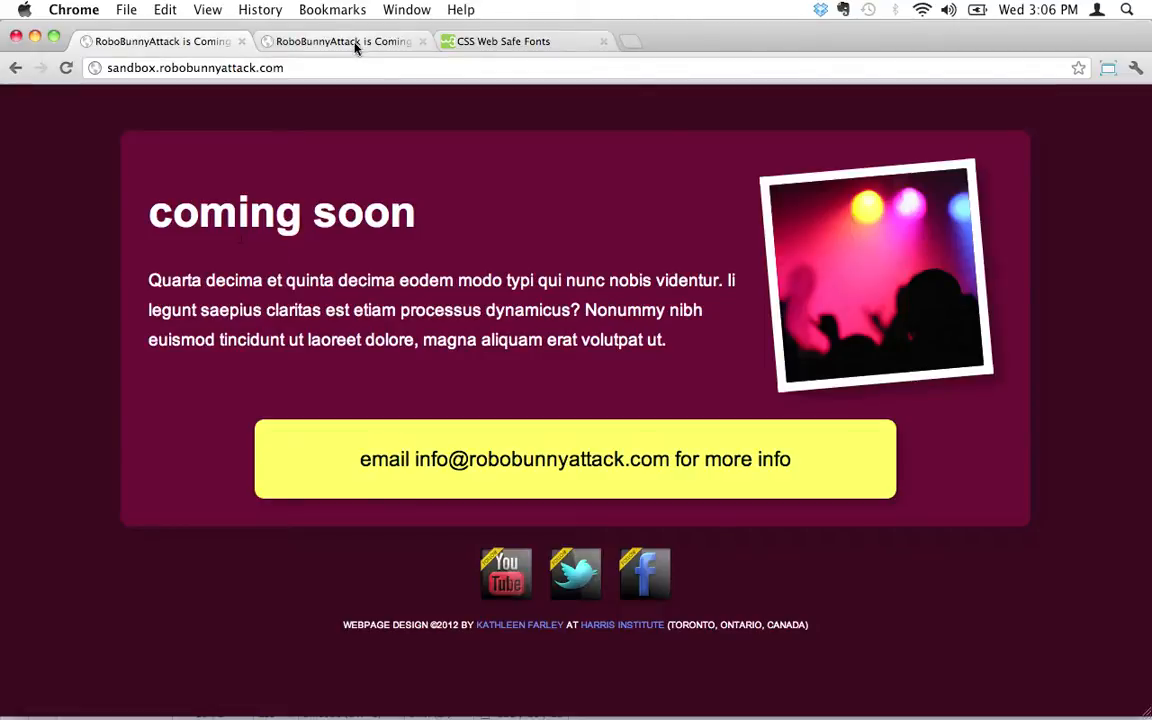
mouse_move(343, 41)
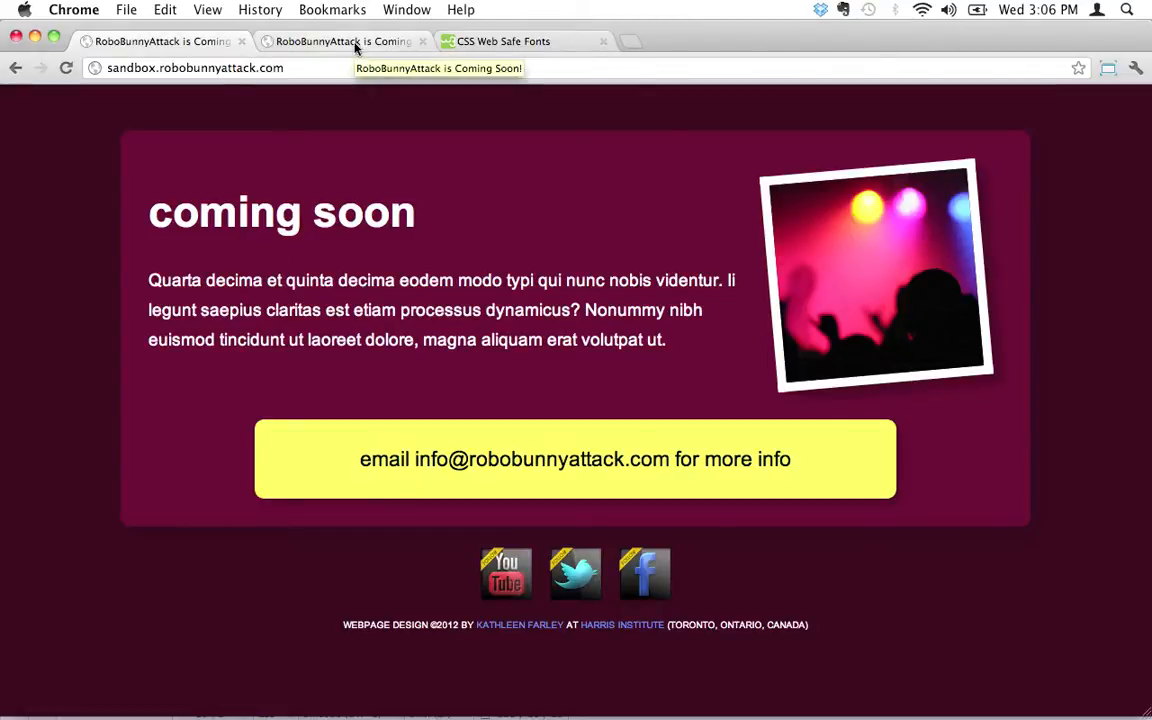
Return to the unstyled local Coming Soon page, then scroll the web safe fonts reference
click(343, 41)
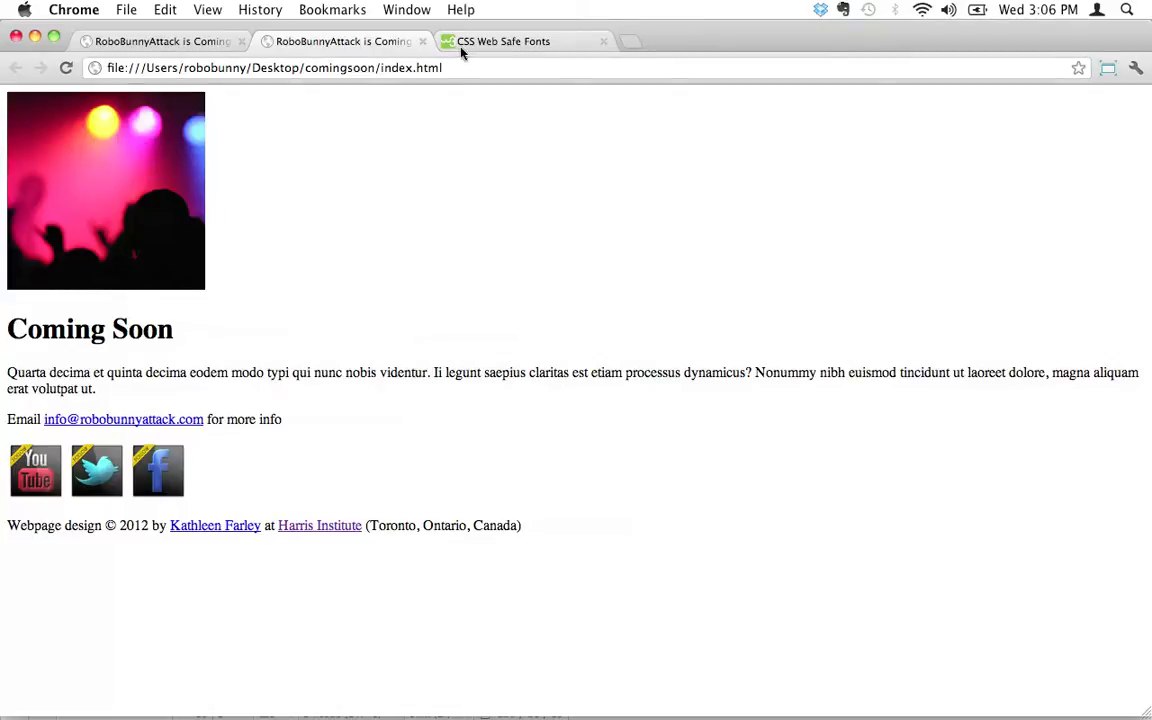
mouse_move(467, 137)
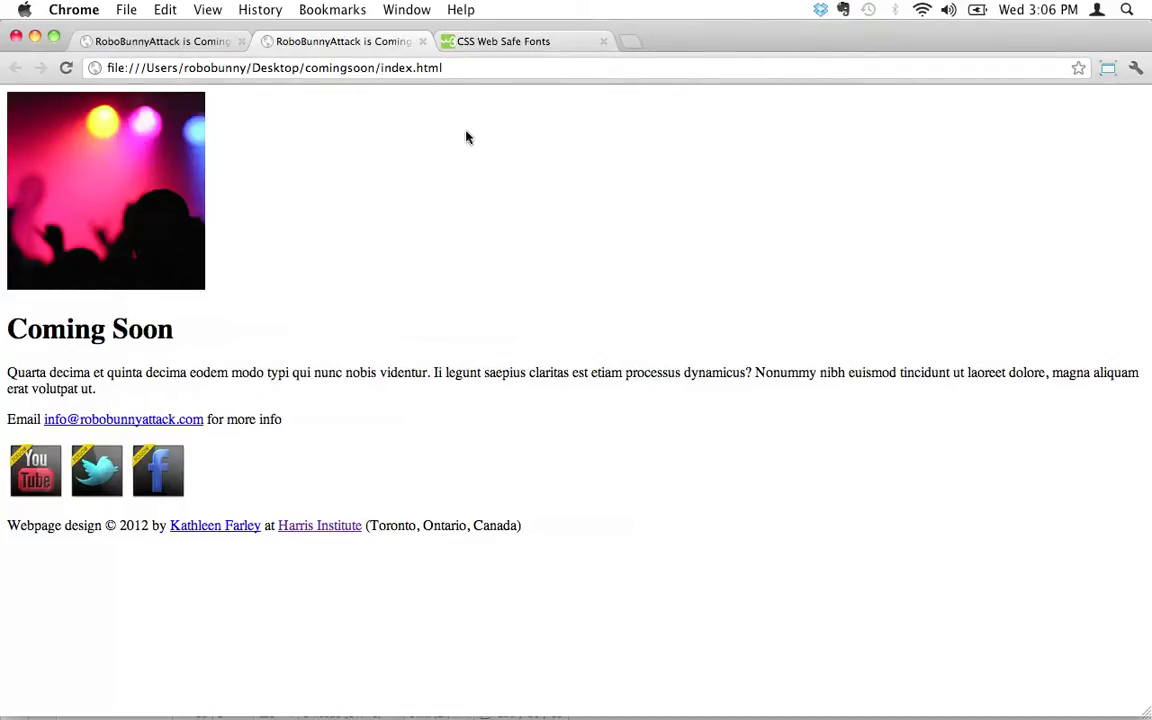
mouse_move(513, 122)
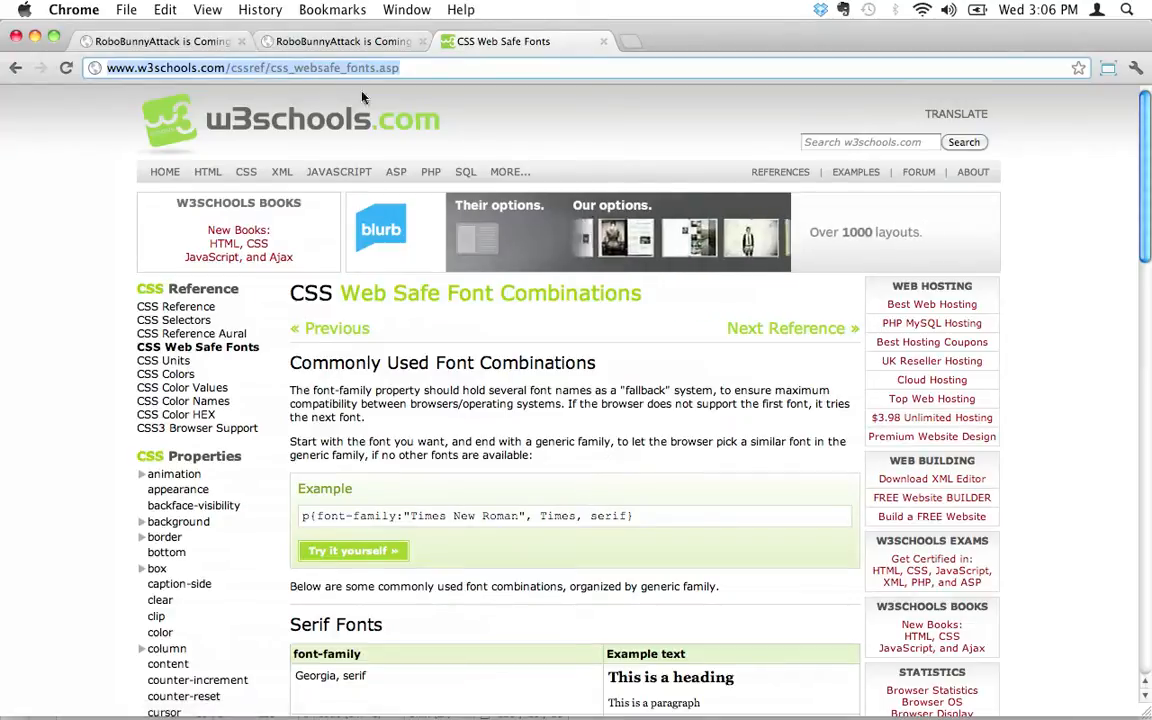
scroll(down, 3)
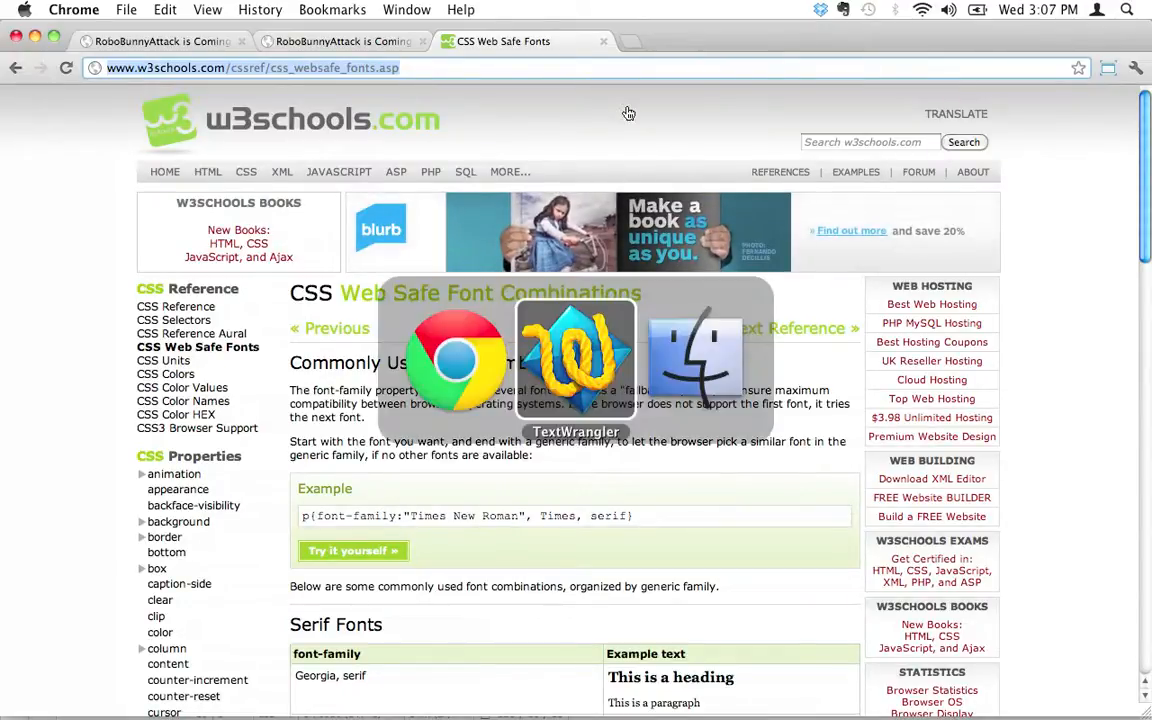
Look over the index.html markup, then return to style.css
click(575, 360)
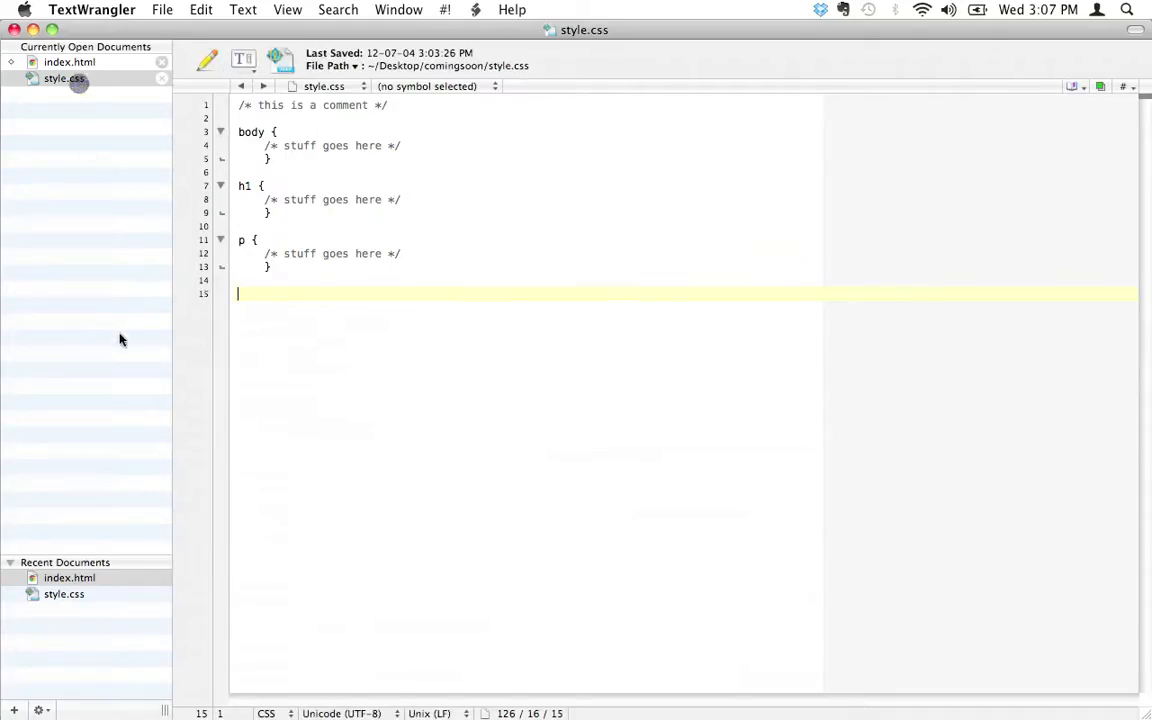
click(69, 62)
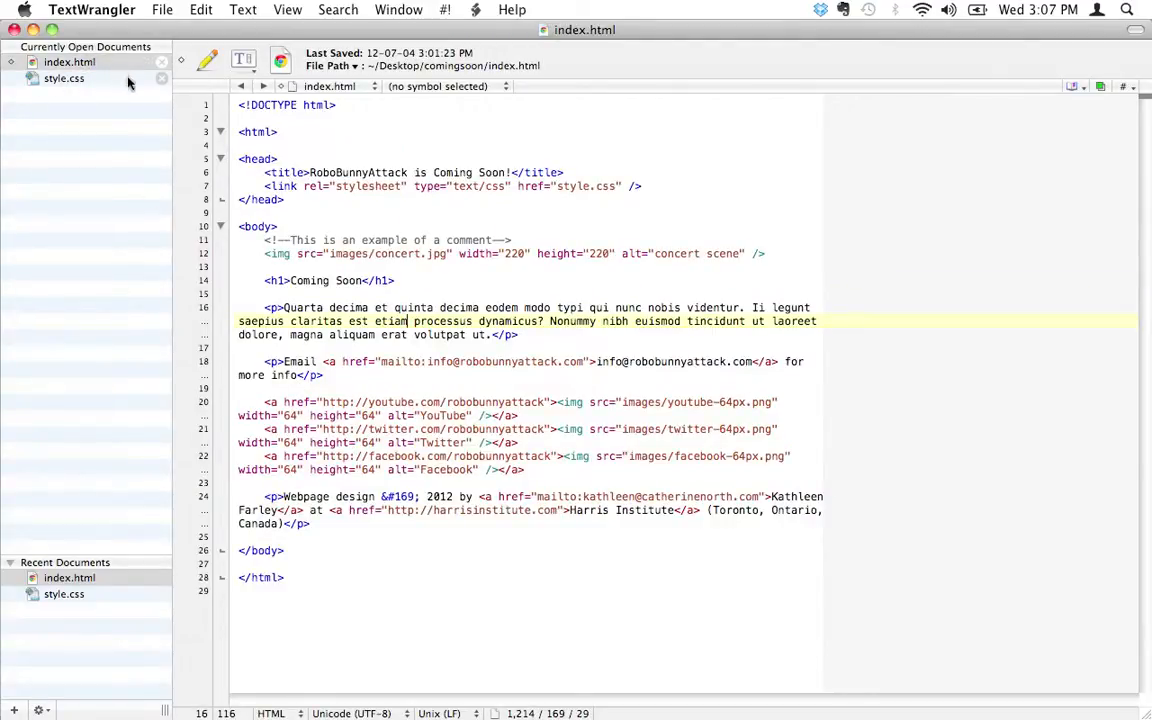
click(63, 78)
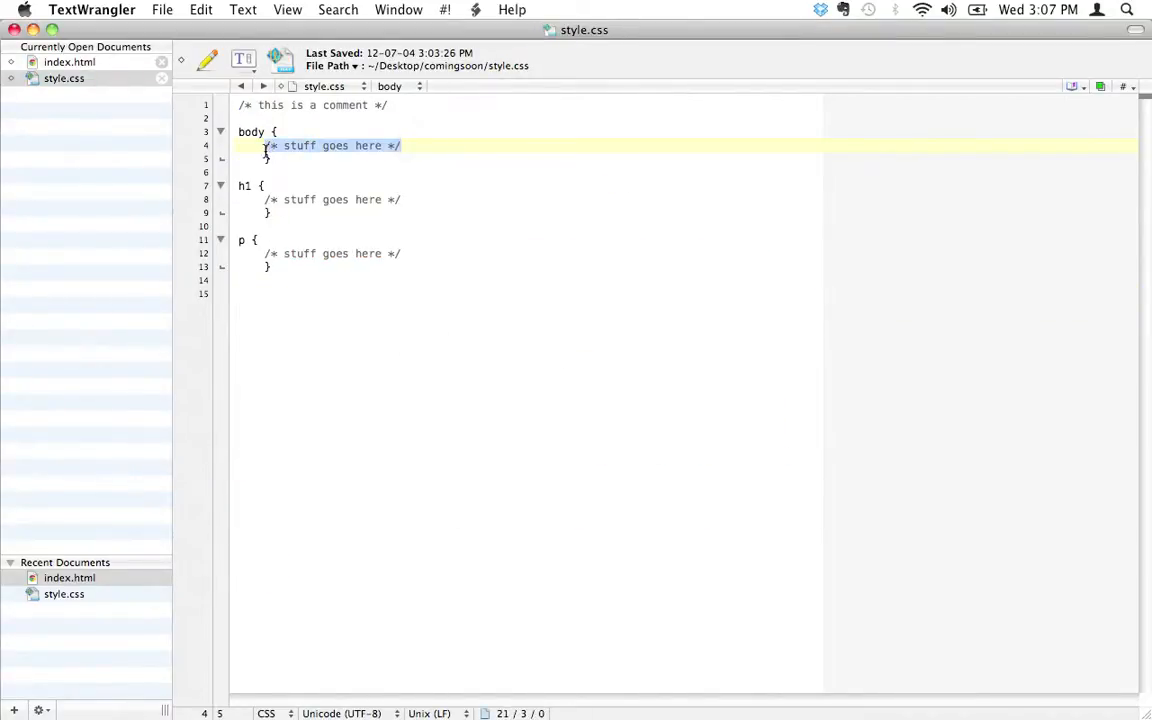
Add 'font-family: name of font goes here' to the body rule and select the placeholder value
text(font-famil)
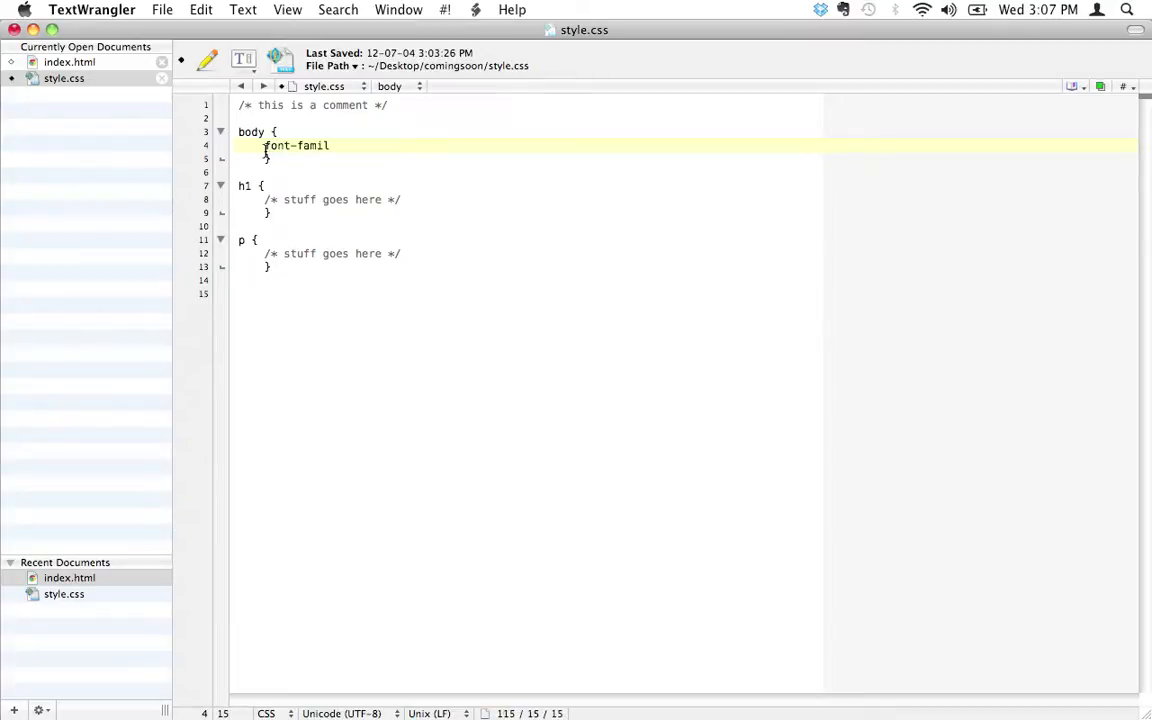
text(y:)
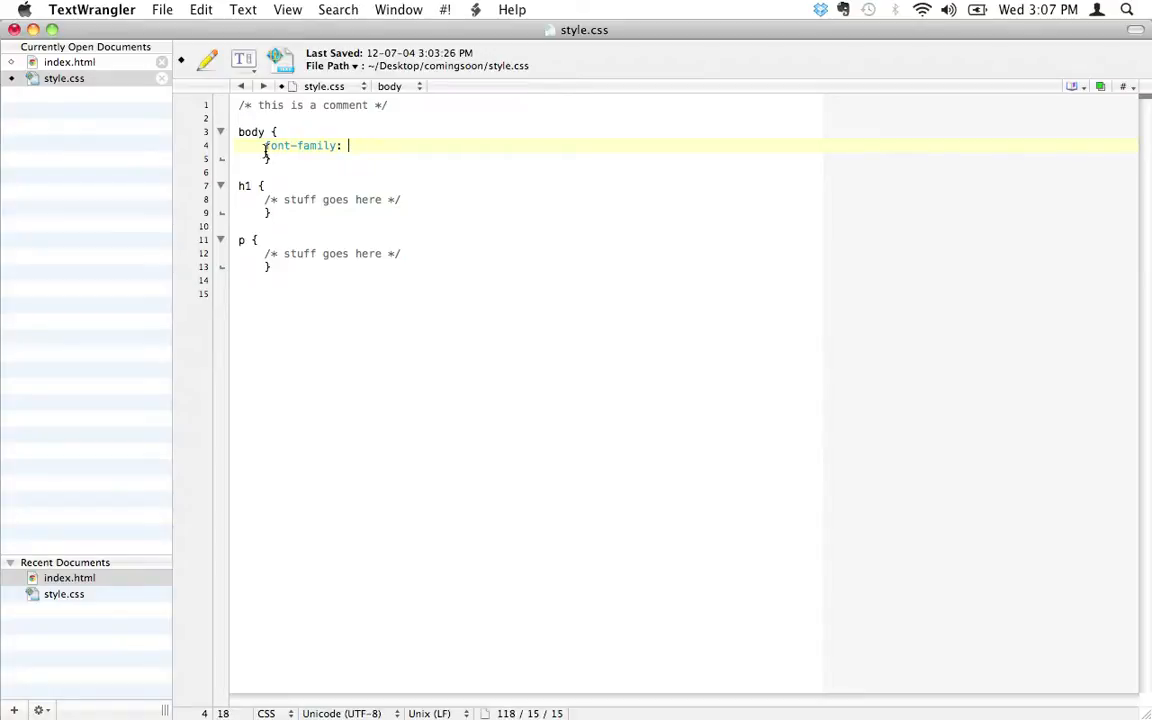
text(name of font goes here)
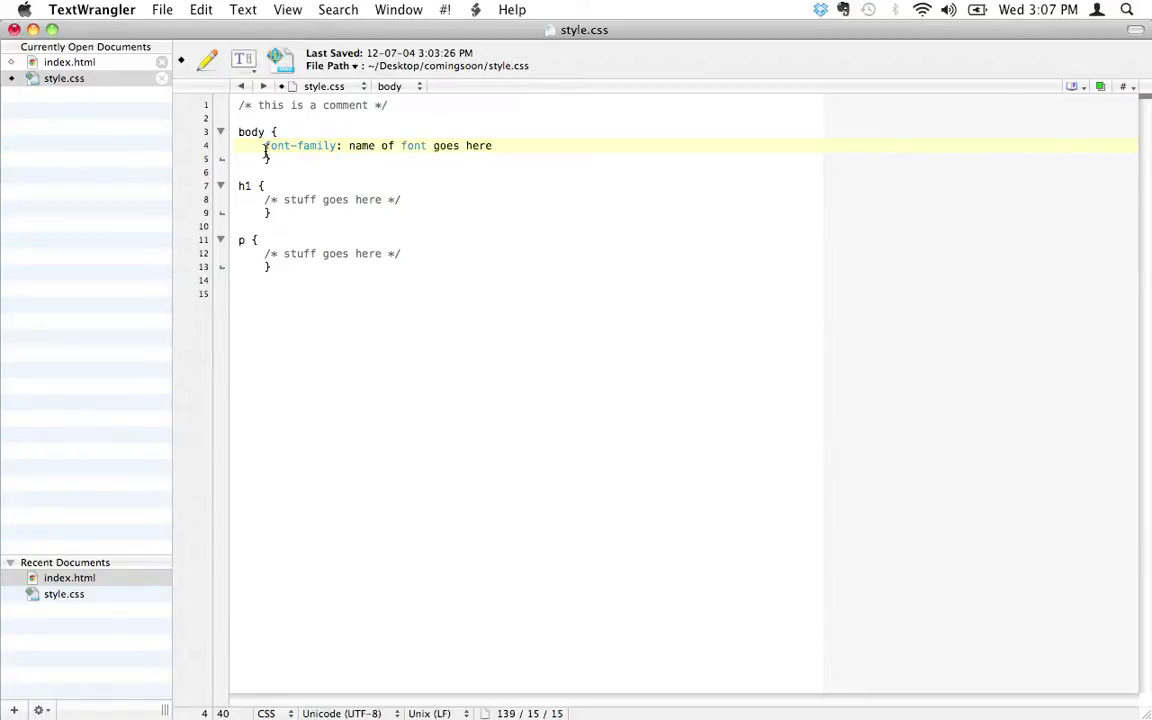
click(492, 145)
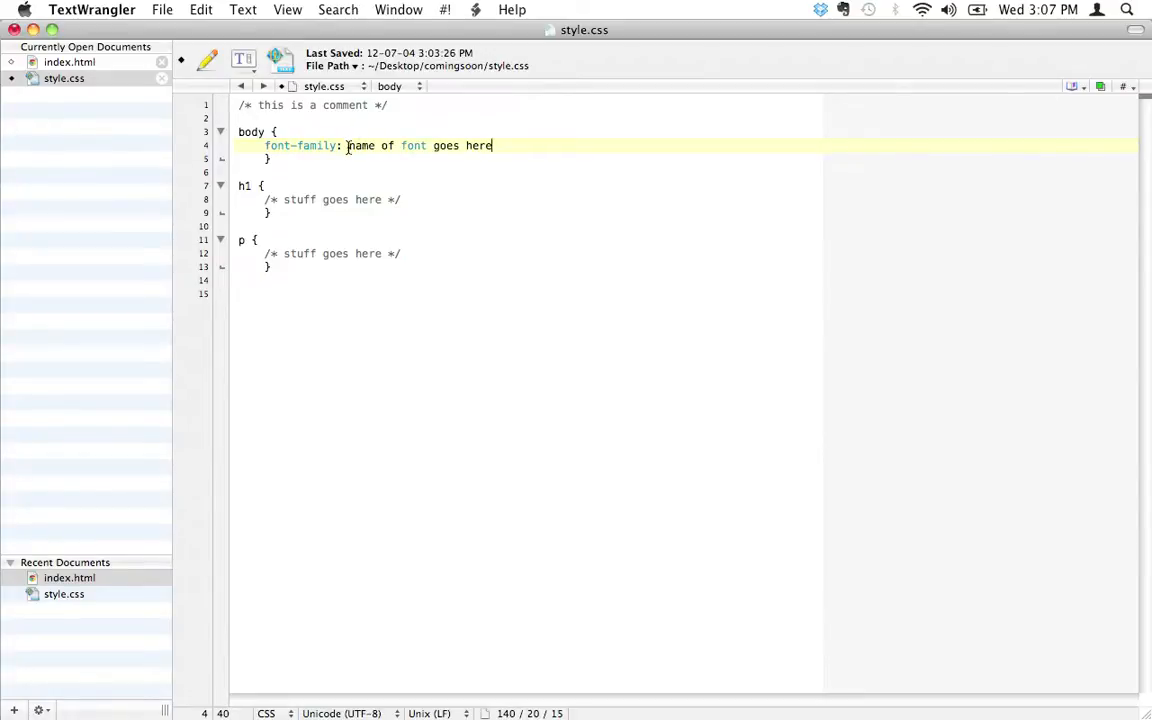
drag(348, 145, 492, 145)
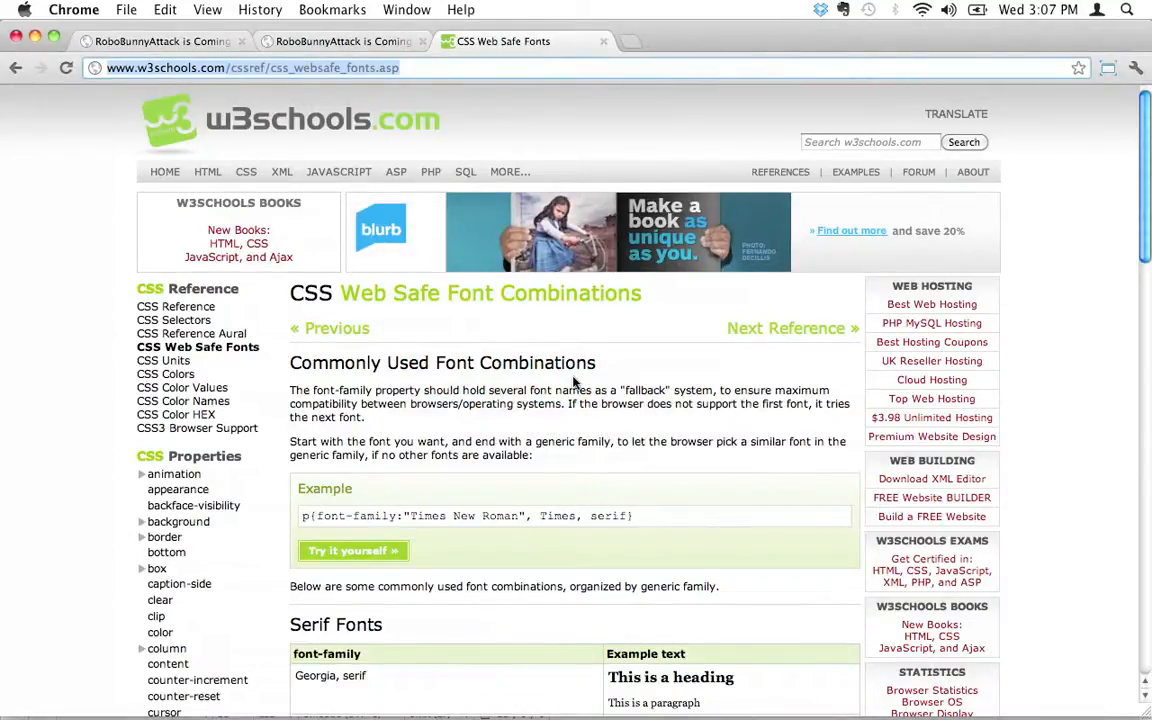
mouse_move(618, 394)
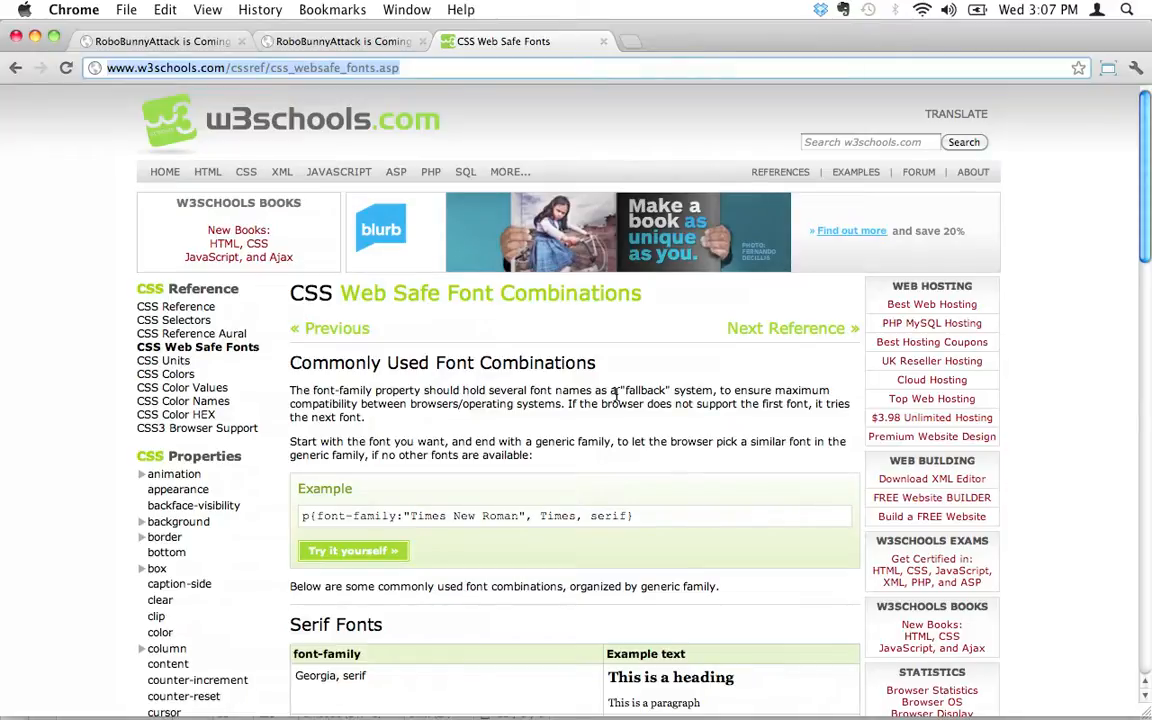
mouse_move(575, 322)
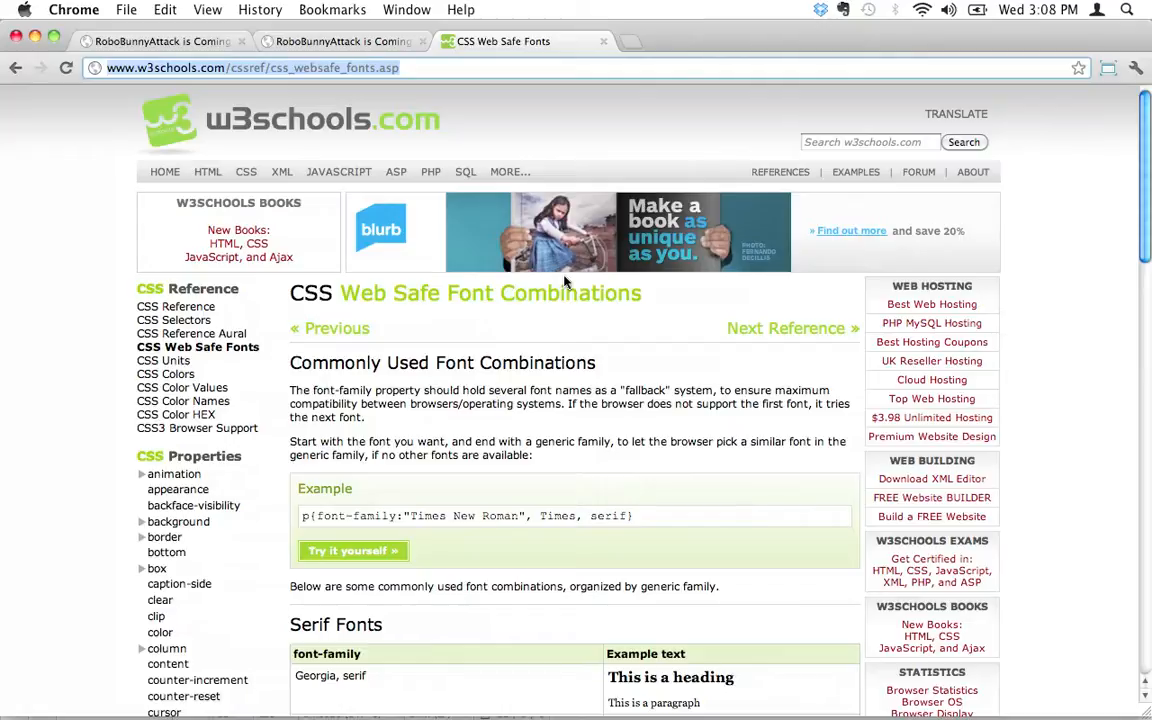
Switch from Chrome to the comingsoon project folder with Cmd+Tab
key(Cmd+Tab)
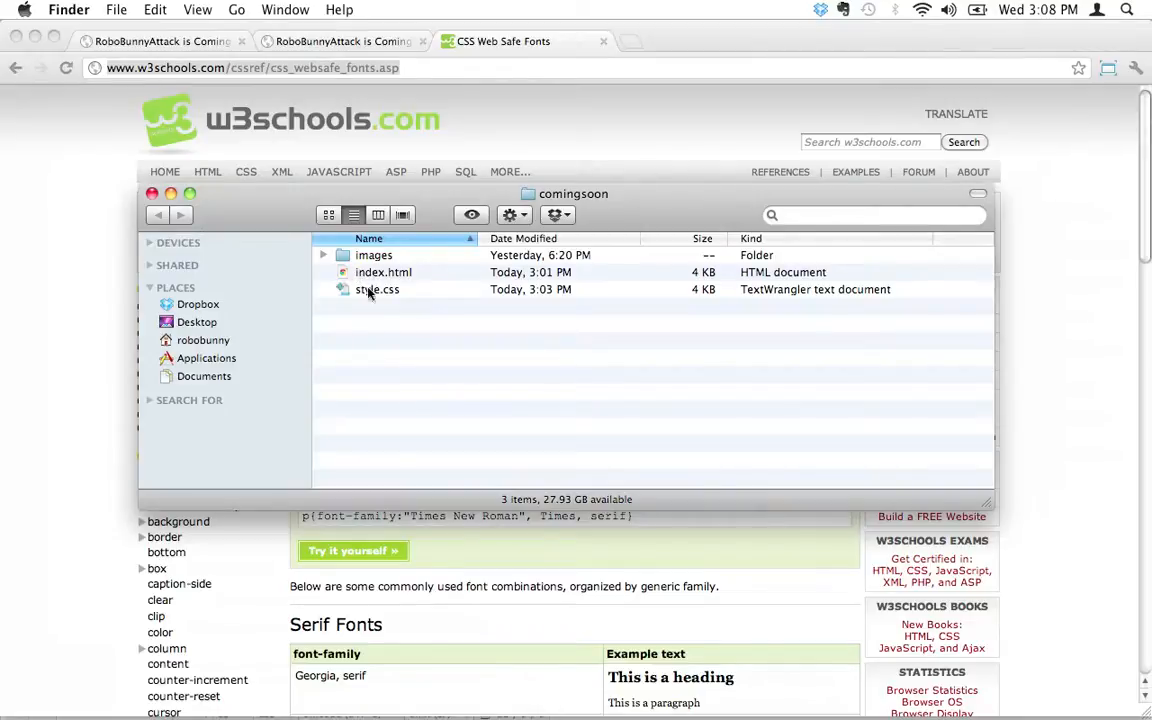
Point out index.html and style.css in the comingsoon folder, then clear the selection
click(384, 272)
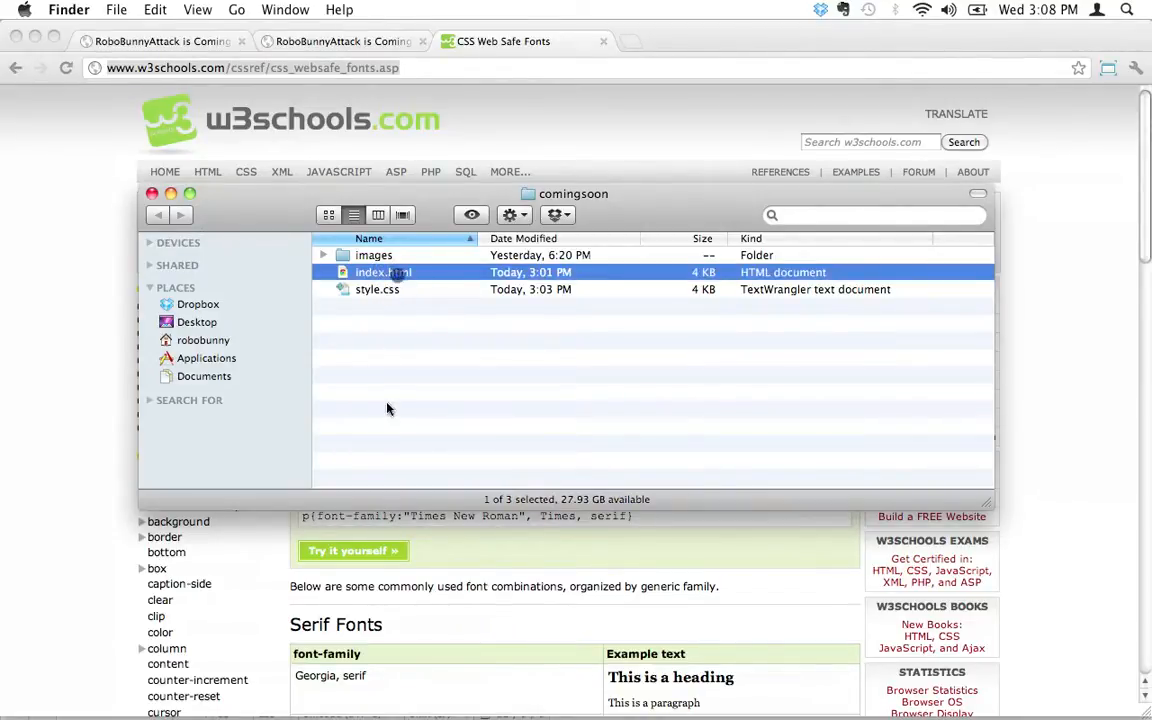
click(377, 289)
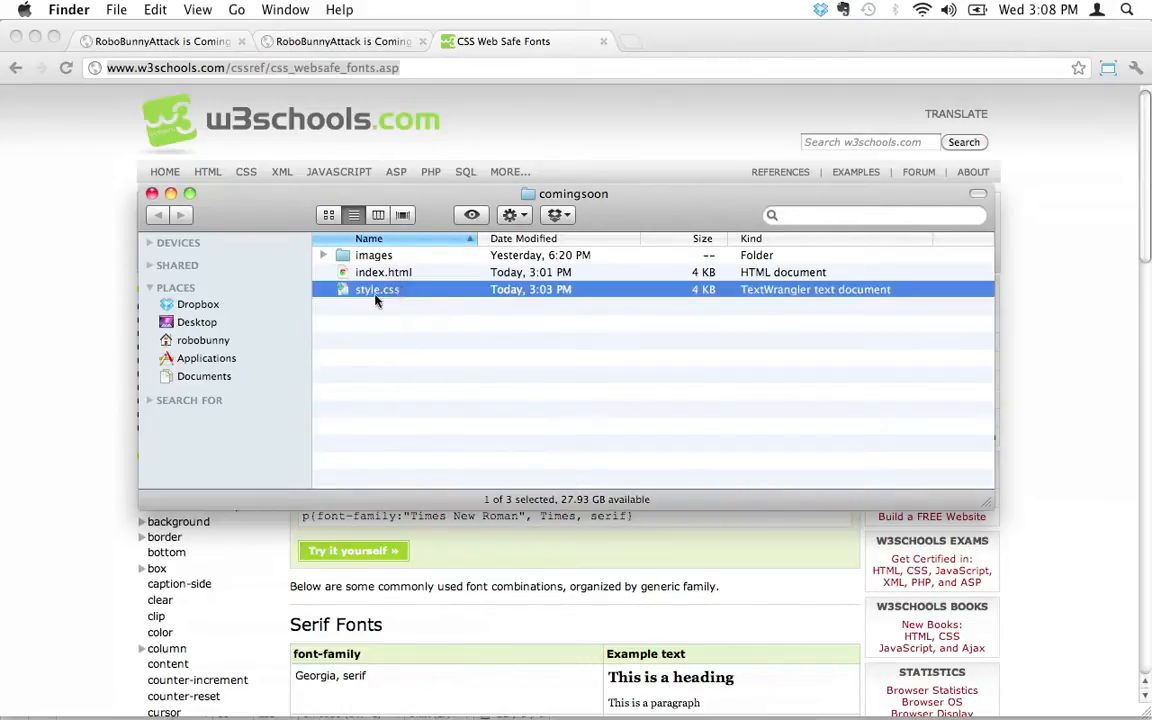
mouse_move(403, 408)
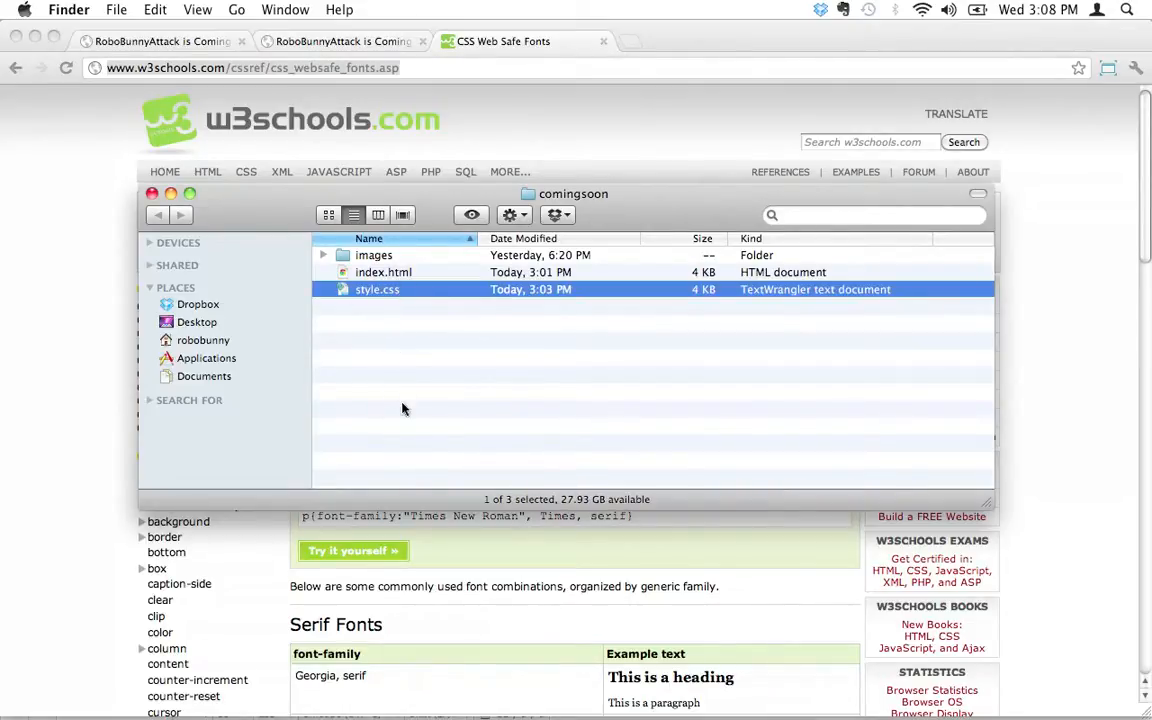
click(323, 255)
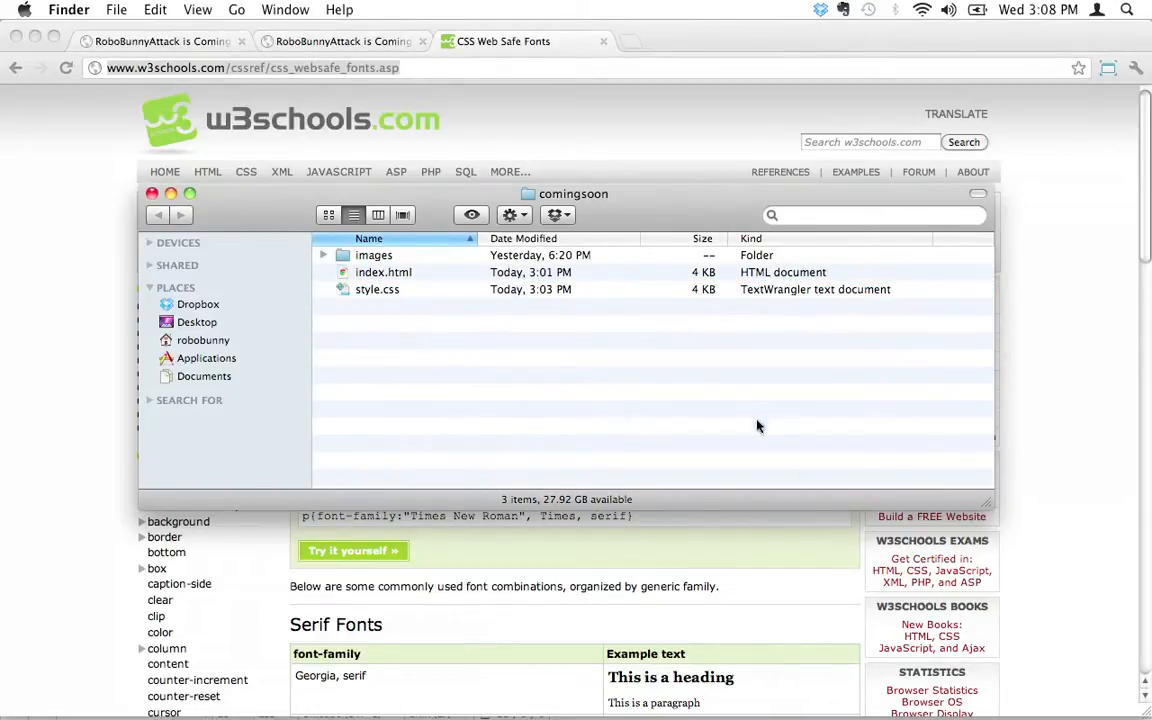
mouse_move(655, 362)
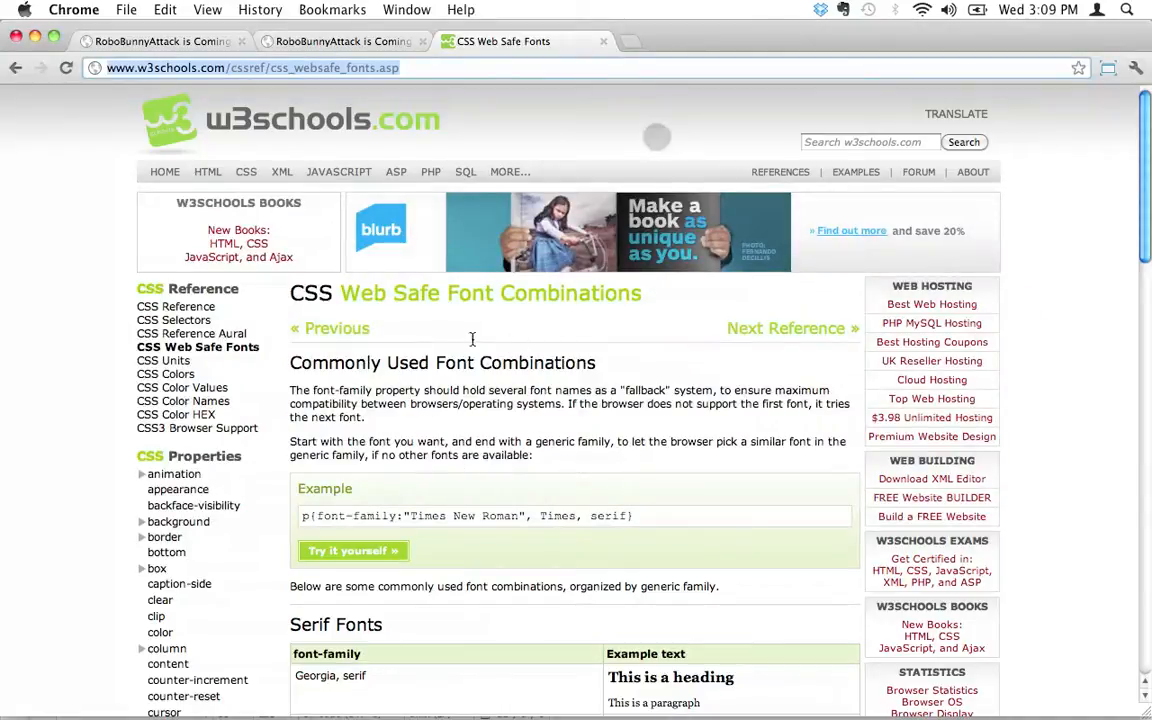
mouse_move(513, 365)
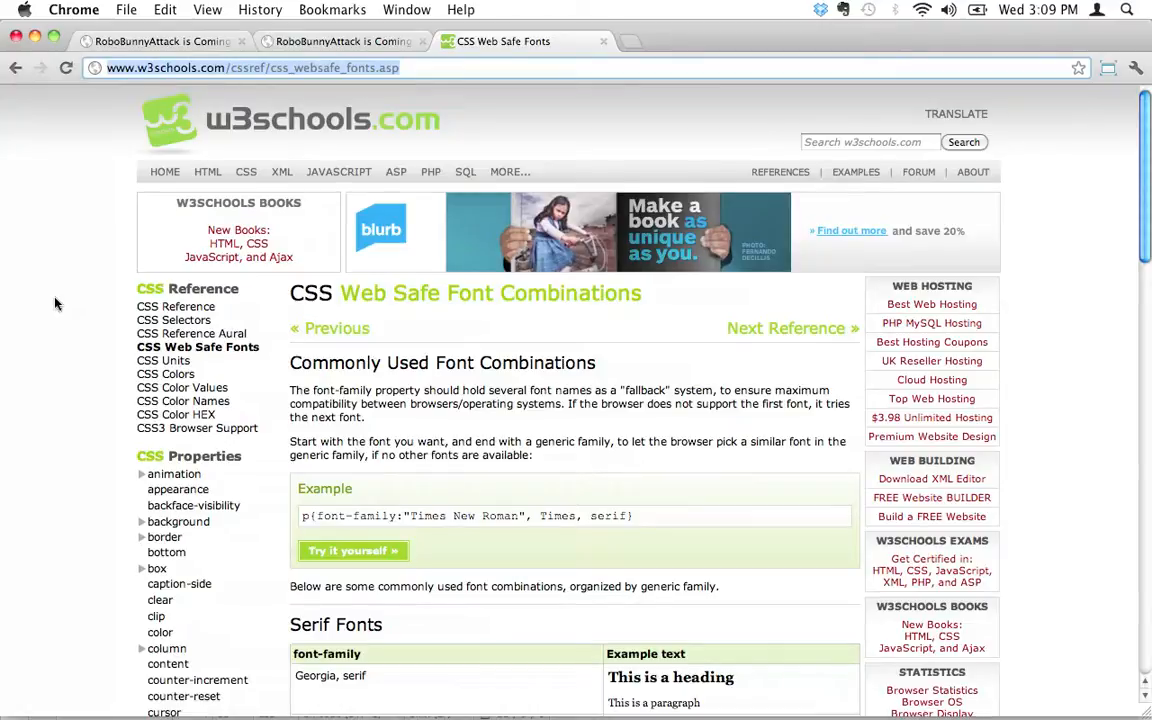
mouse_move(433, 680)
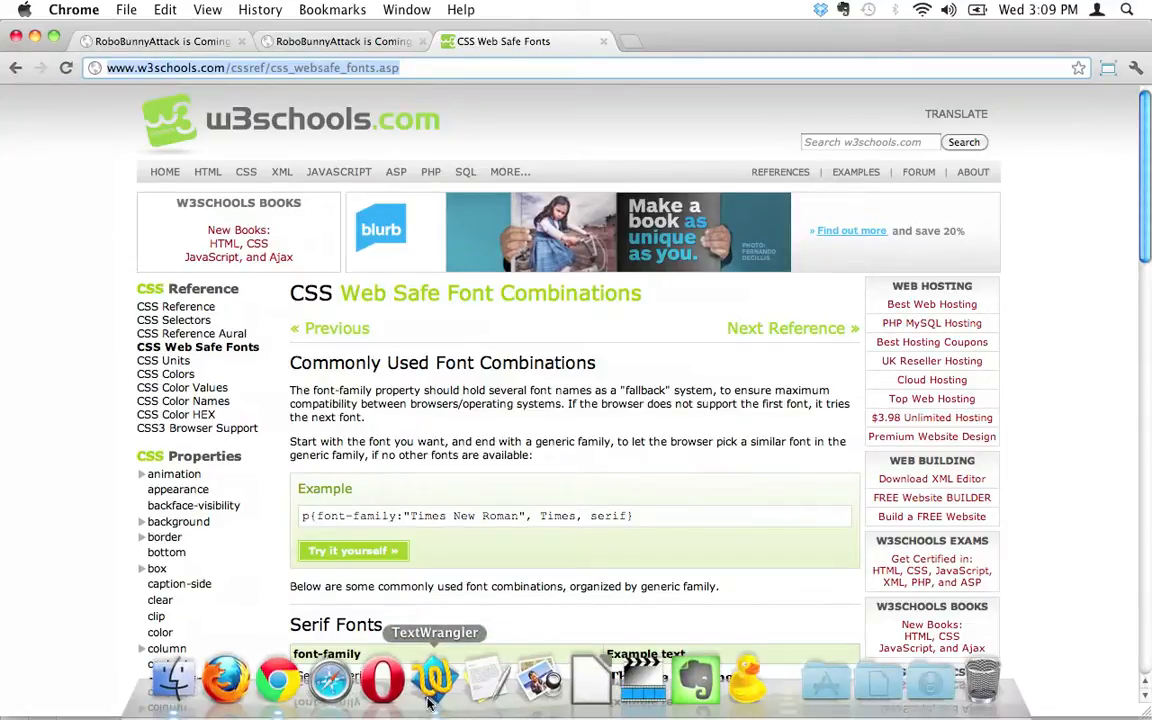
click(434, 680)
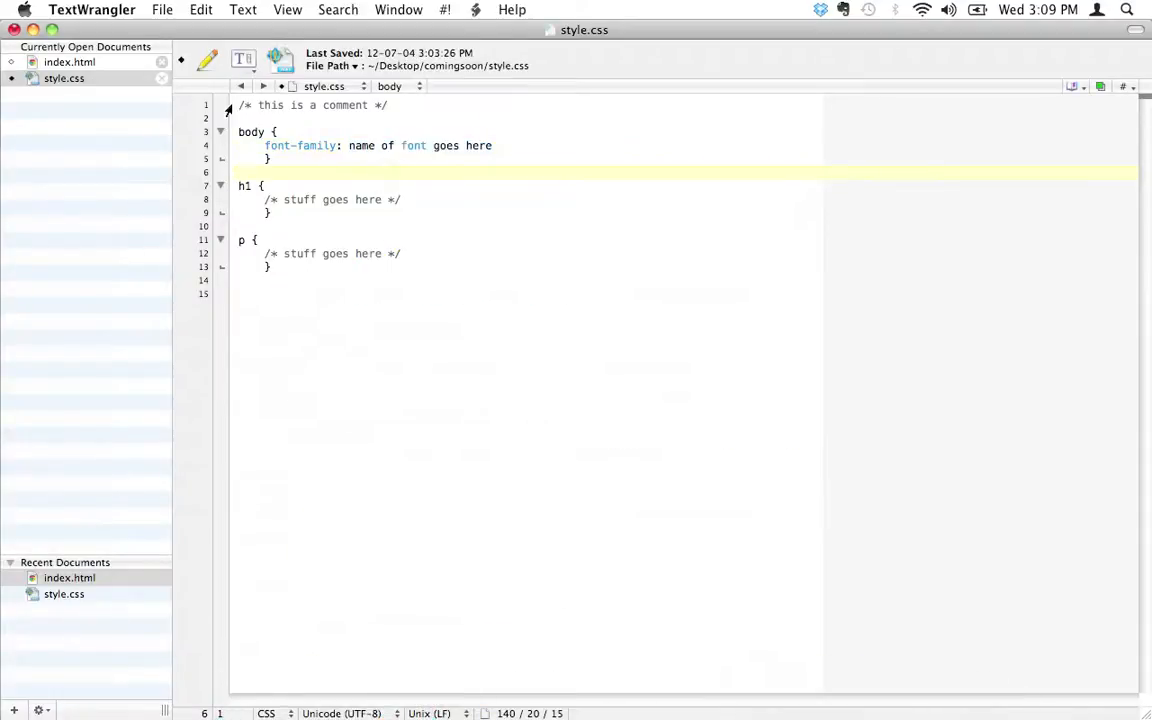
drag(342, 145, 492, 145)
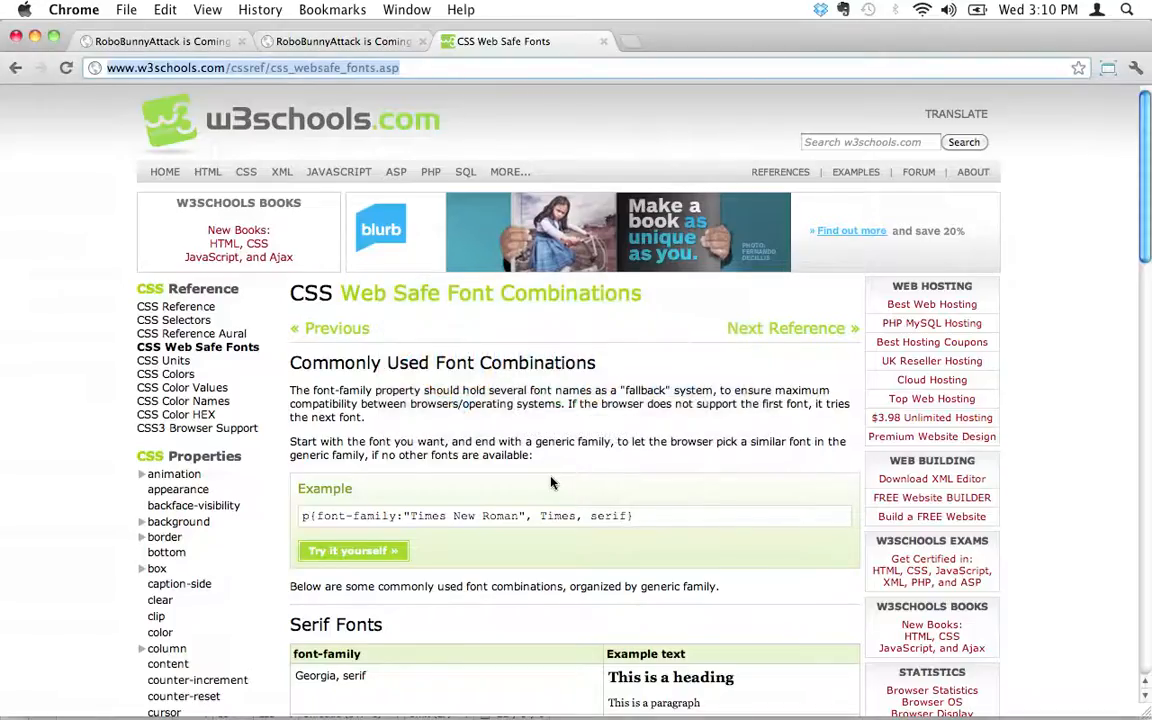
Scroll the W3Schools web safe fonts page down to Commonly Used Font Combinations
scroll(down, 3)
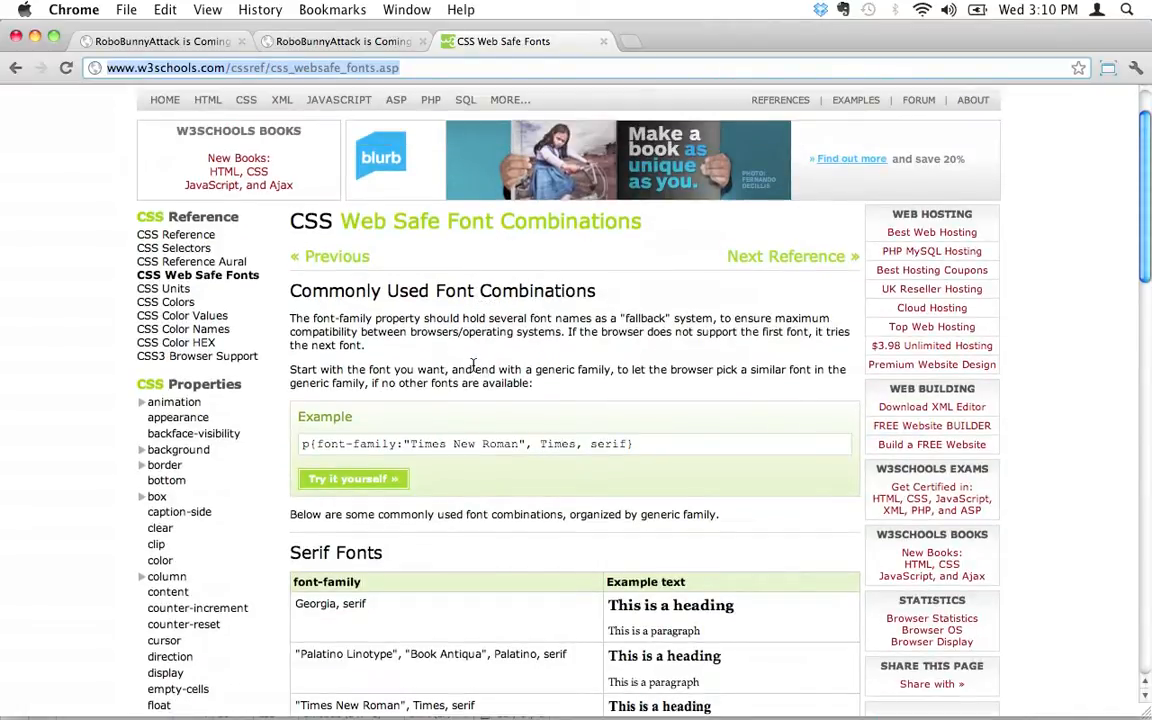
scroll(down, 3)
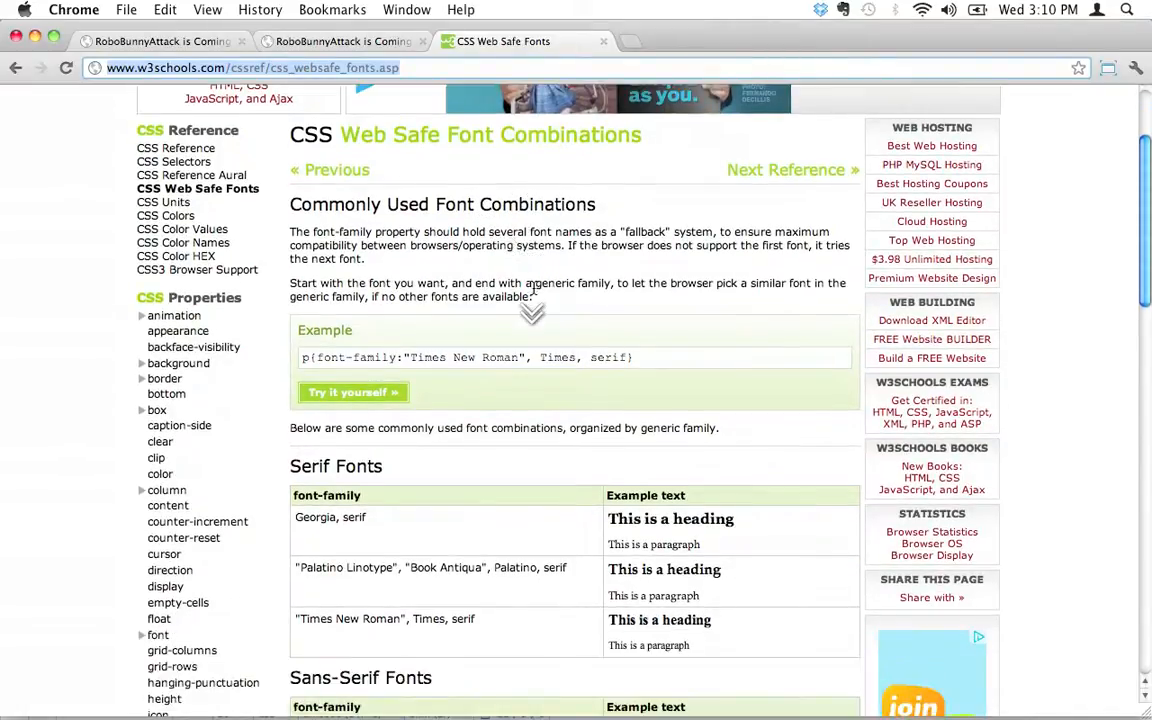
mouse_move(531, 305)
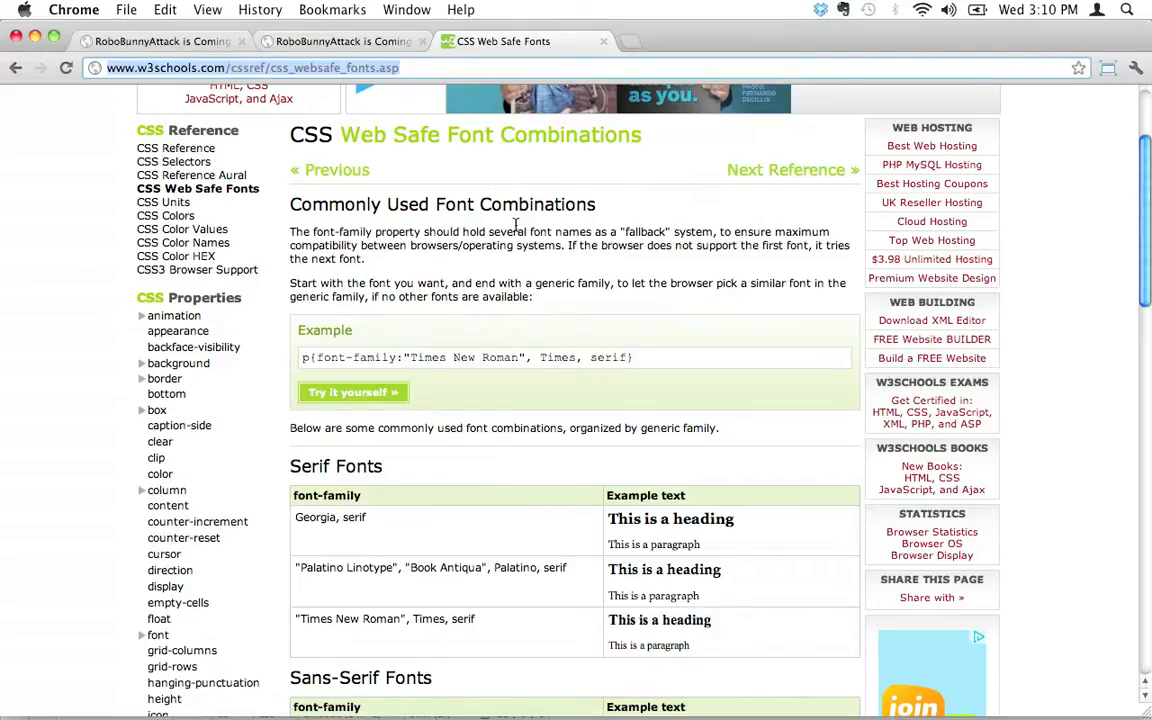
scroll(down, 3)
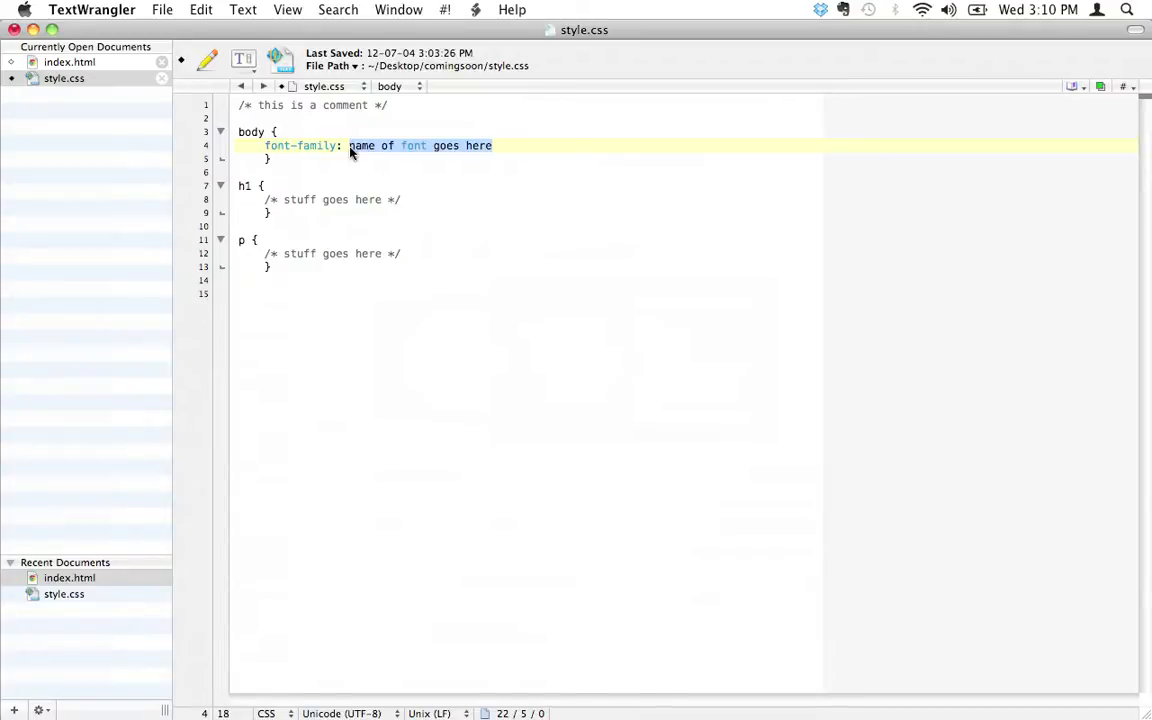
Type the 'font1, font2, font3;' fallback list and briefly highlight it
text(font1, fon)
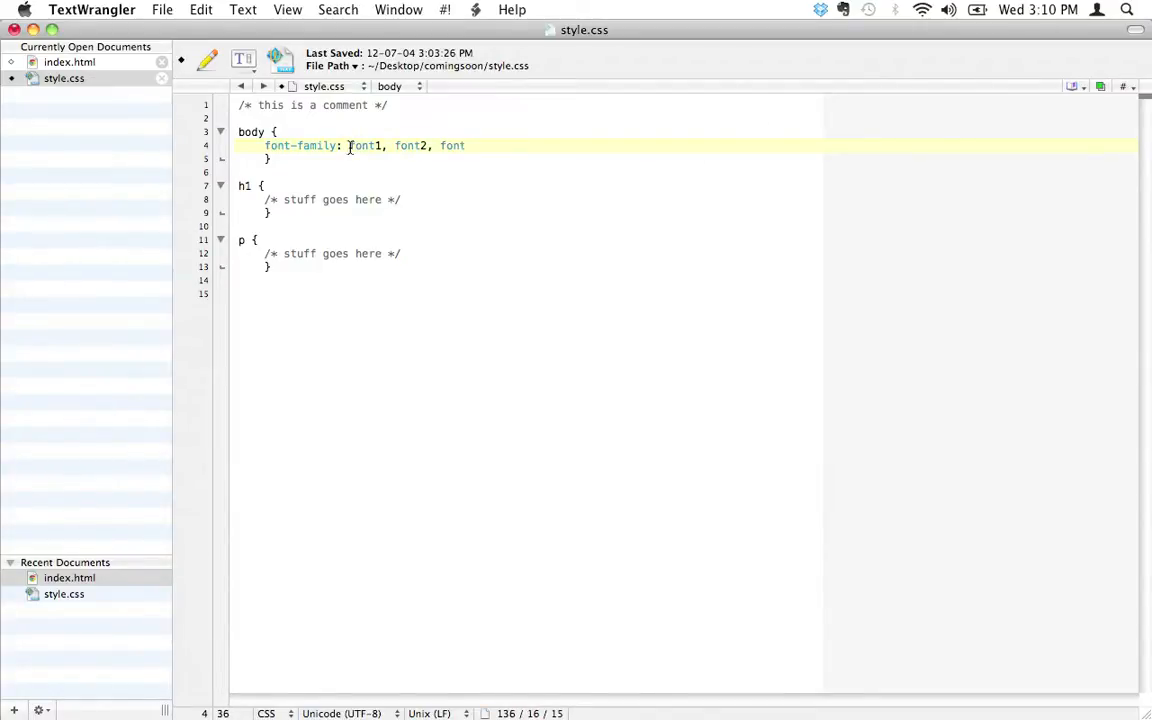
text(3;)
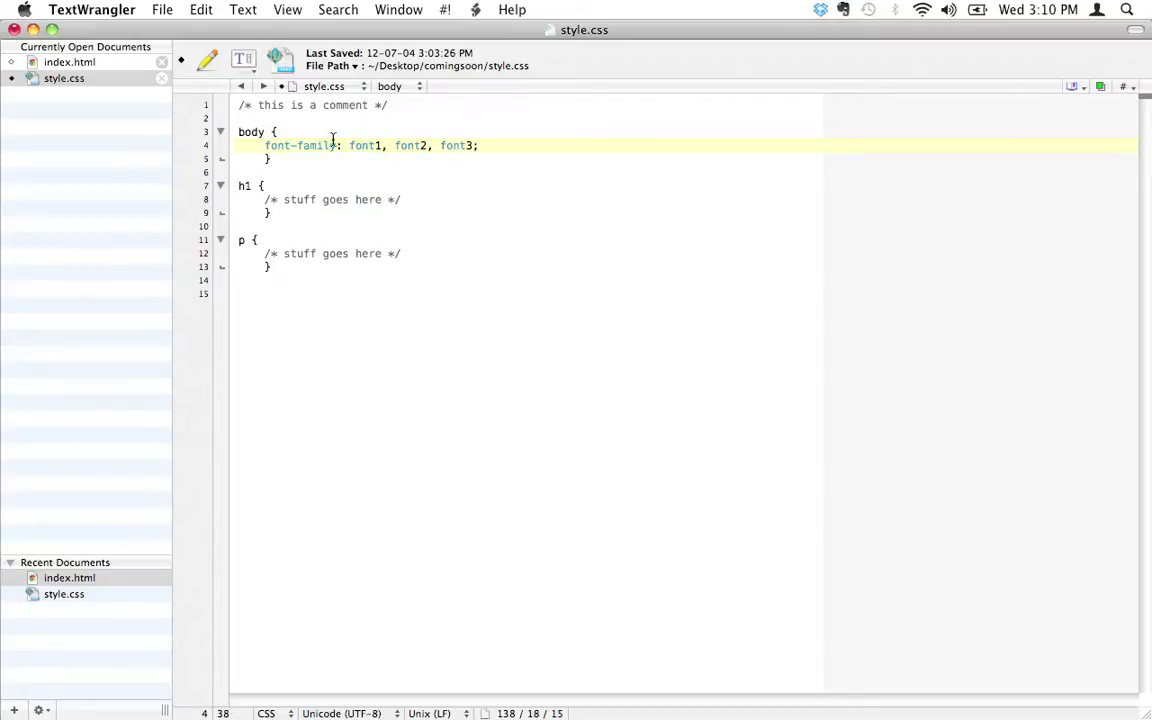
double_click(300, 145)
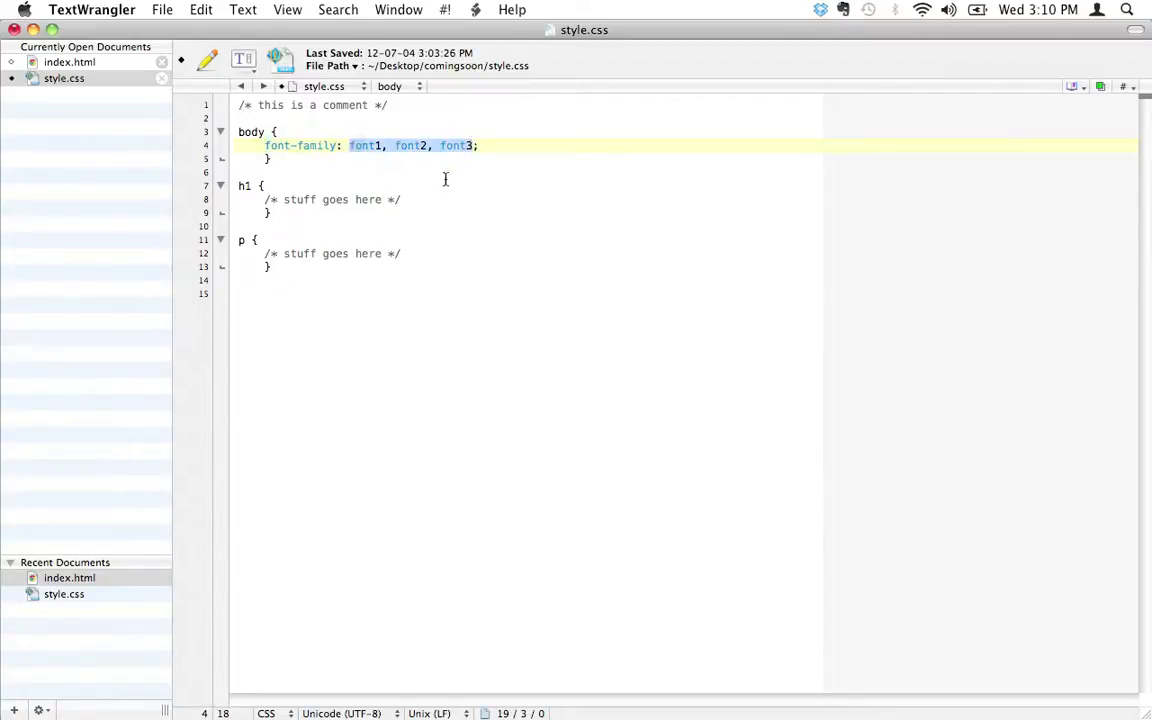
click(482, 145)
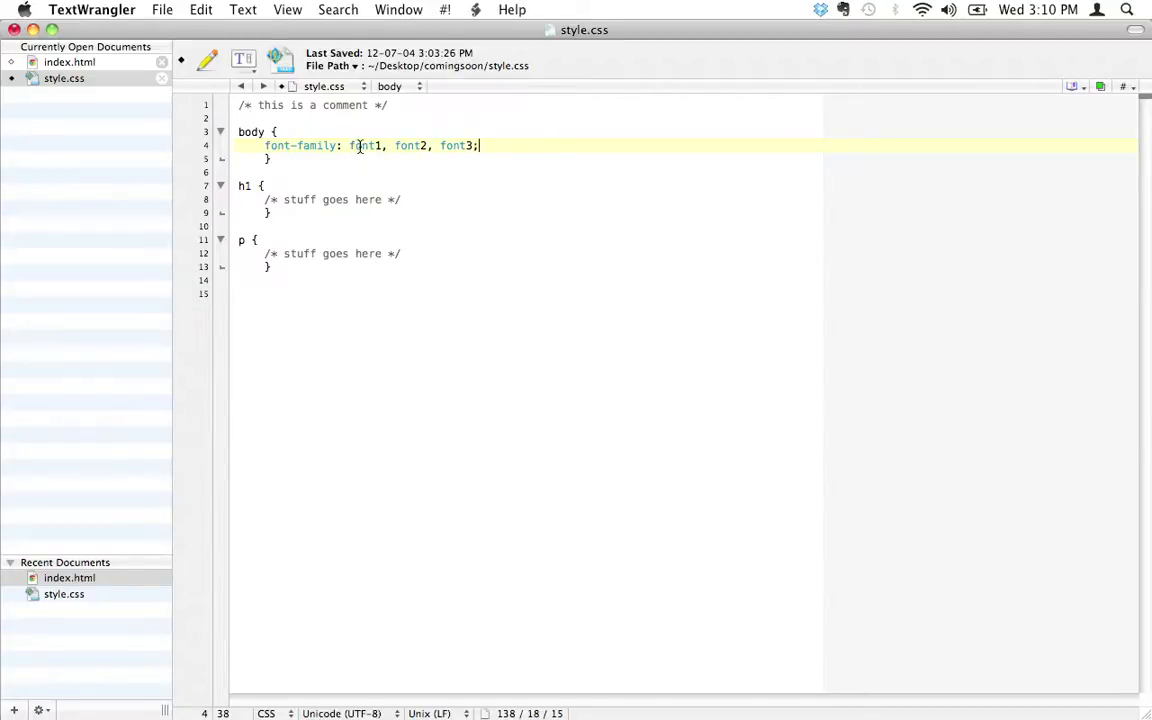
Highlight the body selector, font-family property and last fallback font to explain them
double_click(251, 131)
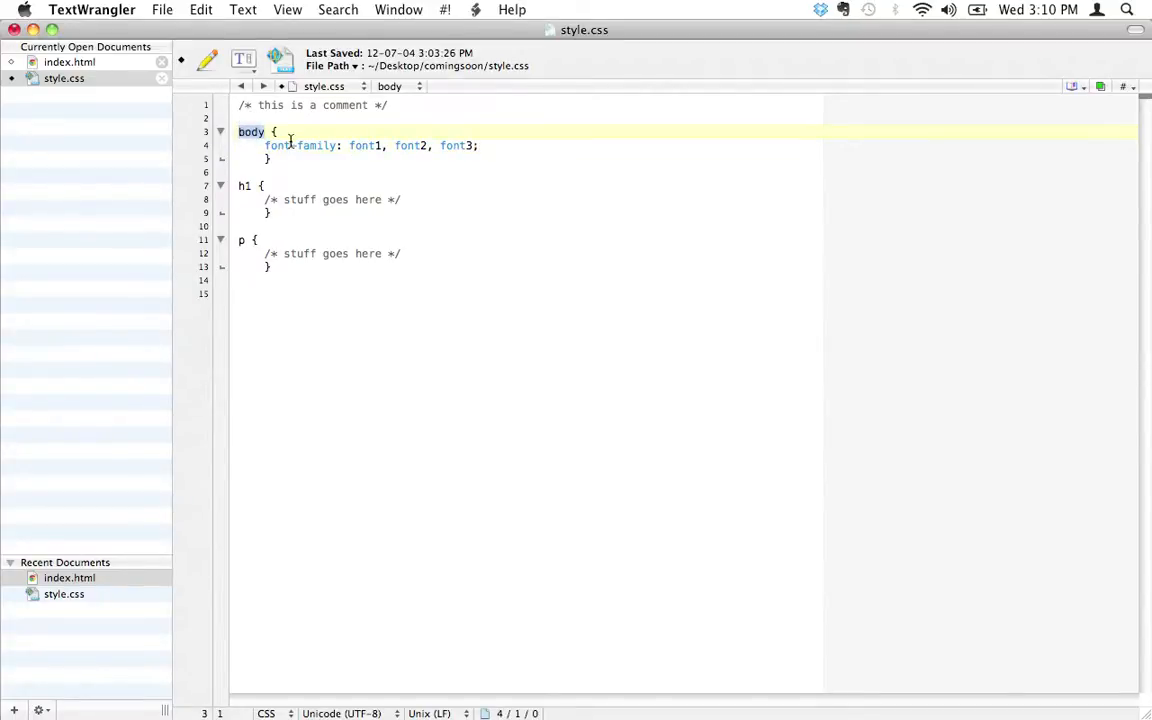
double_click(300, 145)
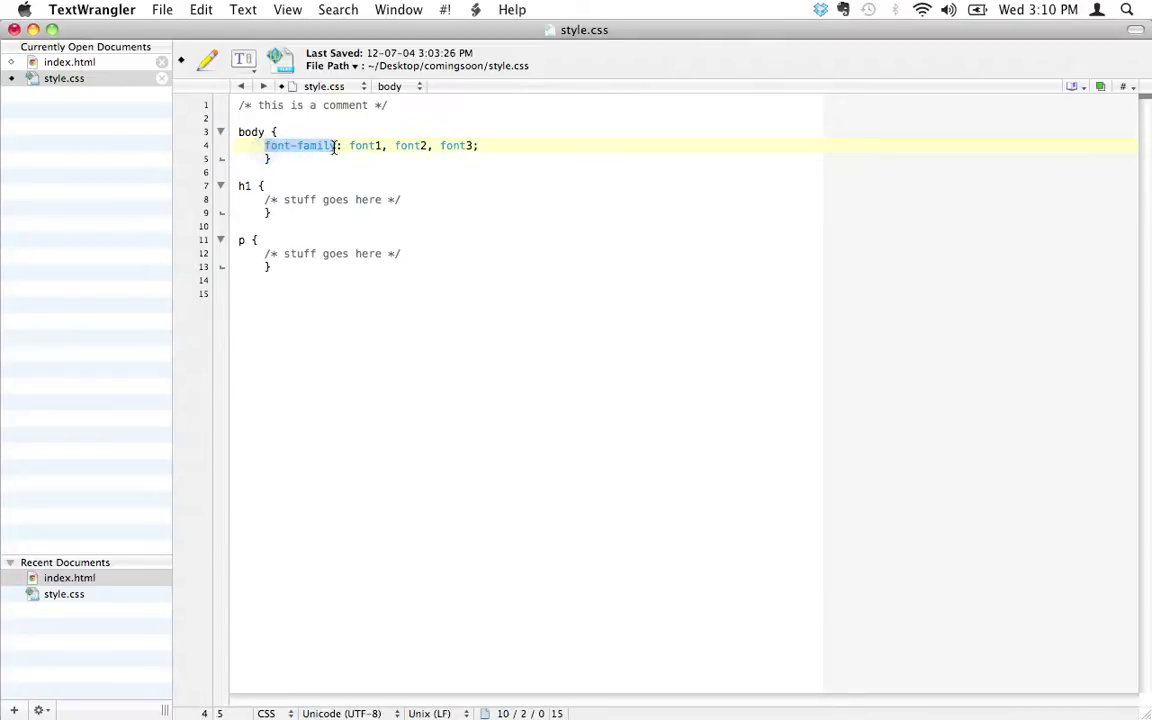
click(358, 145)
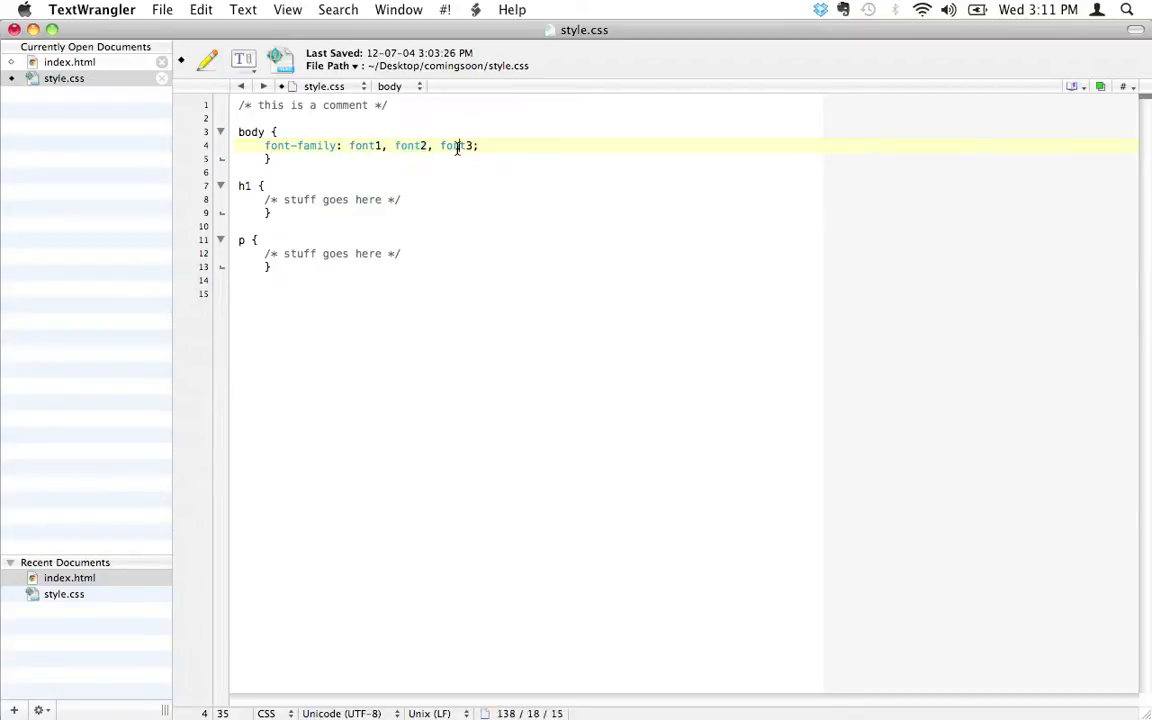
double_click(455, 145)
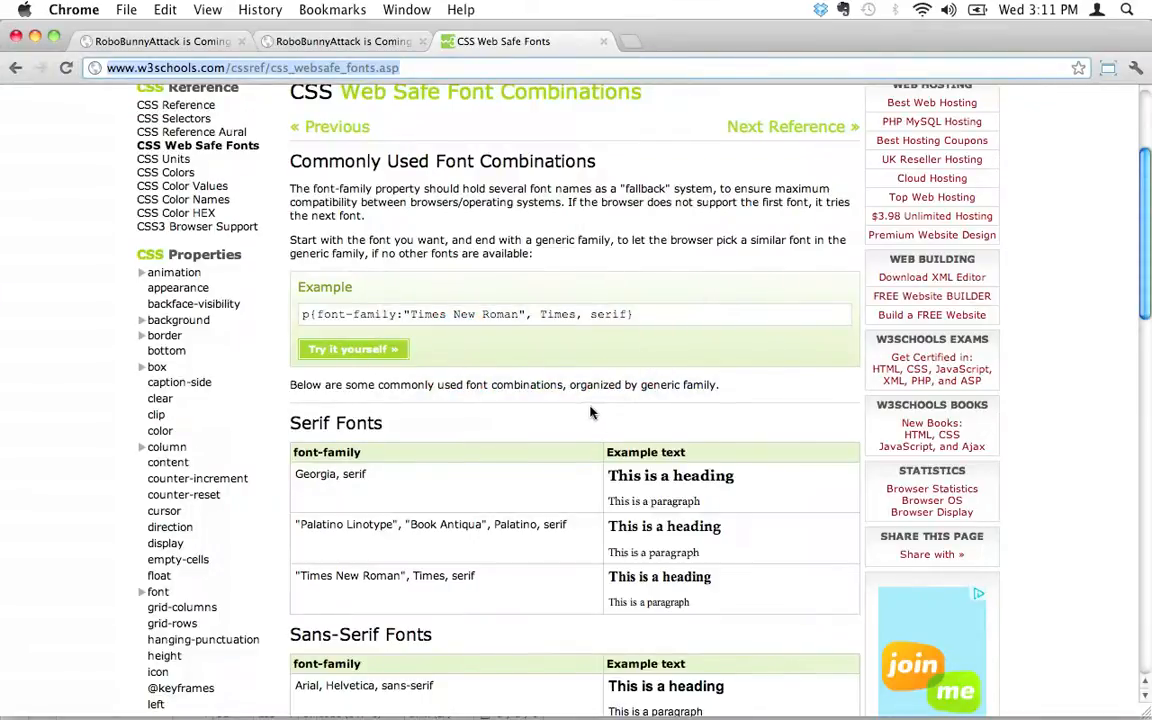
Scroll down to the Sans-Serif Fonts table and select text in it
scroll(down, 3)
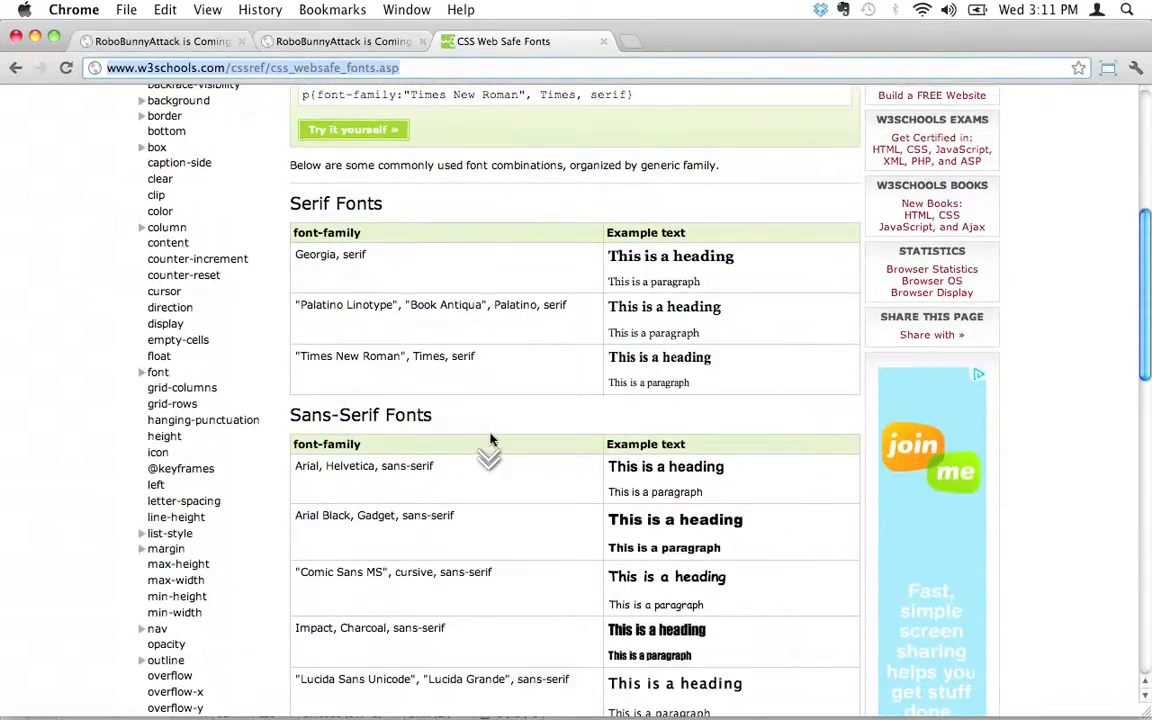
drag(294, 466, 434, 466)
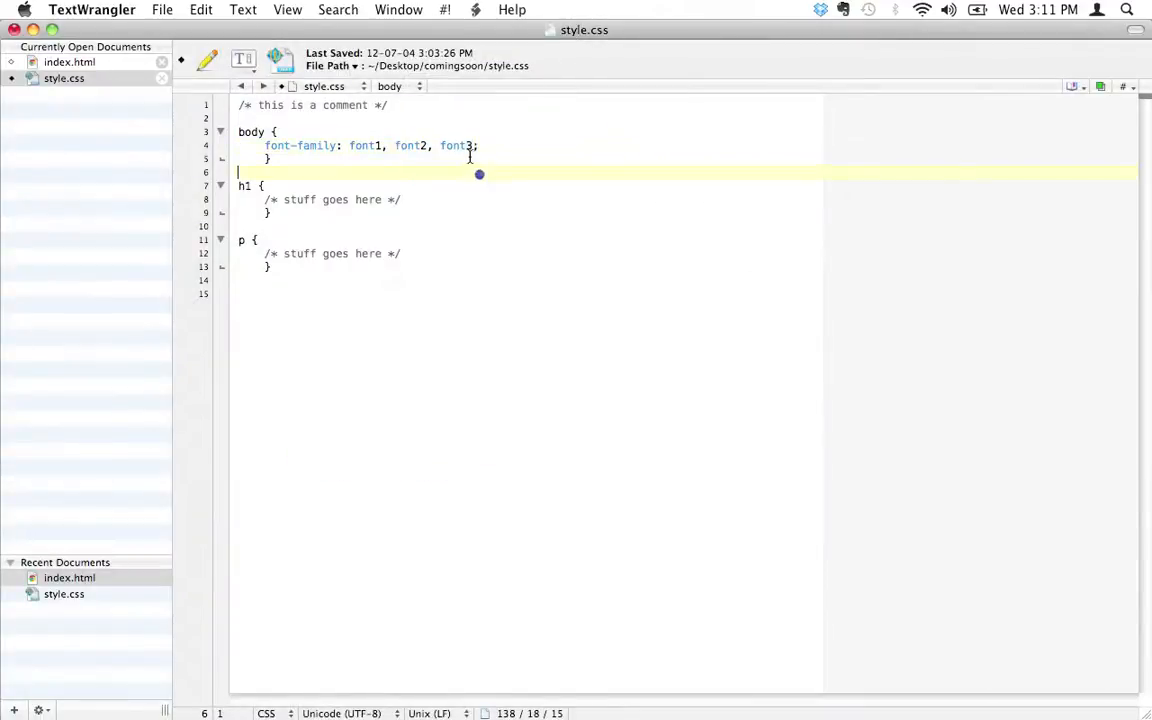
Enter 'Arial, Helvetica, sans-serif' as the body font stack and highlight each font name
text(Arial, Helvetica, sans-serif)
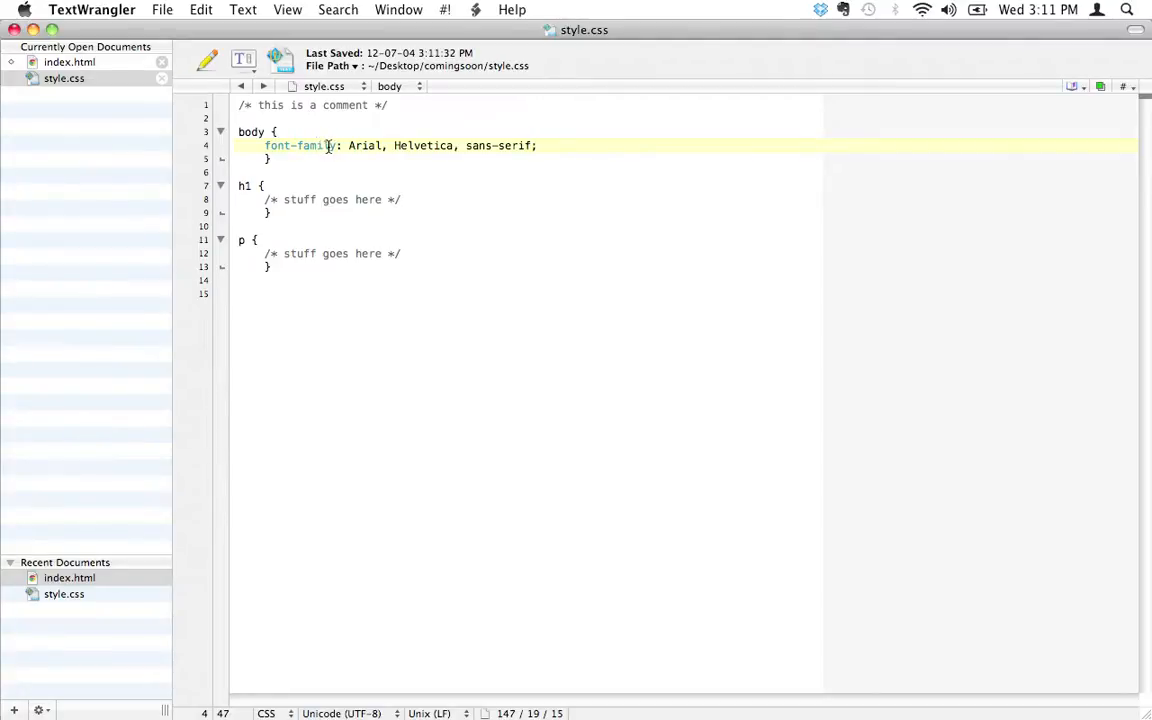
double_click(364, 145)
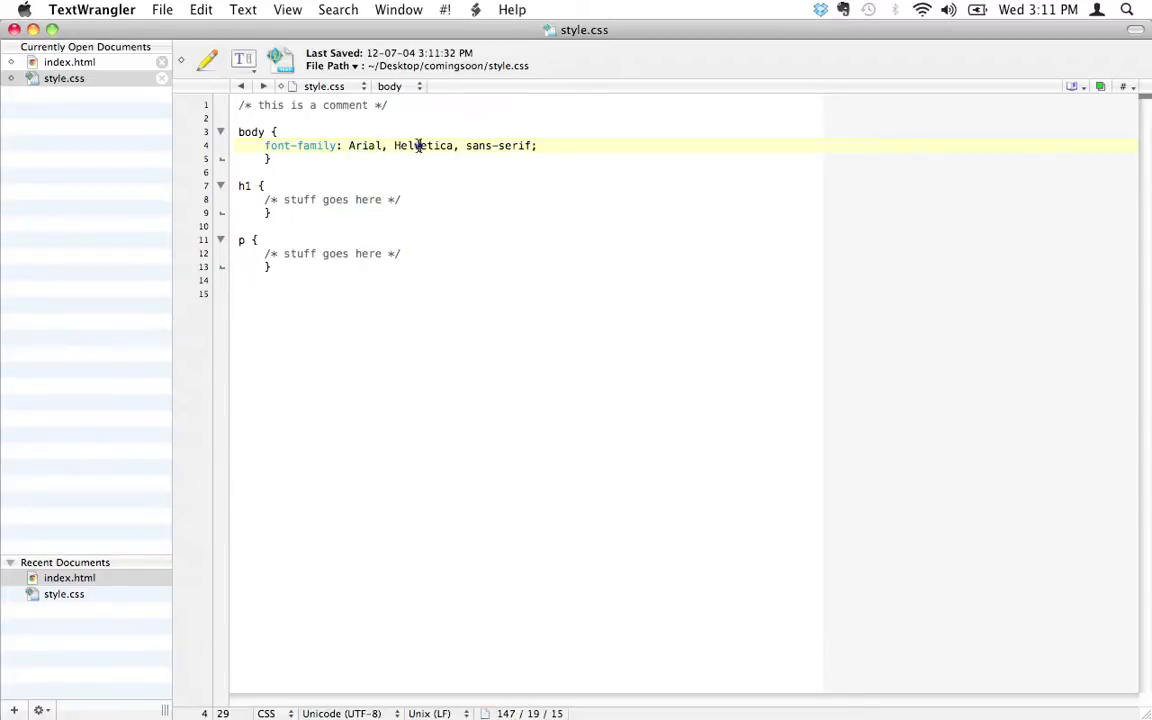
double_click(422, 145)
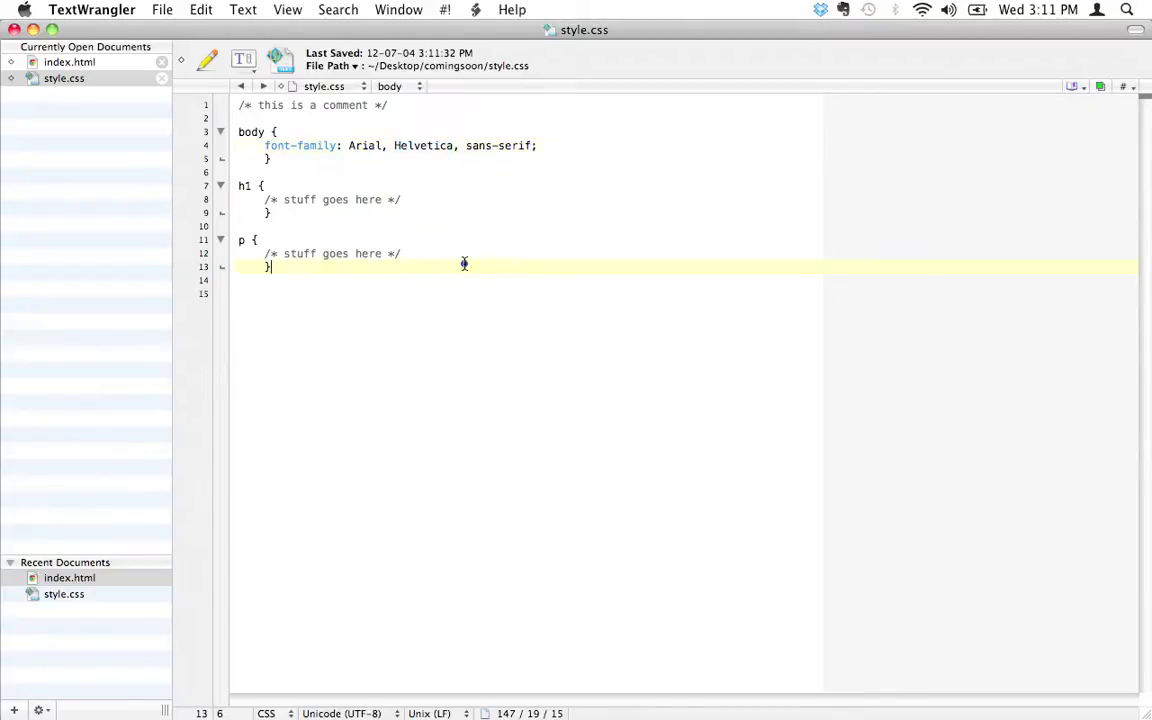
double_click(422, 145)
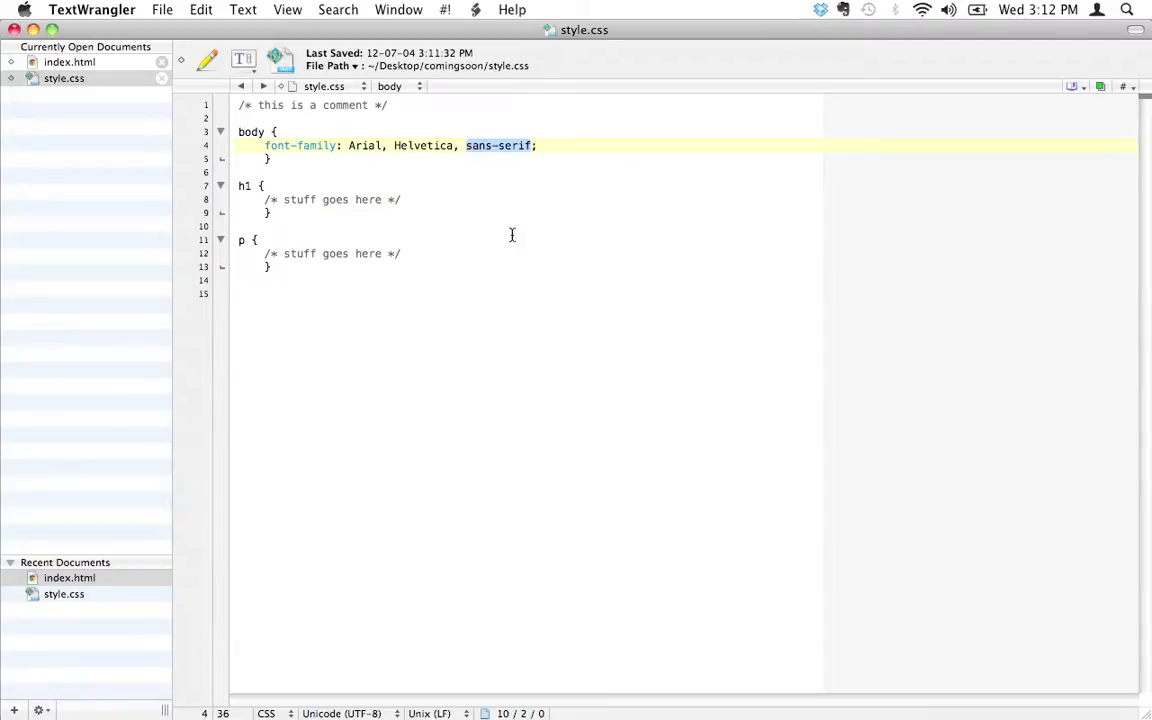
mouse_move(508, 268)
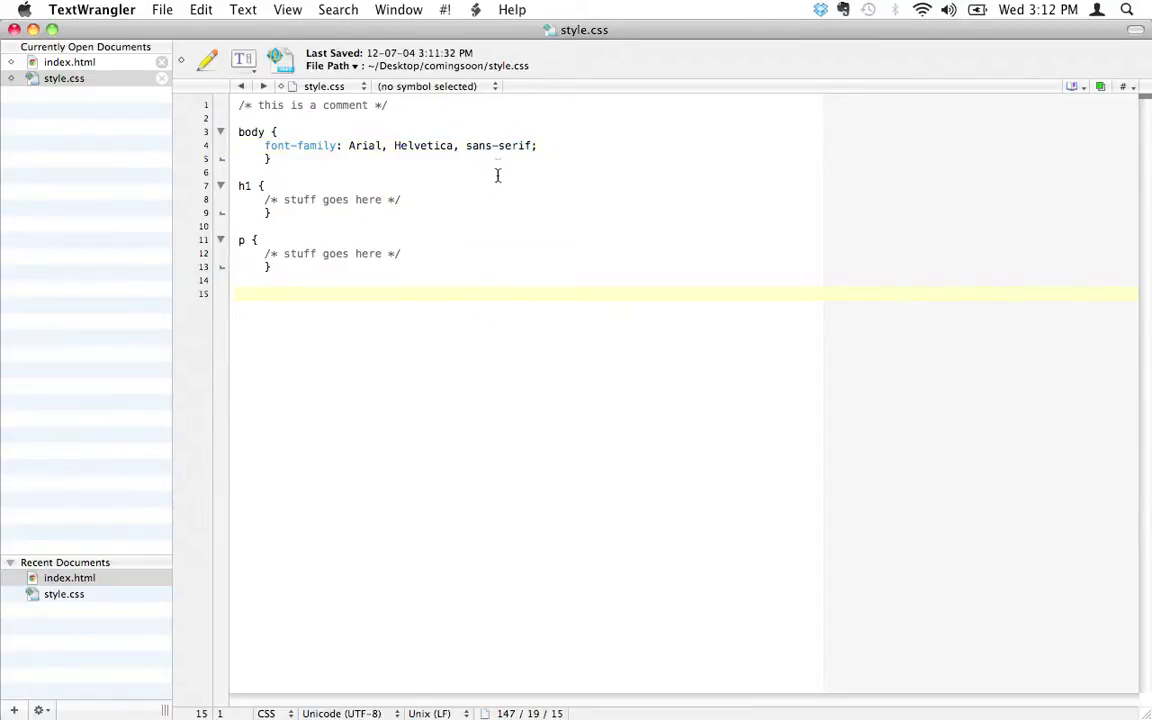
click(452, 145)
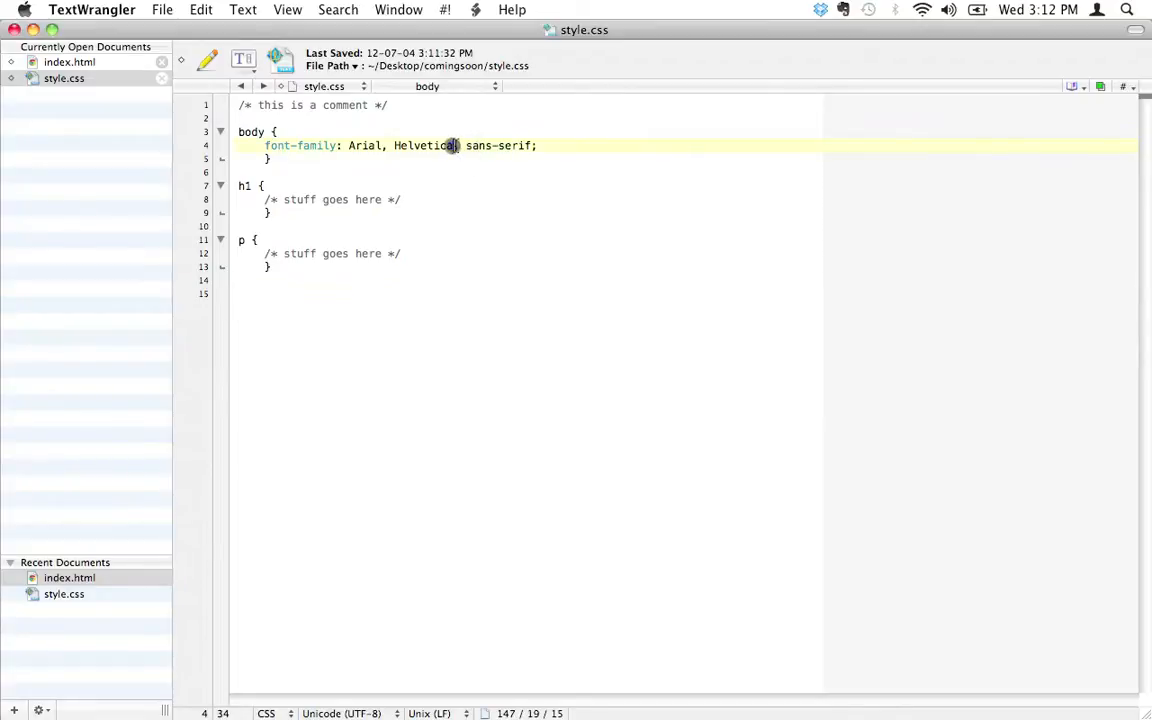
click(537, 145)
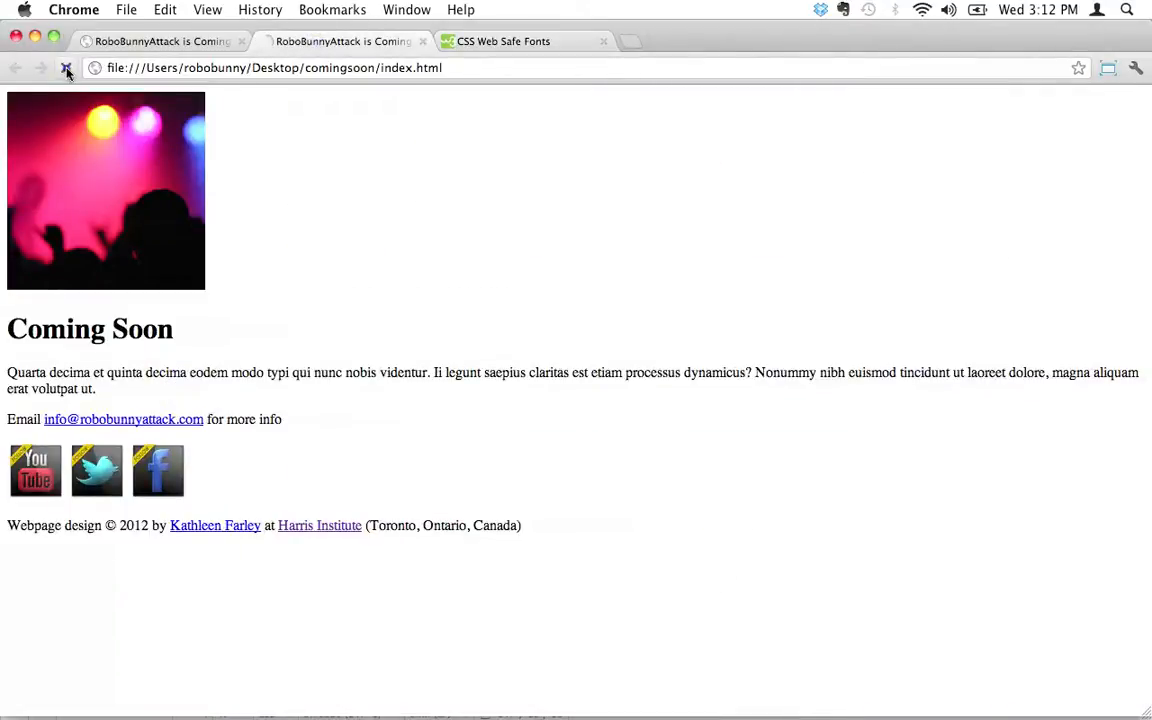
Reload the Coming Soon page to show the Arial text, then return to style.css
click(66, 67)
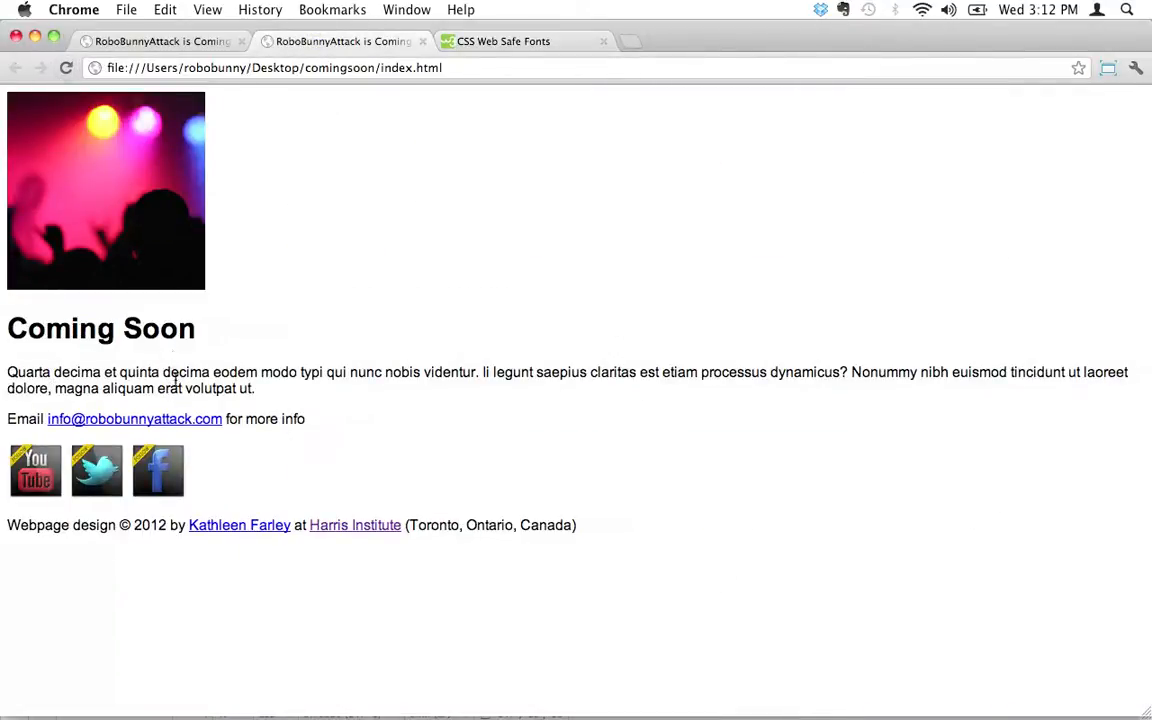
mouse_move(484, 581)
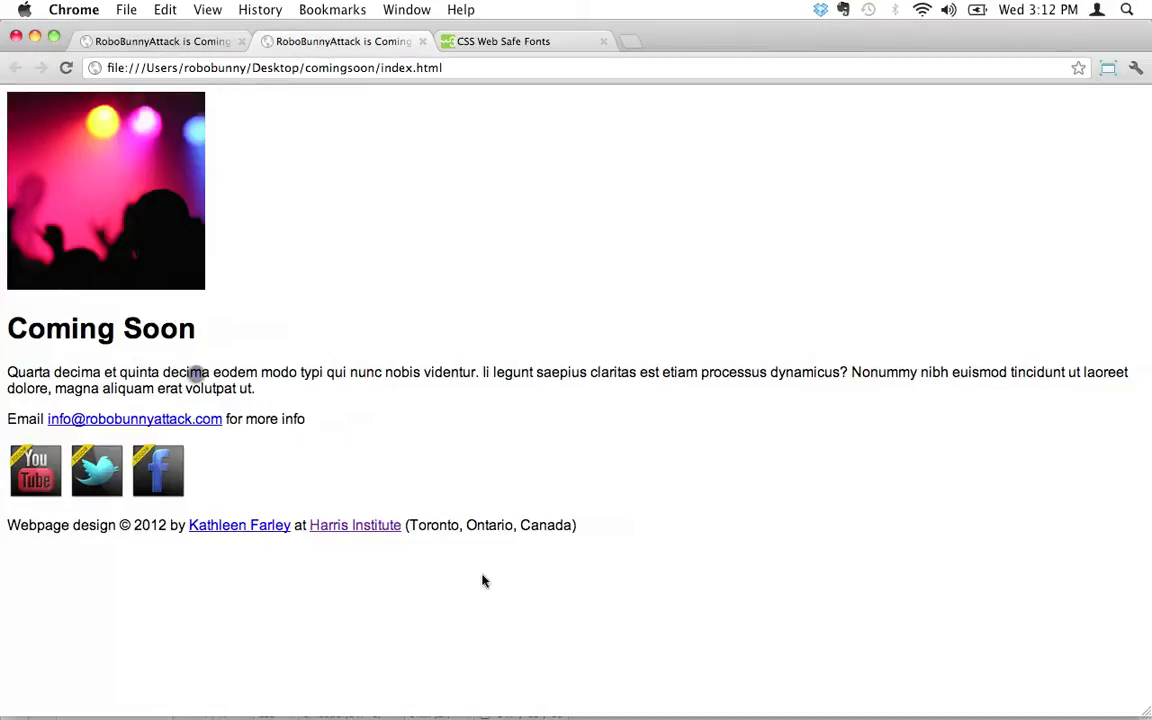
mouse_move(200, 335)
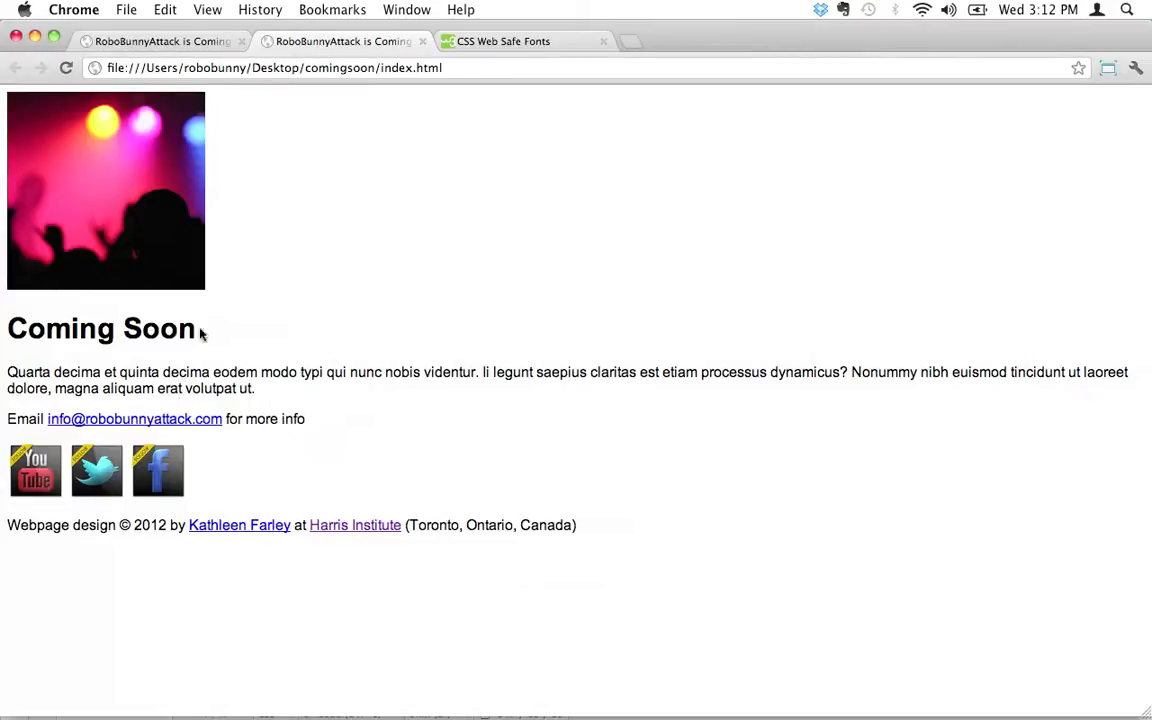
mouse_move(230, 333)
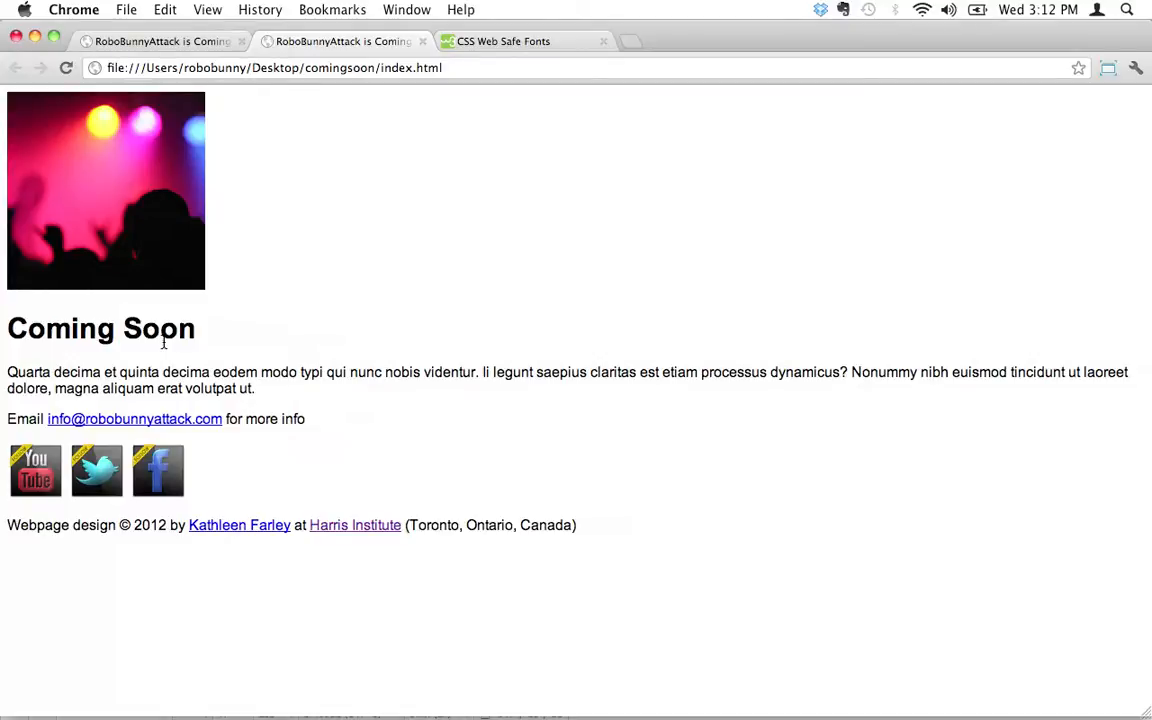
key(cmd+tab)
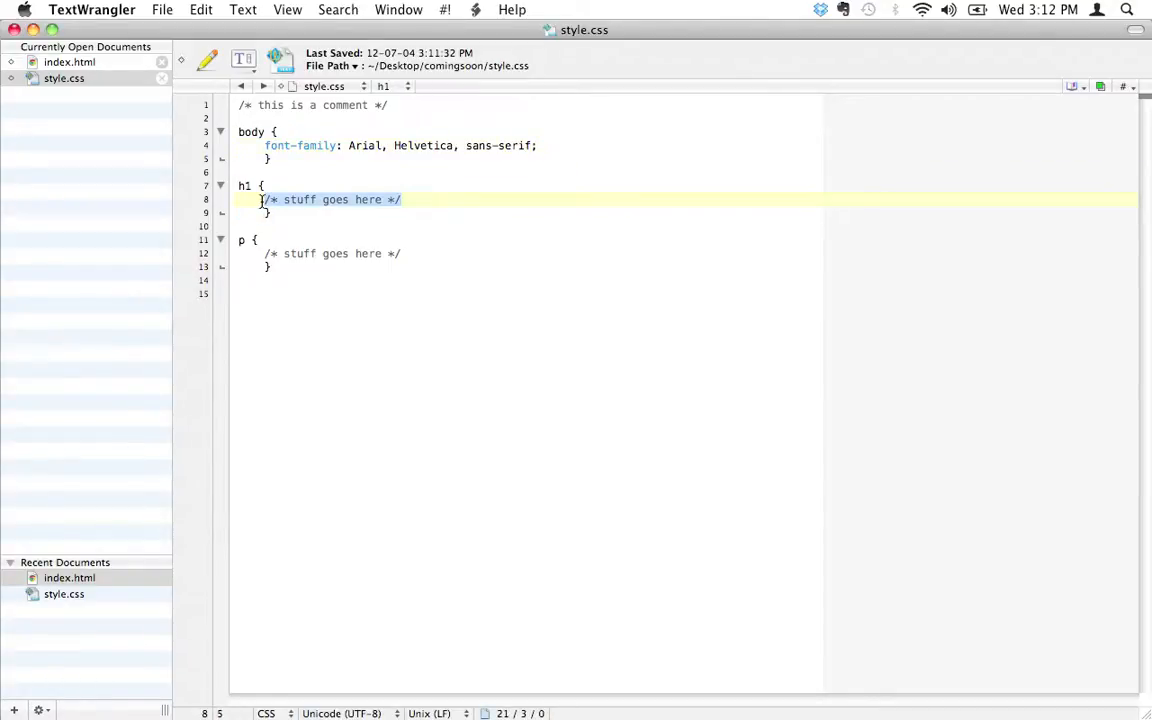
Enter 'font-size: 300%;' in the h1 rule, deleting extra characters along the way
text(font-size)
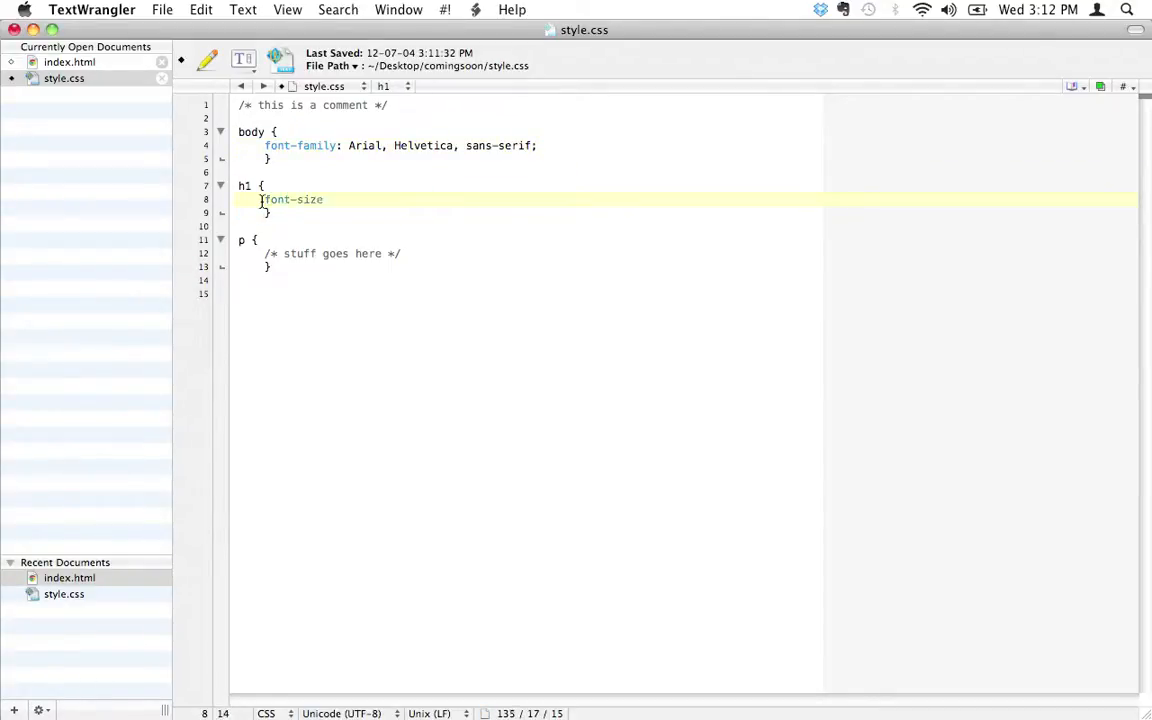
text(:)
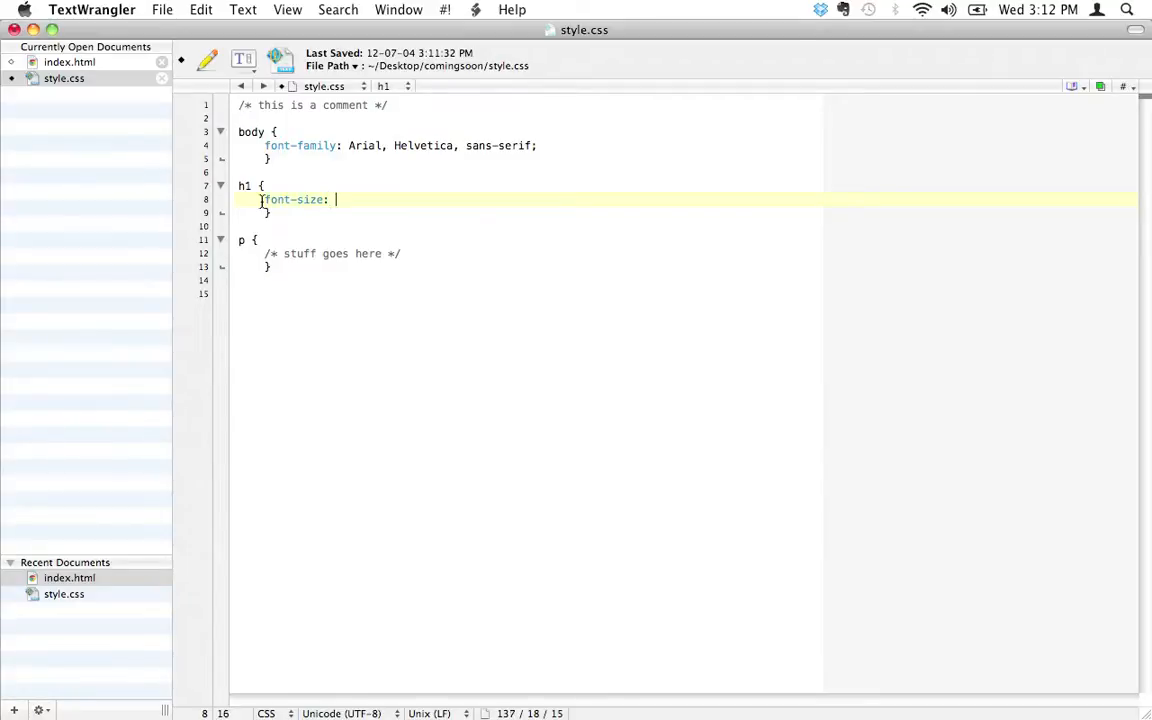
key(backspace)
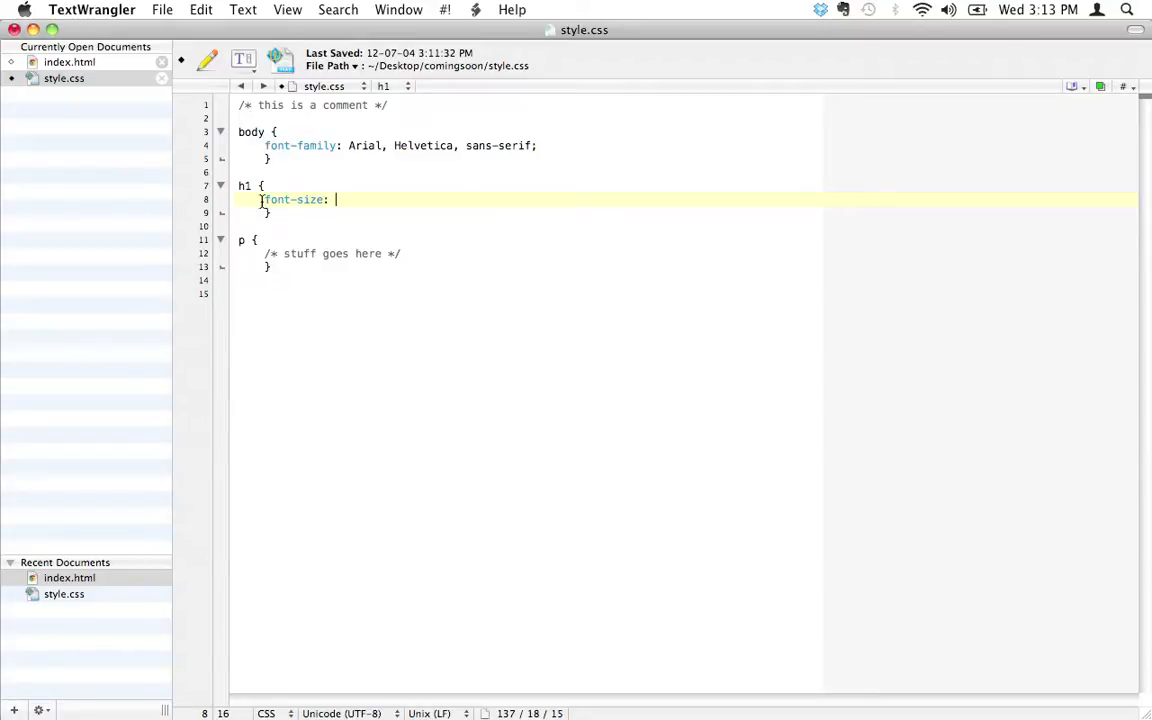
key(backspace)
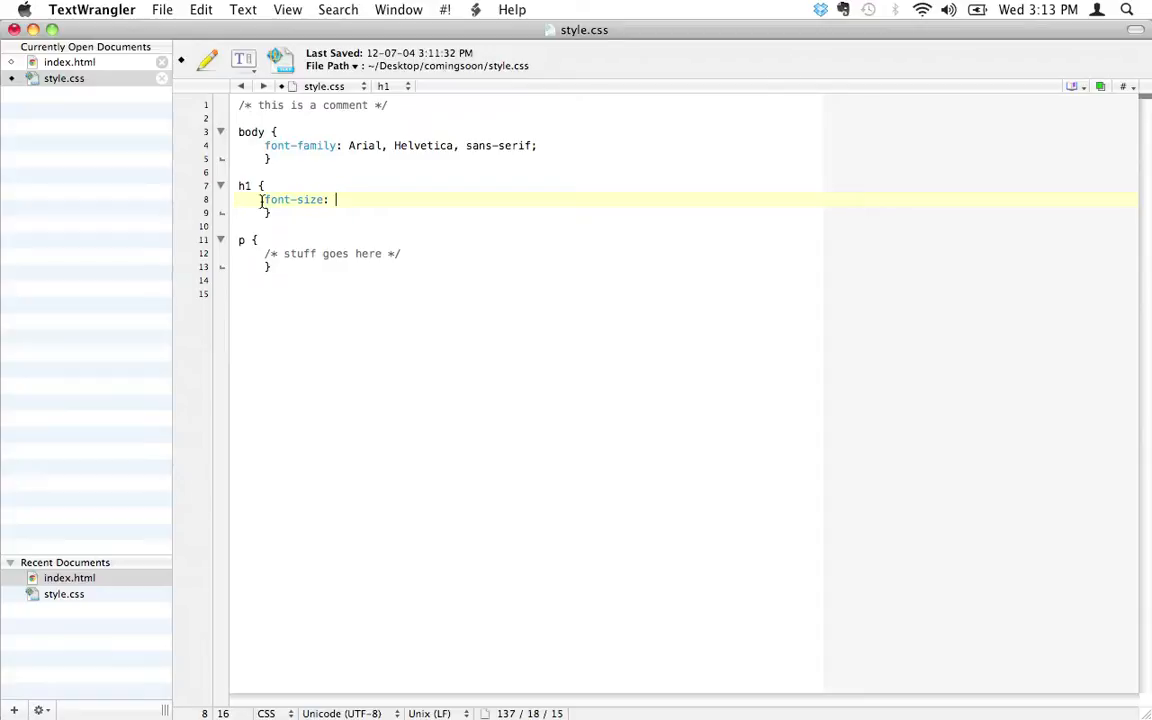
key(Backspace)
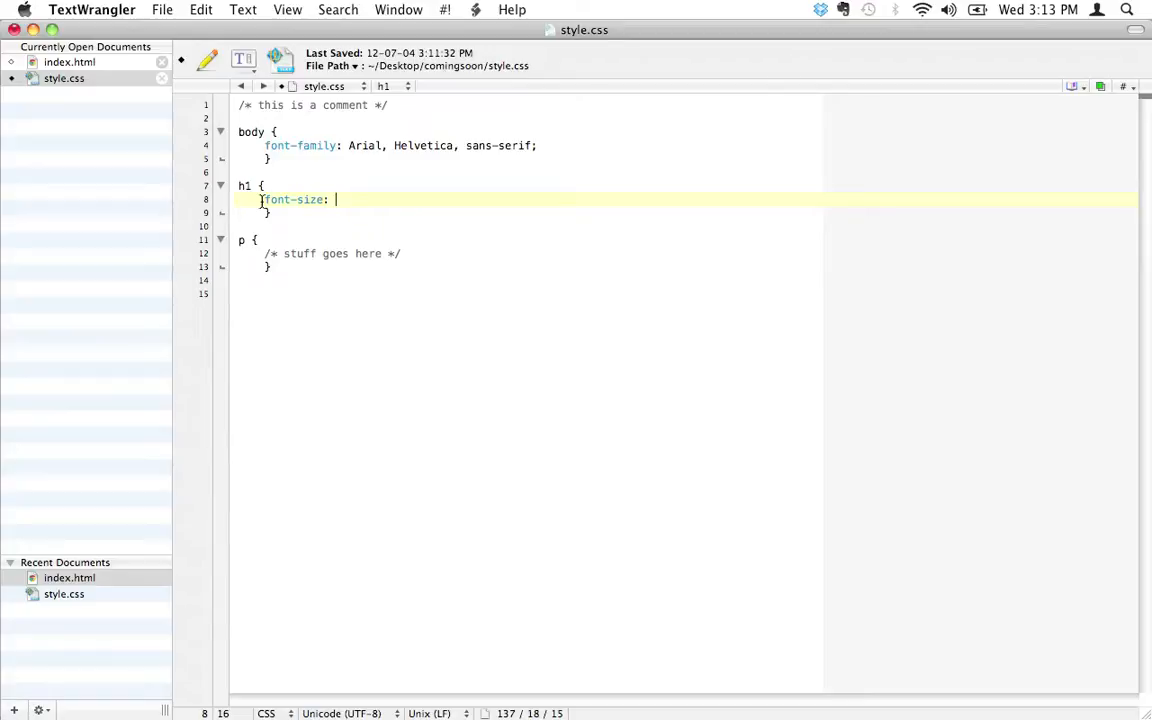
key(Backspace)
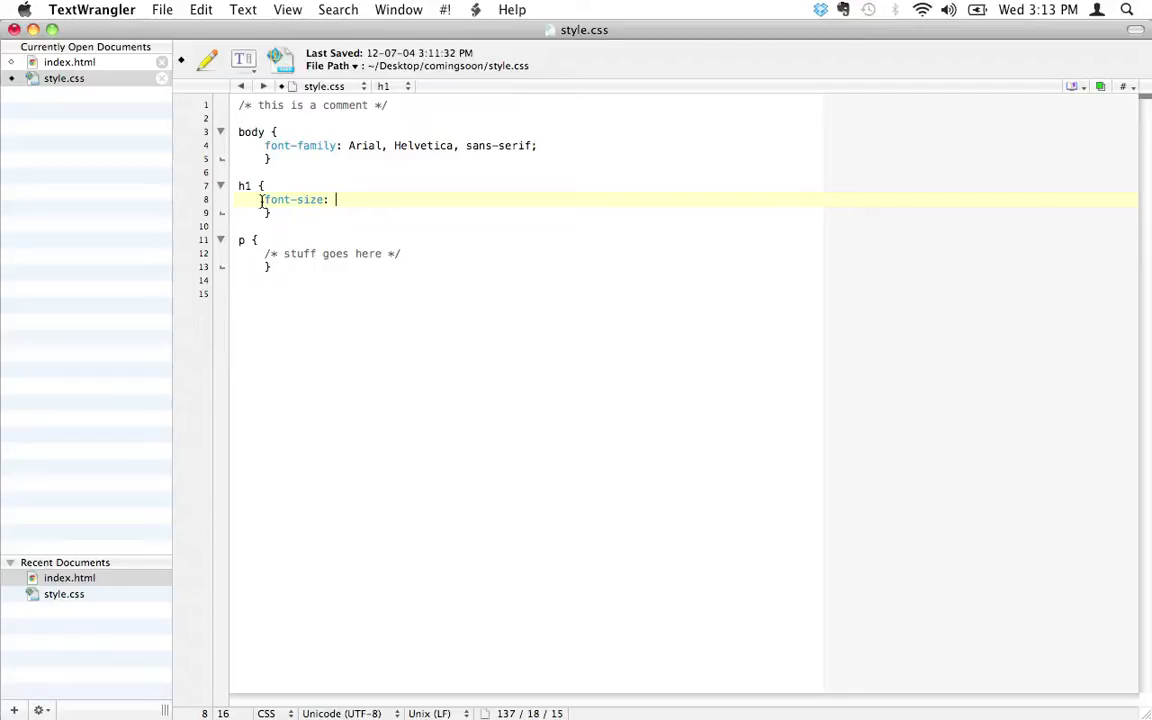
key(backspace)
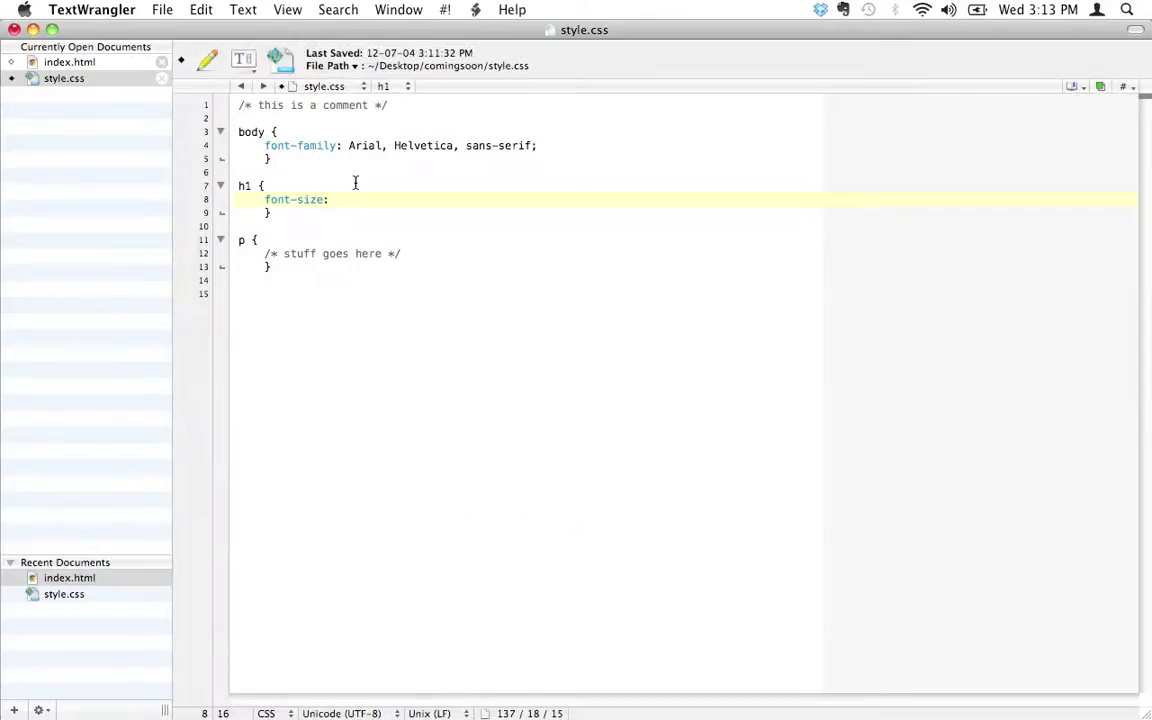
text(300%)
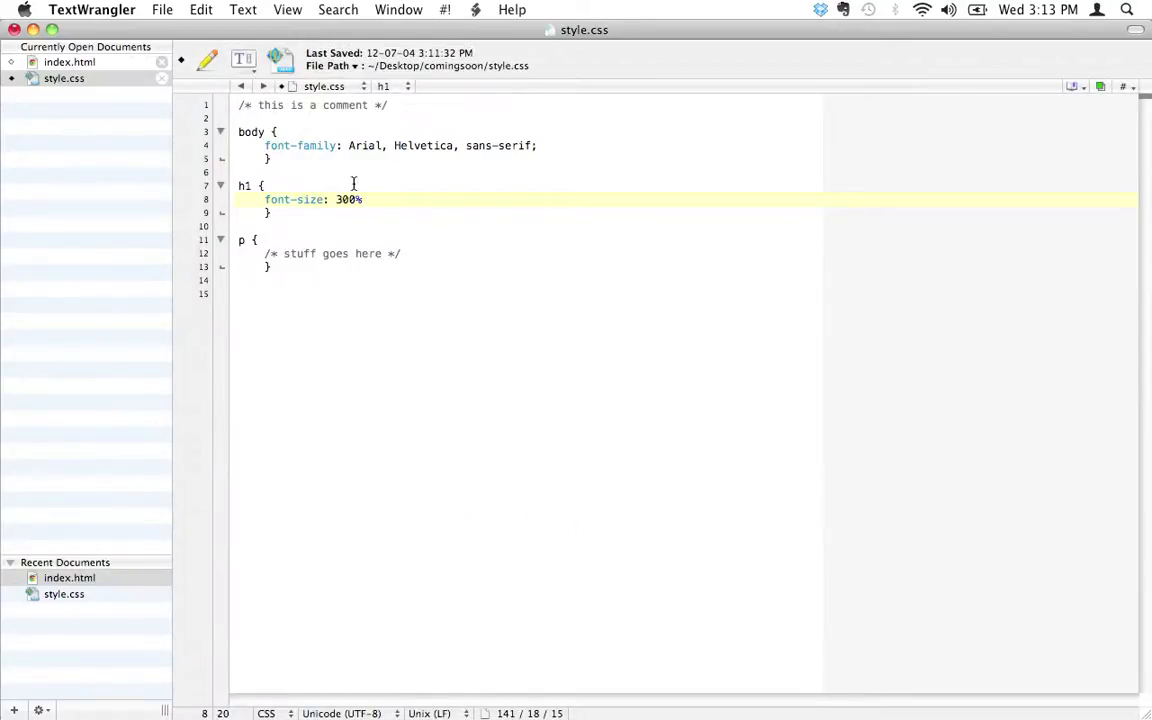
text(;)
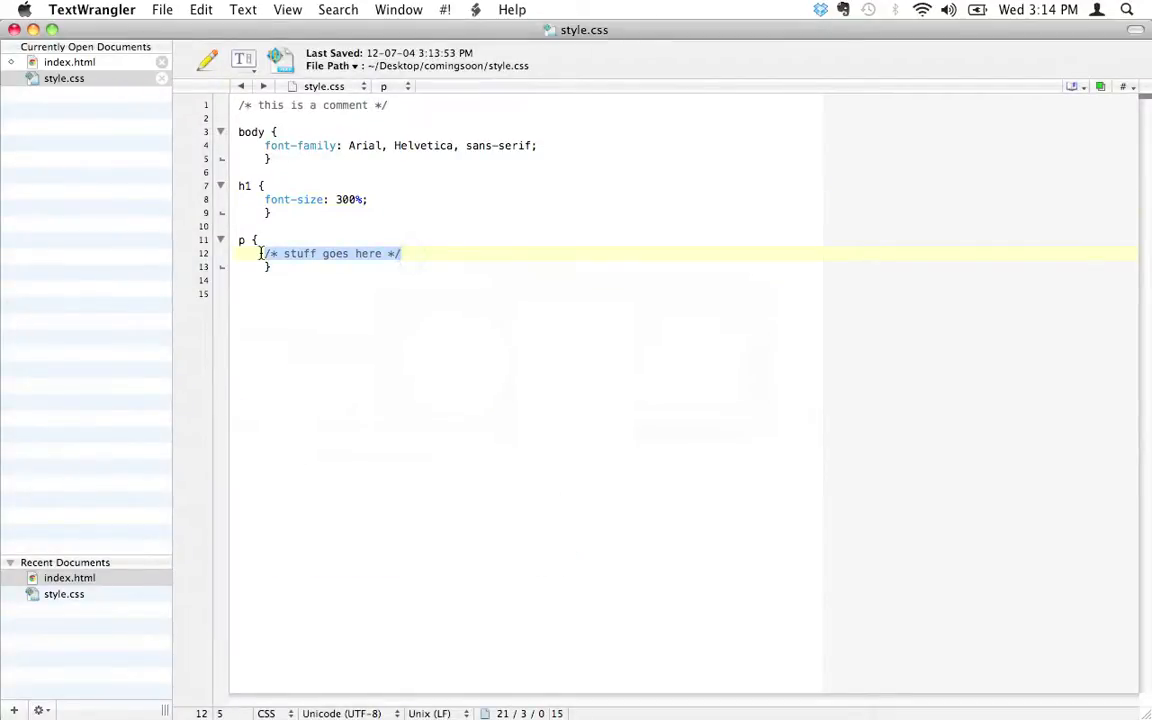
Type font-size: 120%; into the p rule in place of the placeholder comment
text(font)
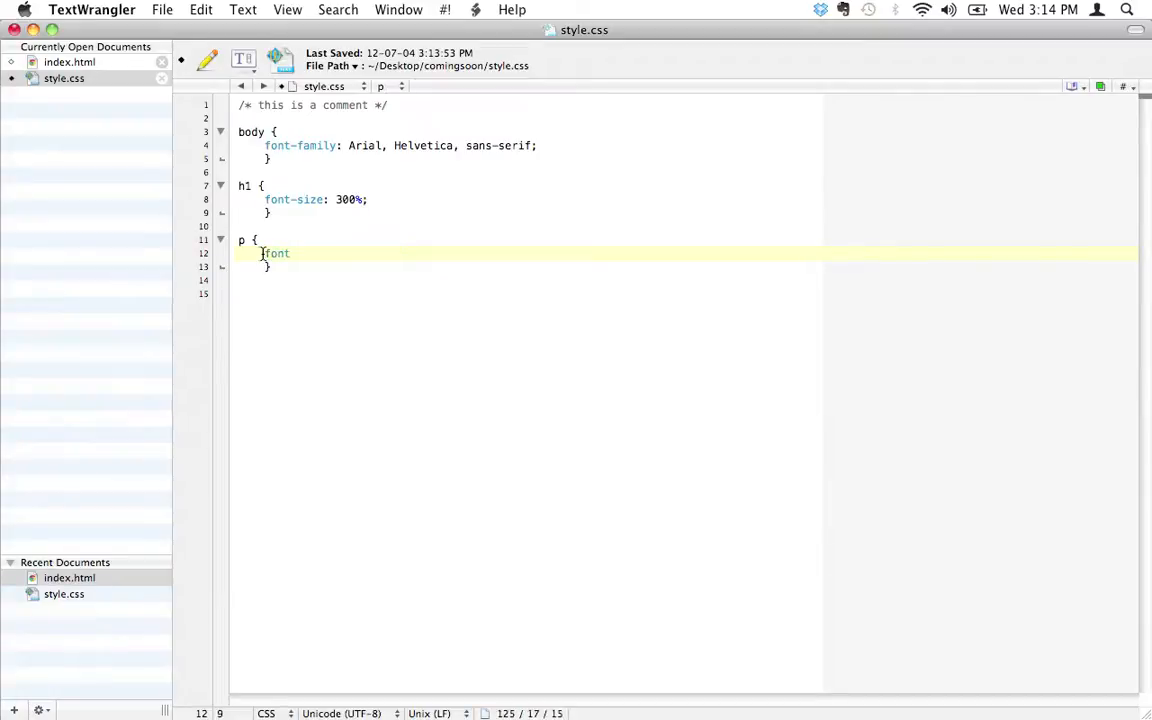
text(-size:)
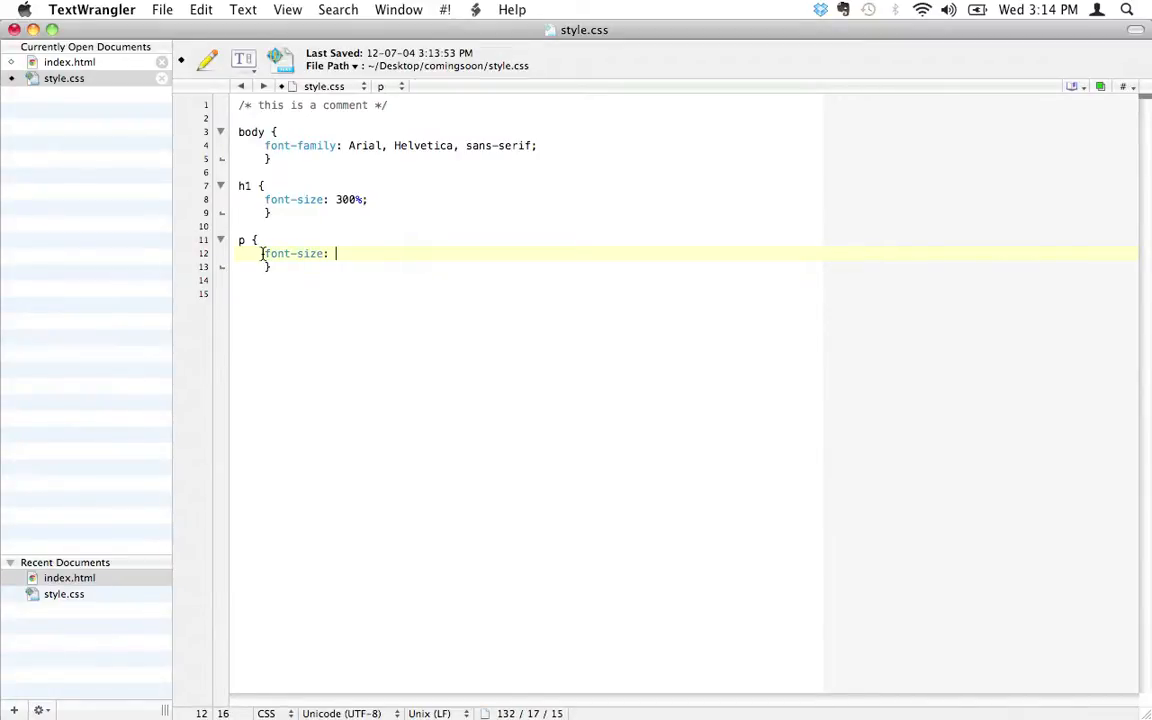
text(120%;)
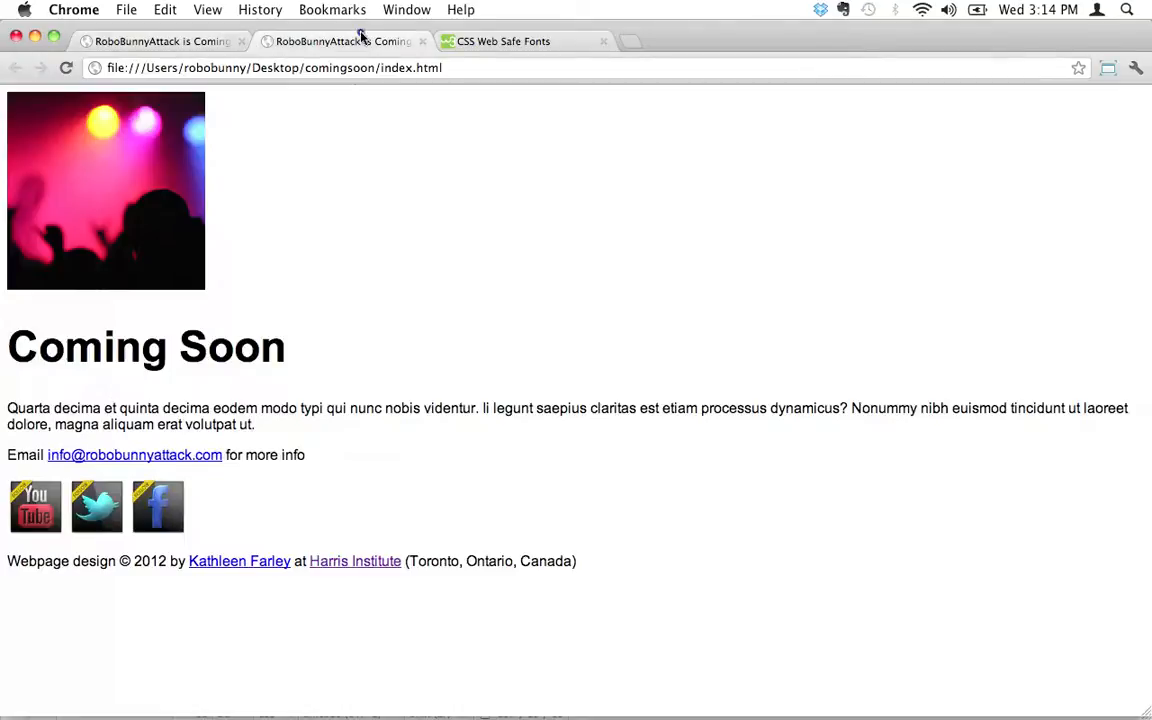
mouse_move(330, 383)
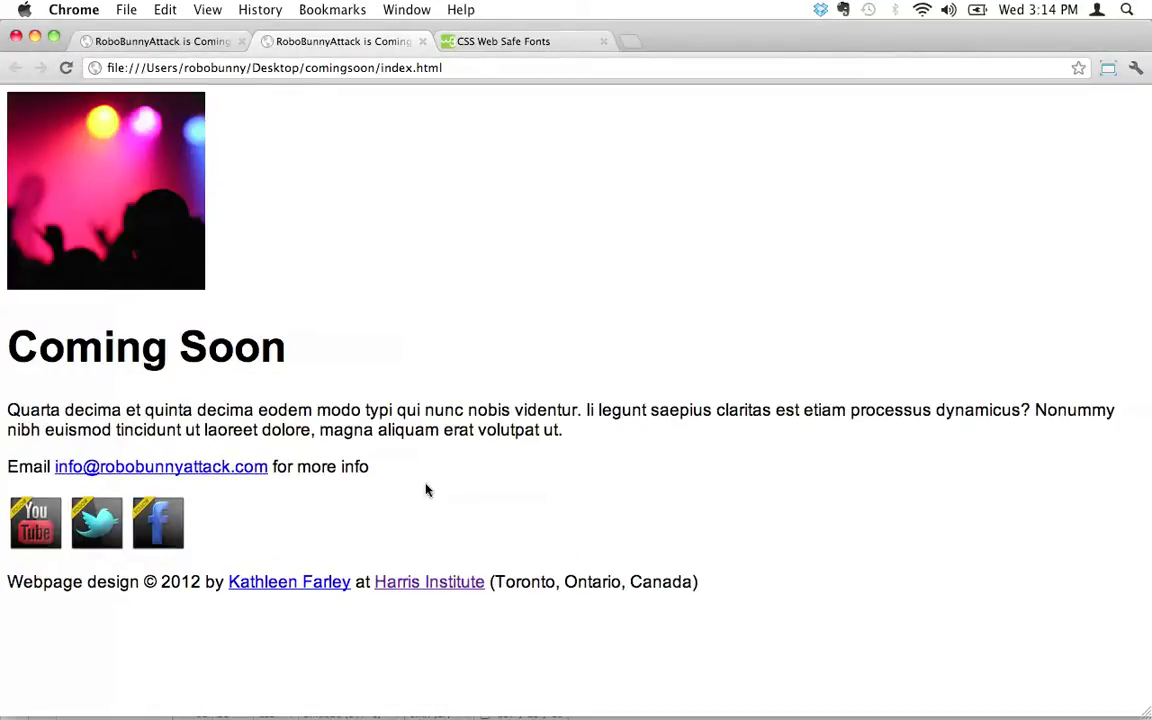
mouse_move(426, 500)
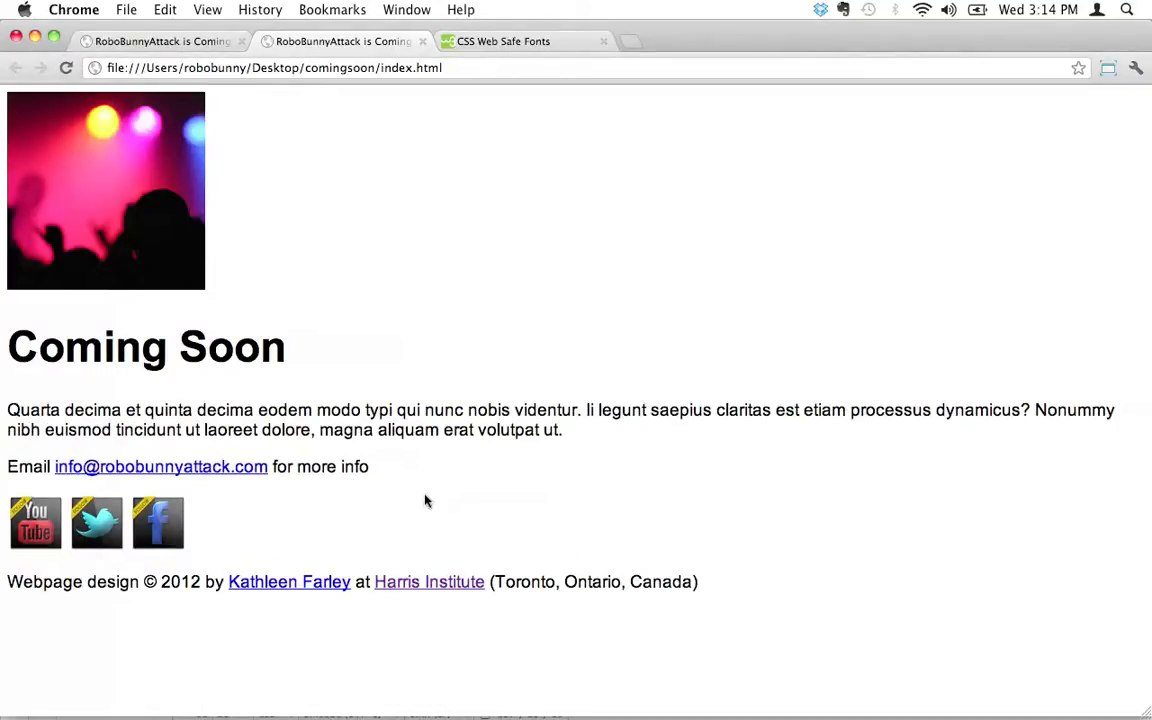
mouse_move(353, 604)
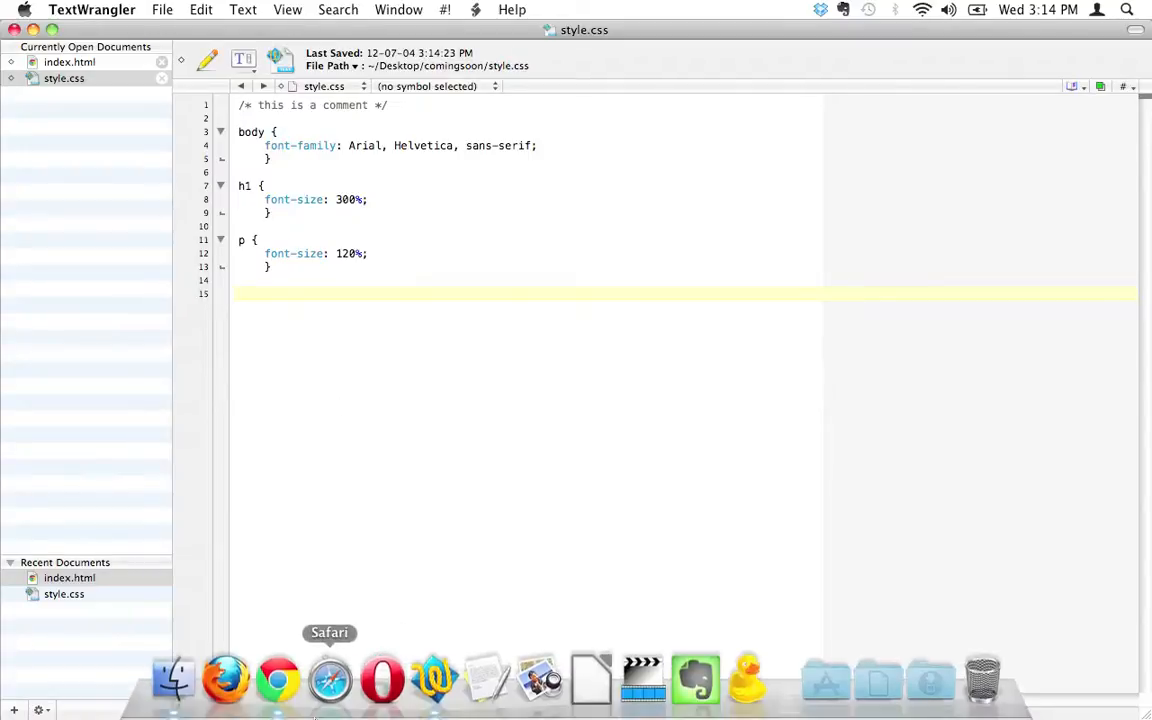
mouse_move(277, 680)
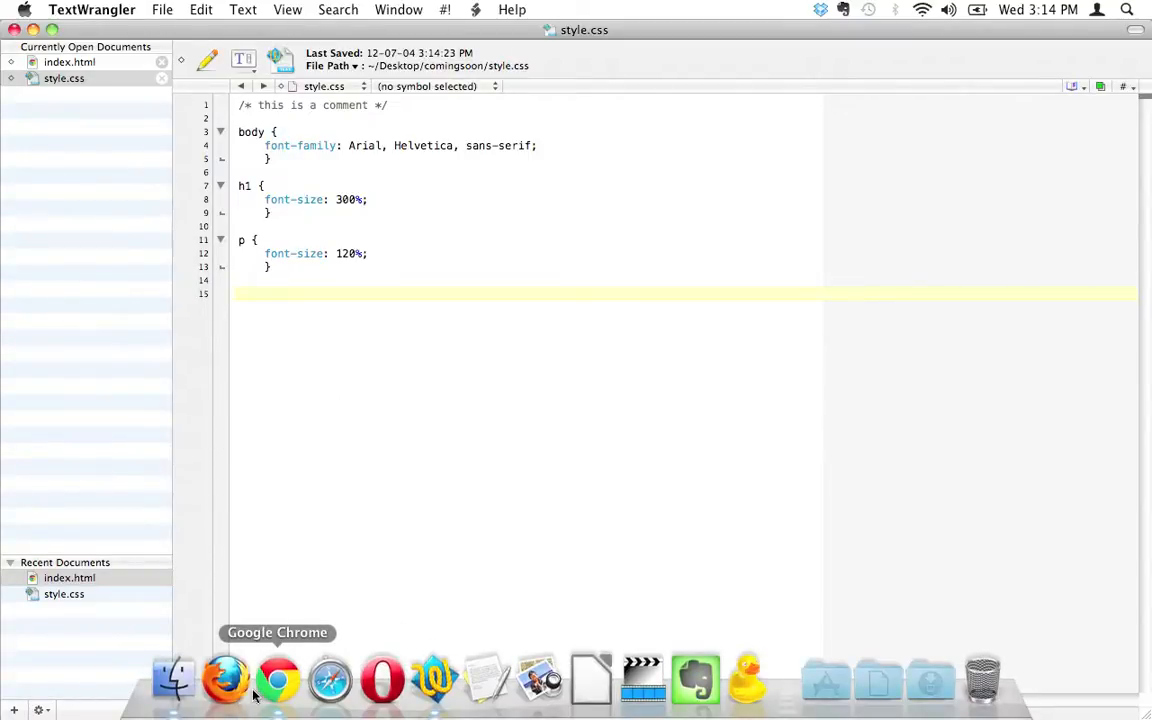
Scroll Chrome's web-safe fonts reference to Monospace Fonts and copy the Courier New stack
click(277, 679)
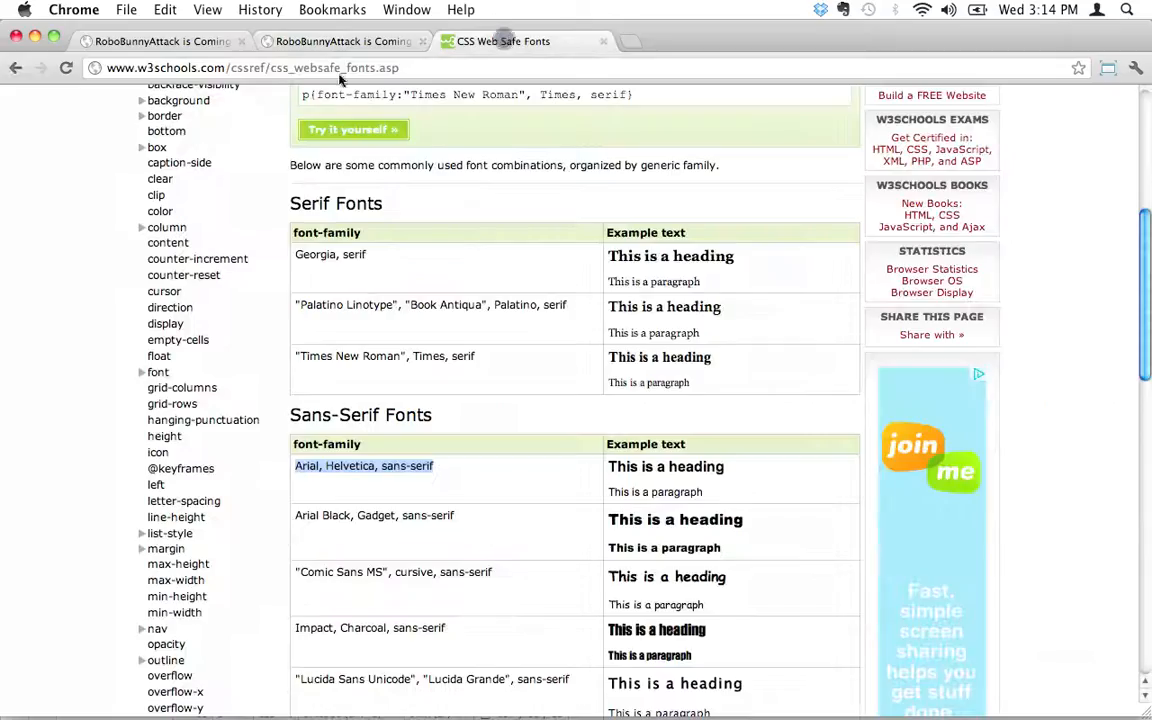
scroll(down, 3)
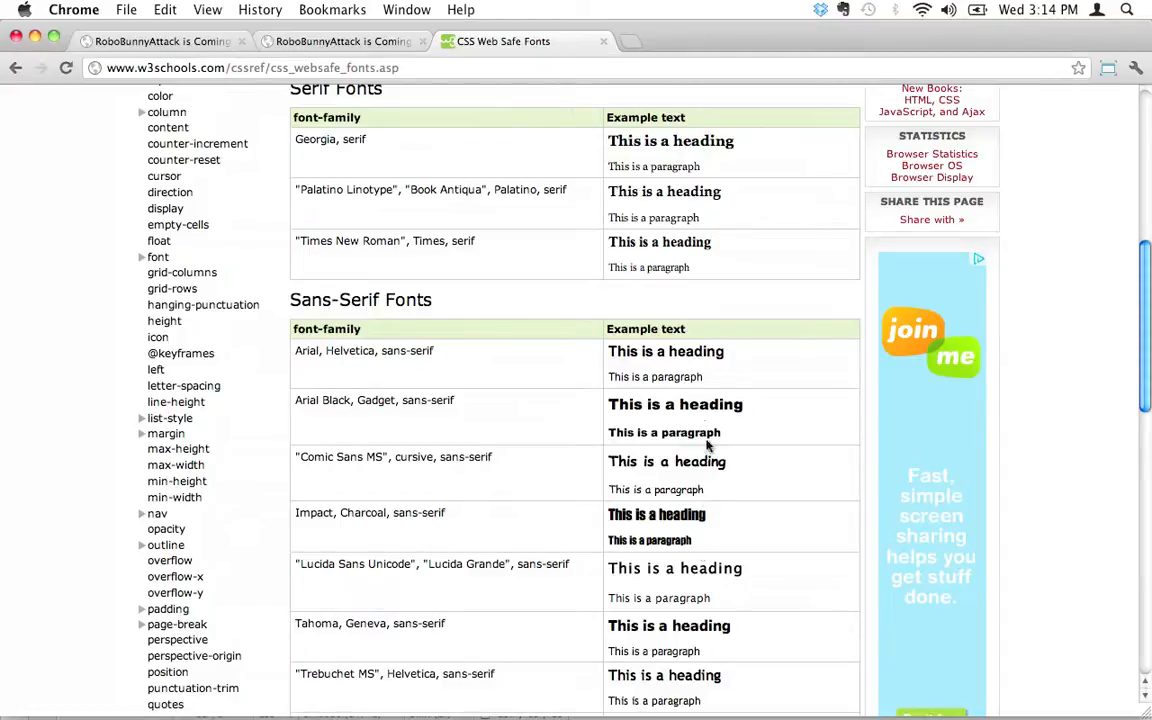
scroll(down, 3)
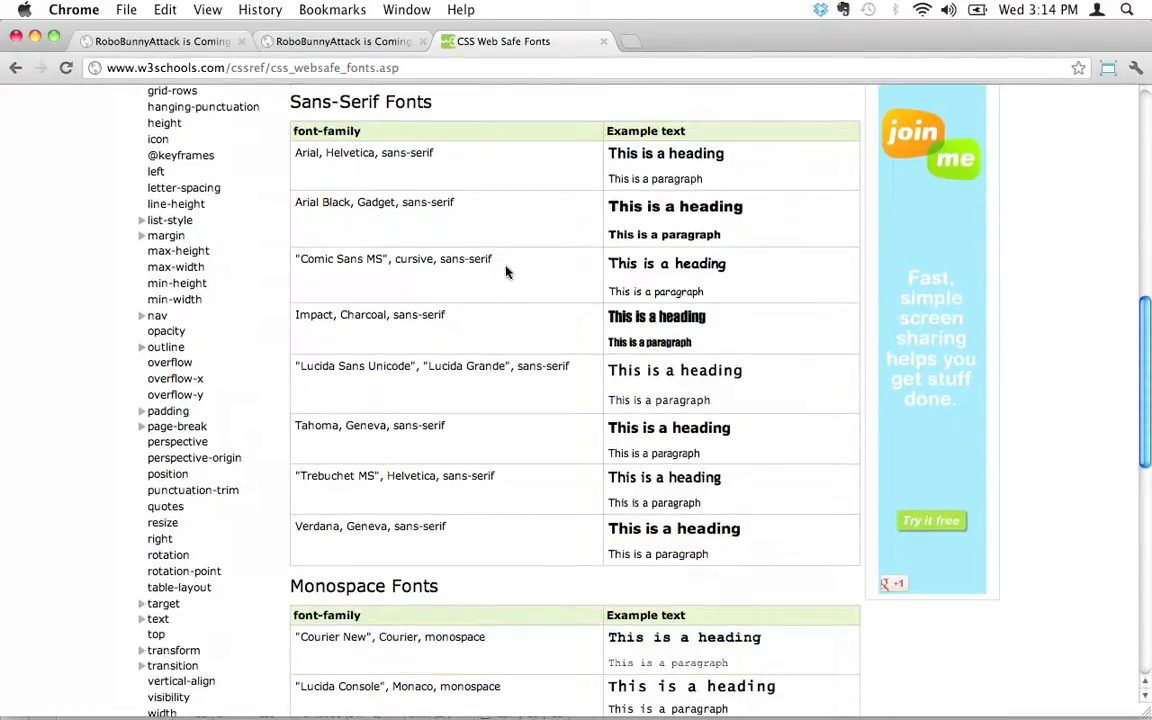
scroll(down, 3)
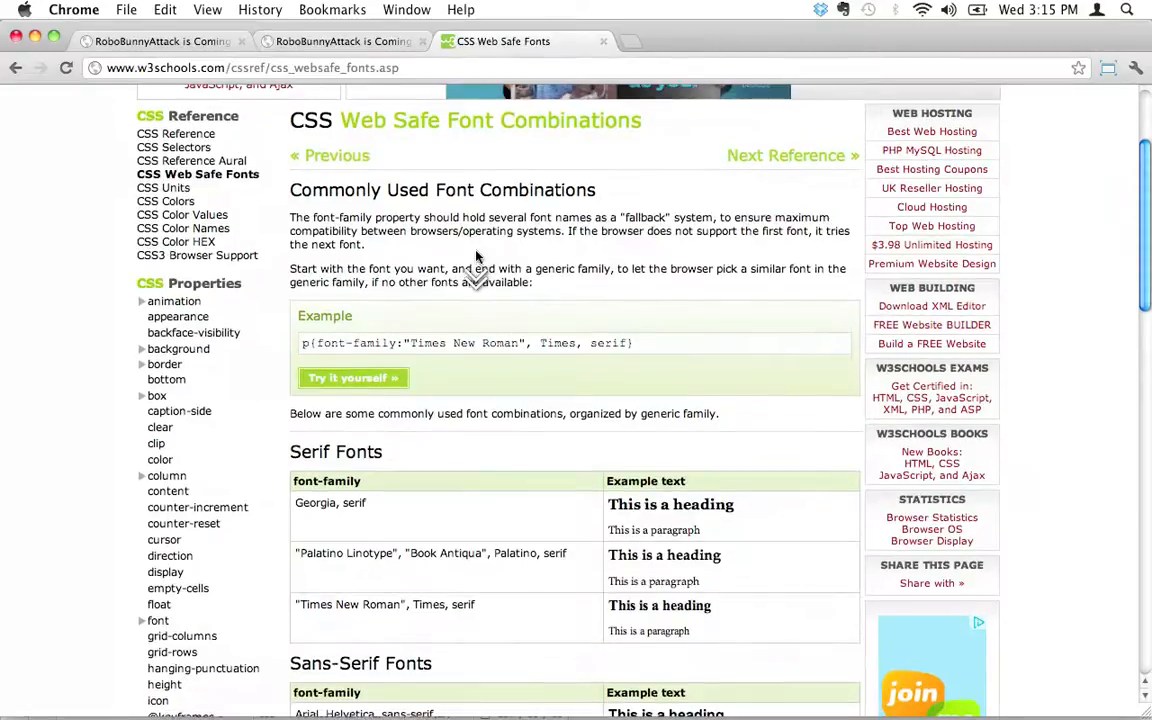
scroll(down, 3)
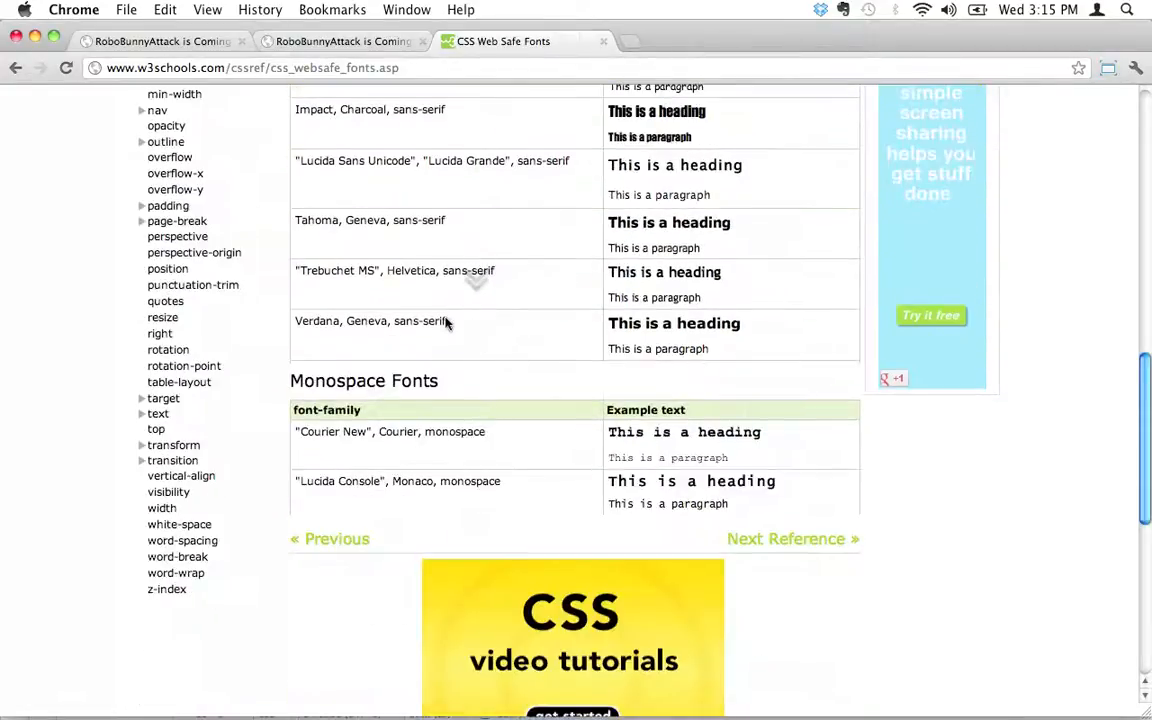
scroll(down, 3)
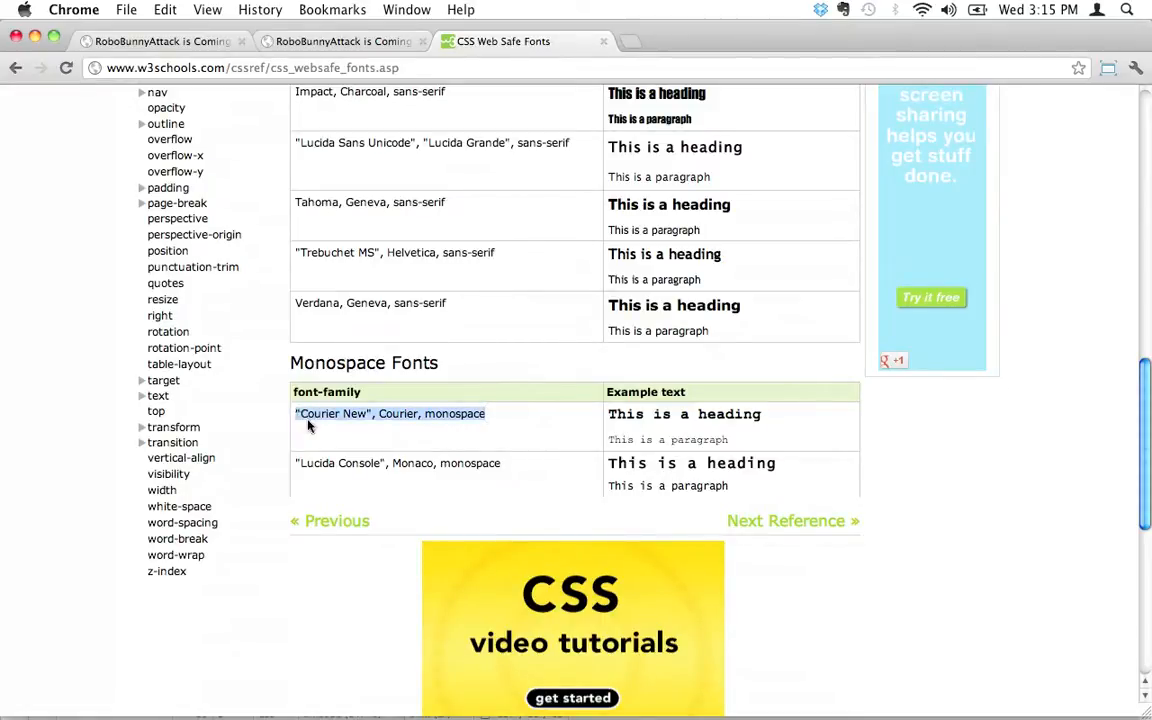
key(cmd+tab)
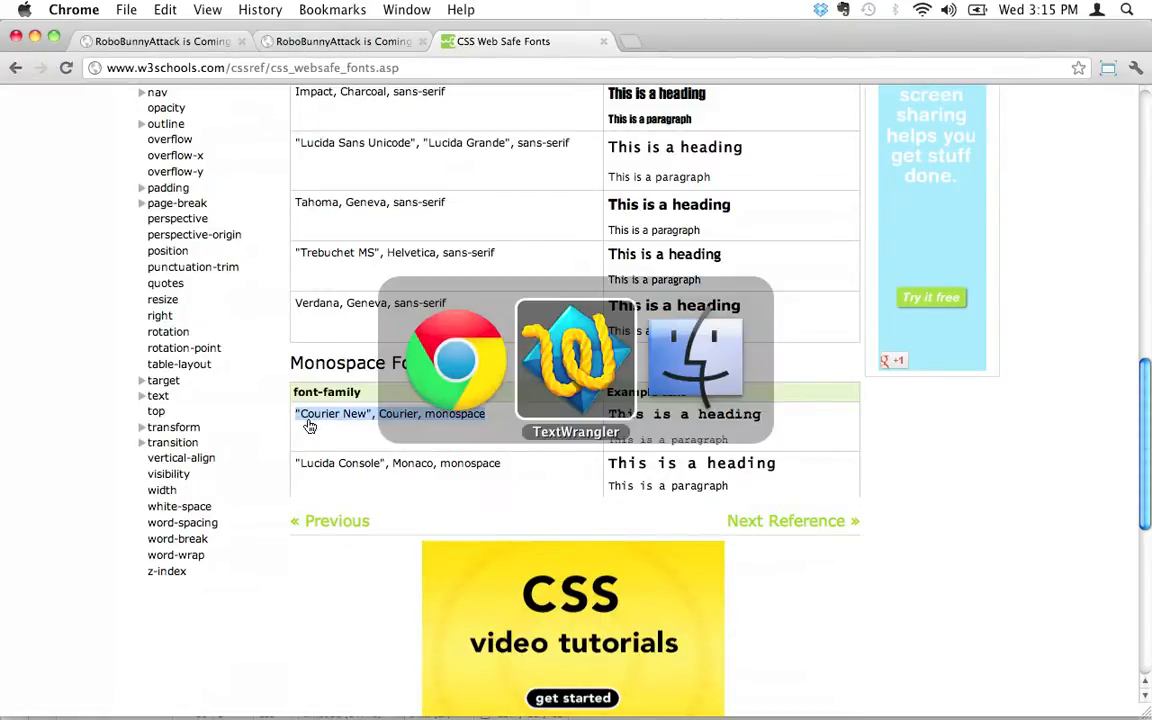
click(575, 360)
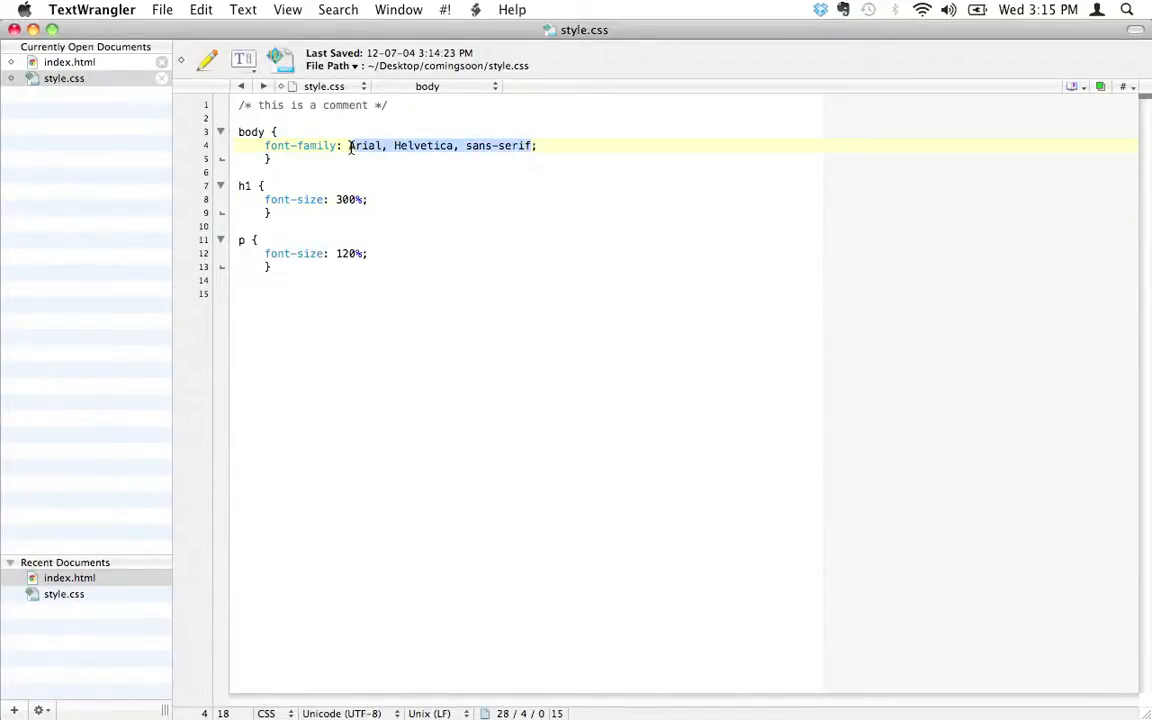
Set body font-family to "Courier New", Courier, monospace, preview in Chrome, then copy the Arial stack
text("Courier New", Courier, monospace)
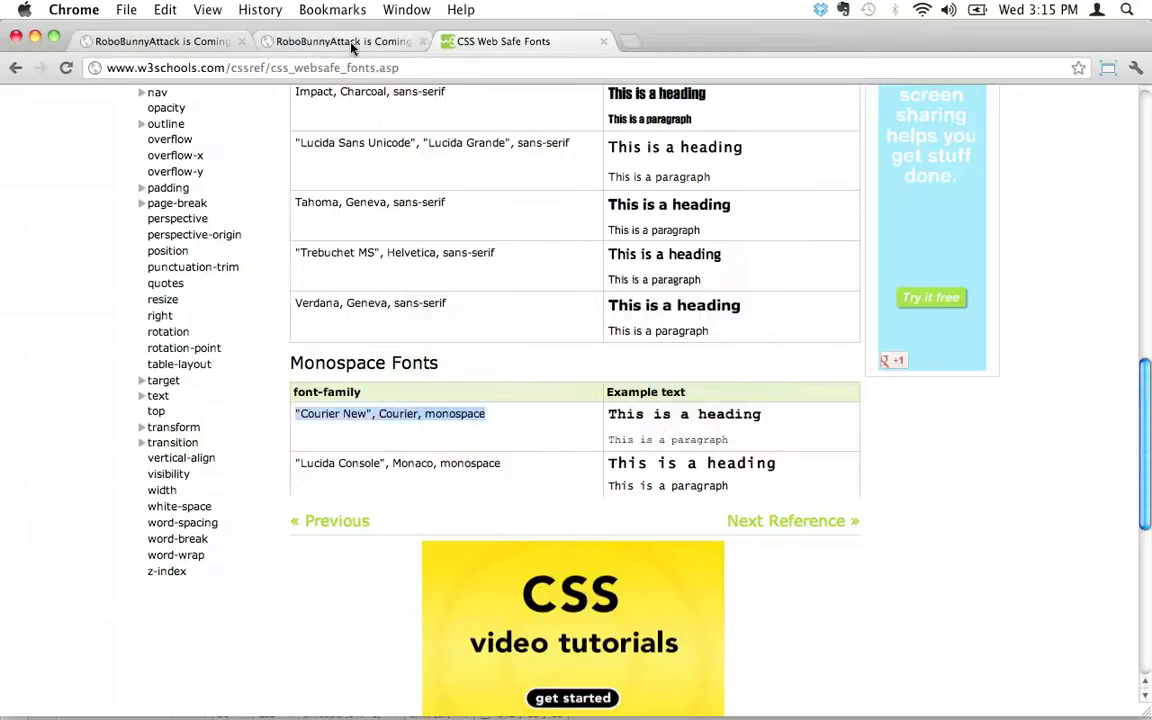
click(343, 41)
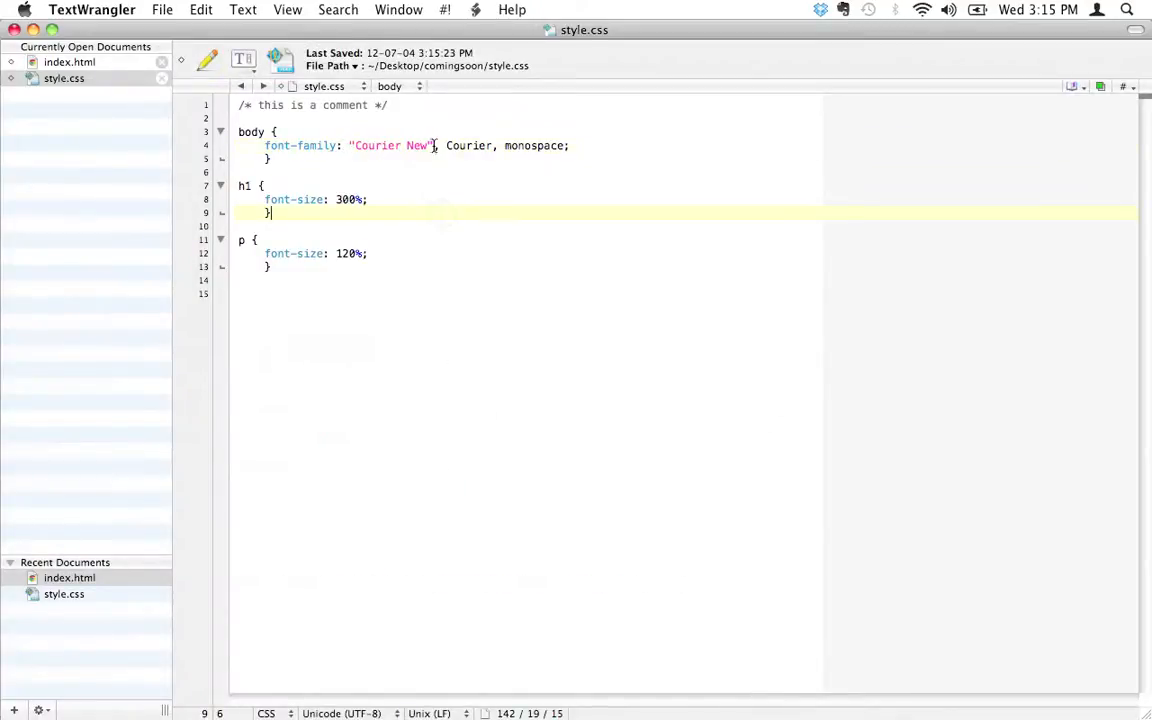
click(438, 199)
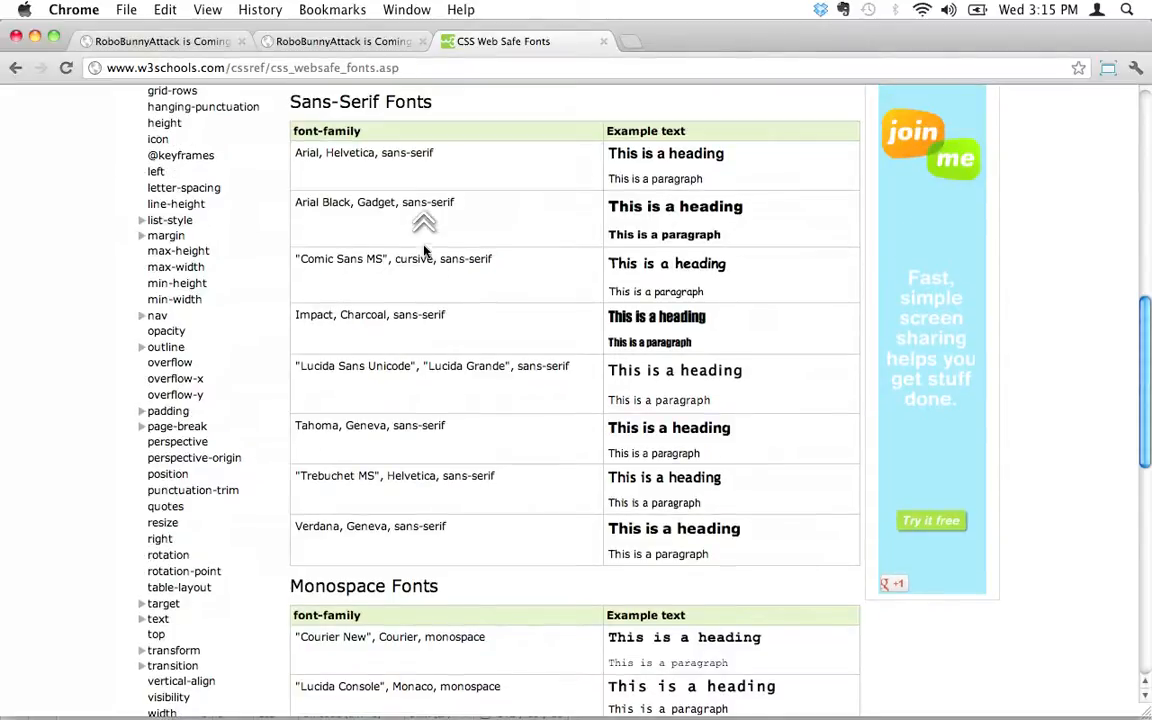
double_click(363, 152)
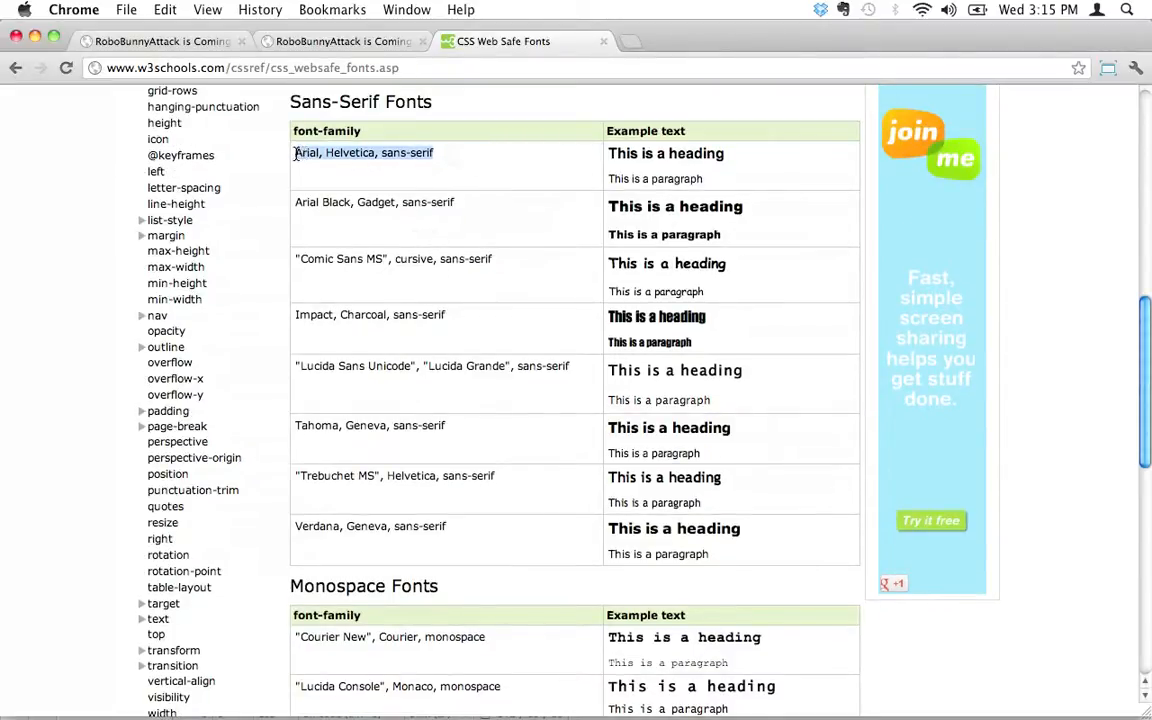
key(cmd+tab)
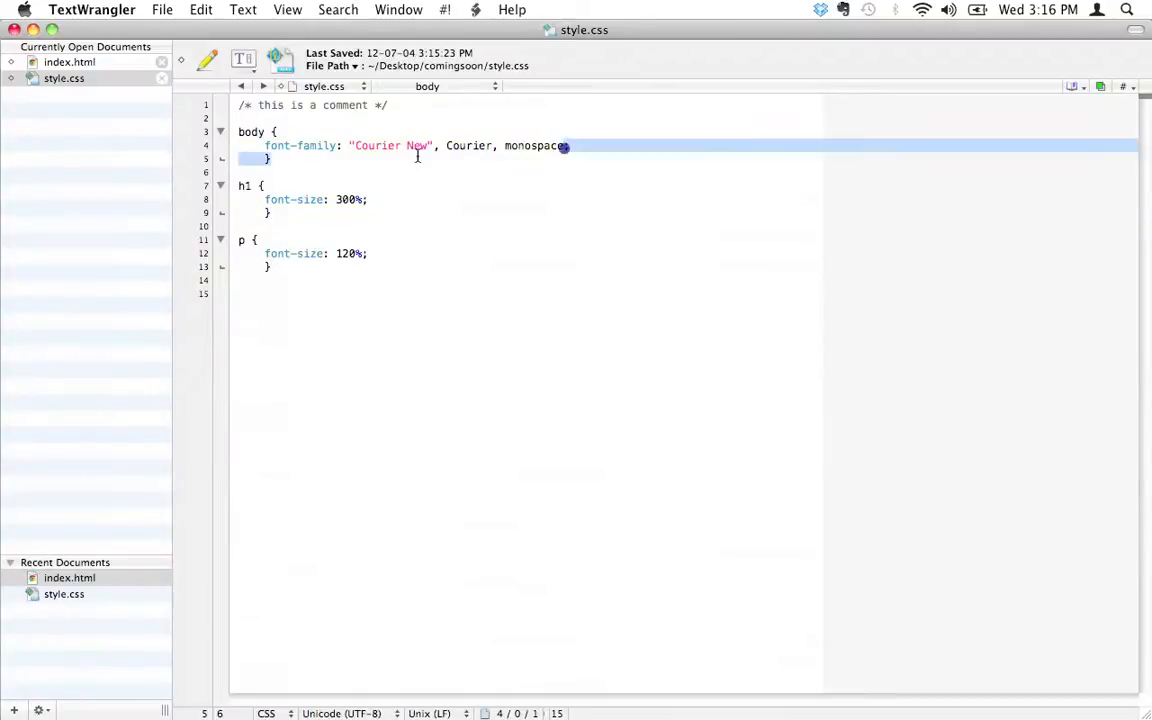
Enter Arial, Helvetica, sans-serif; as the body font-family and save the stylesheet
text(Arial, Helvetica, sans-serif;)
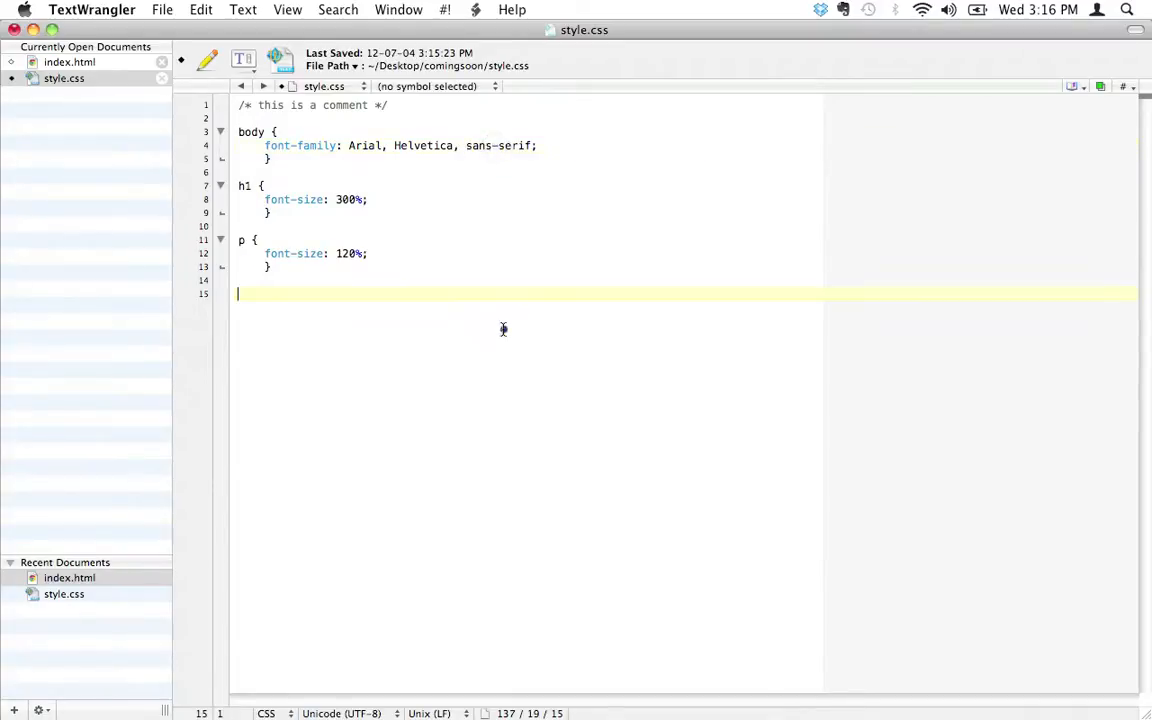
key(cmd+tab)
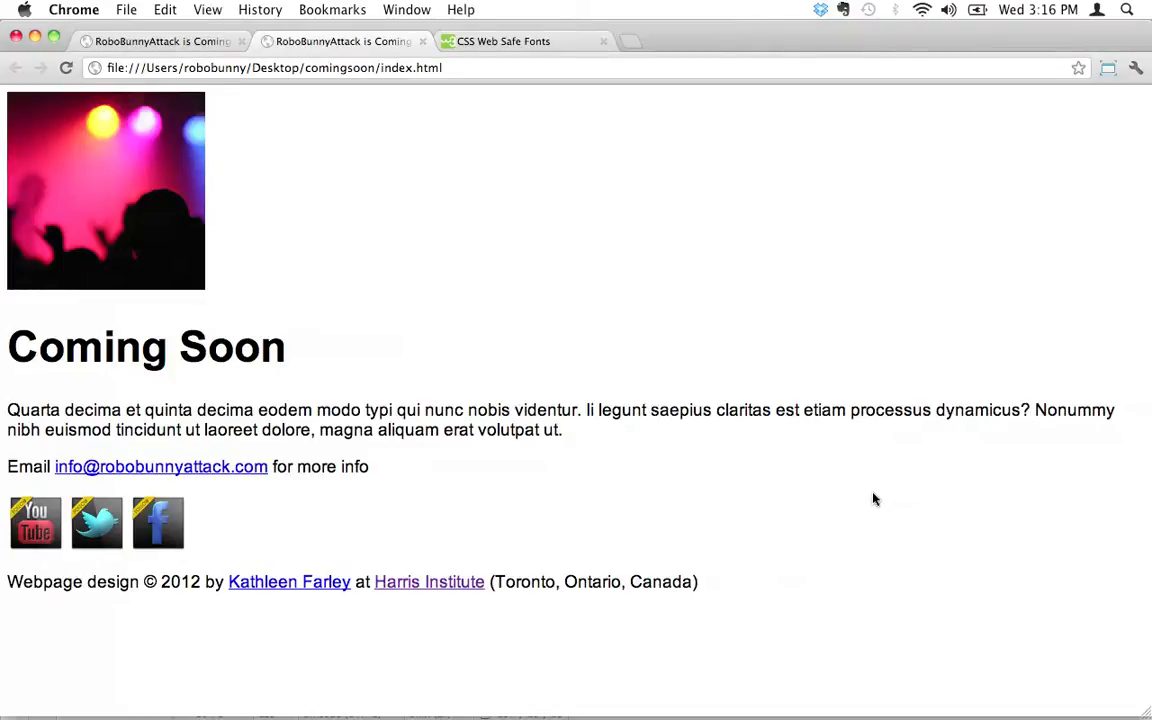
mouse_move(869, 498)
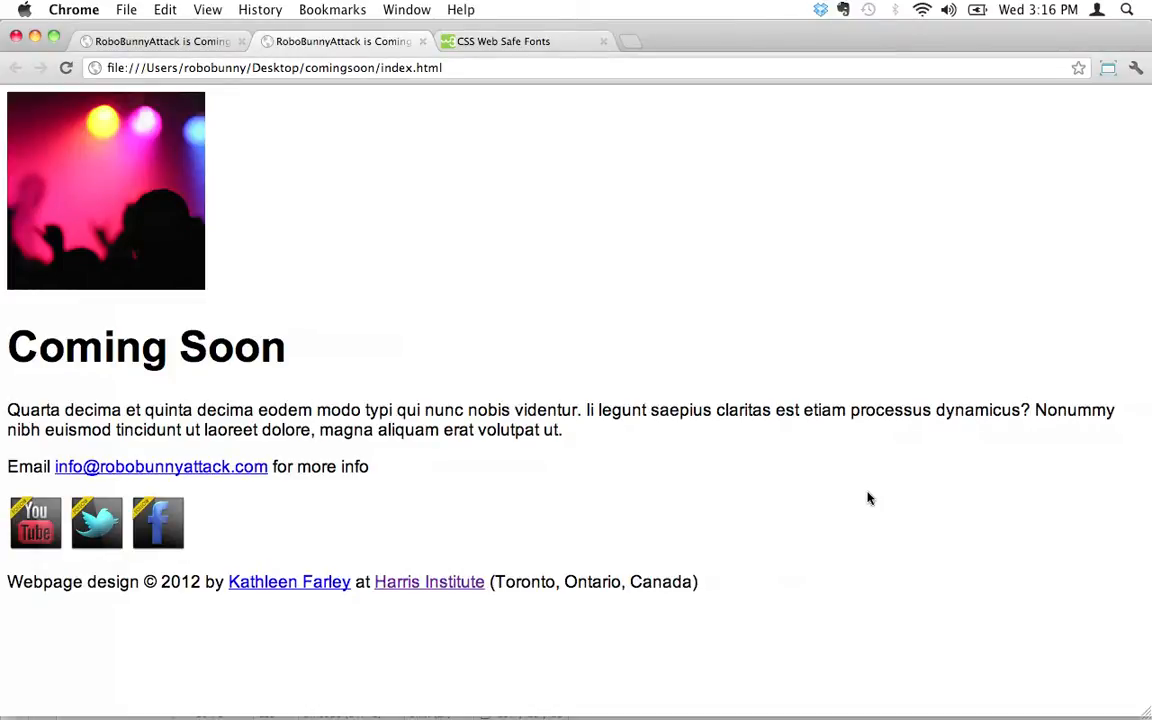